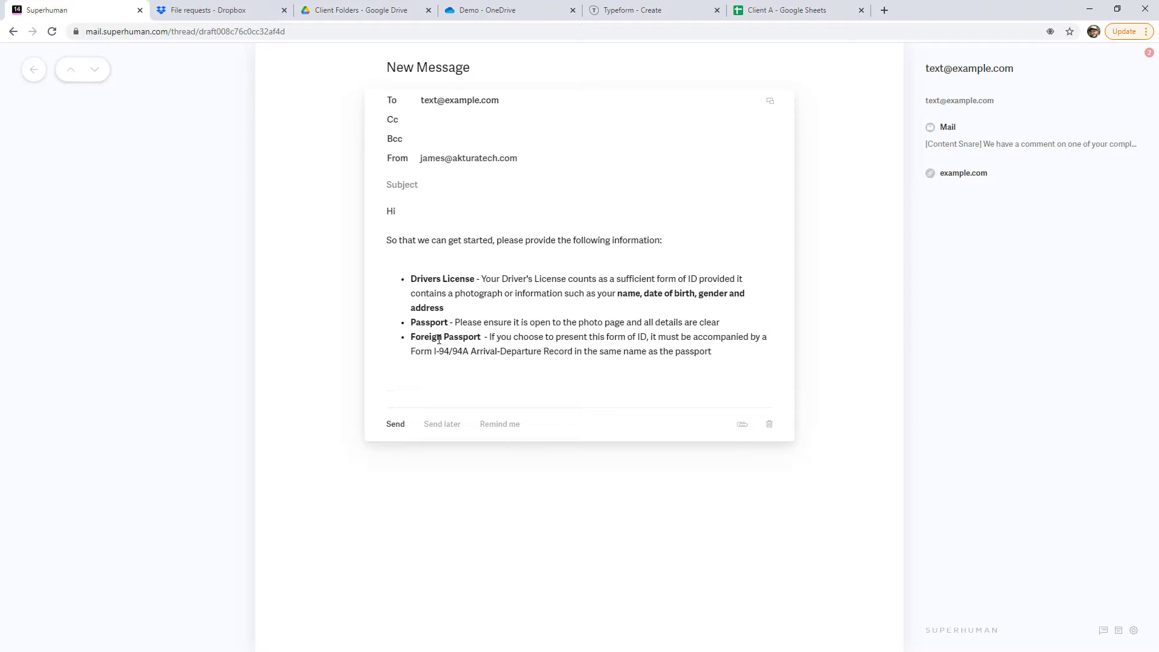
{"action": "mouse_move", "coordinate": [454, 279]}
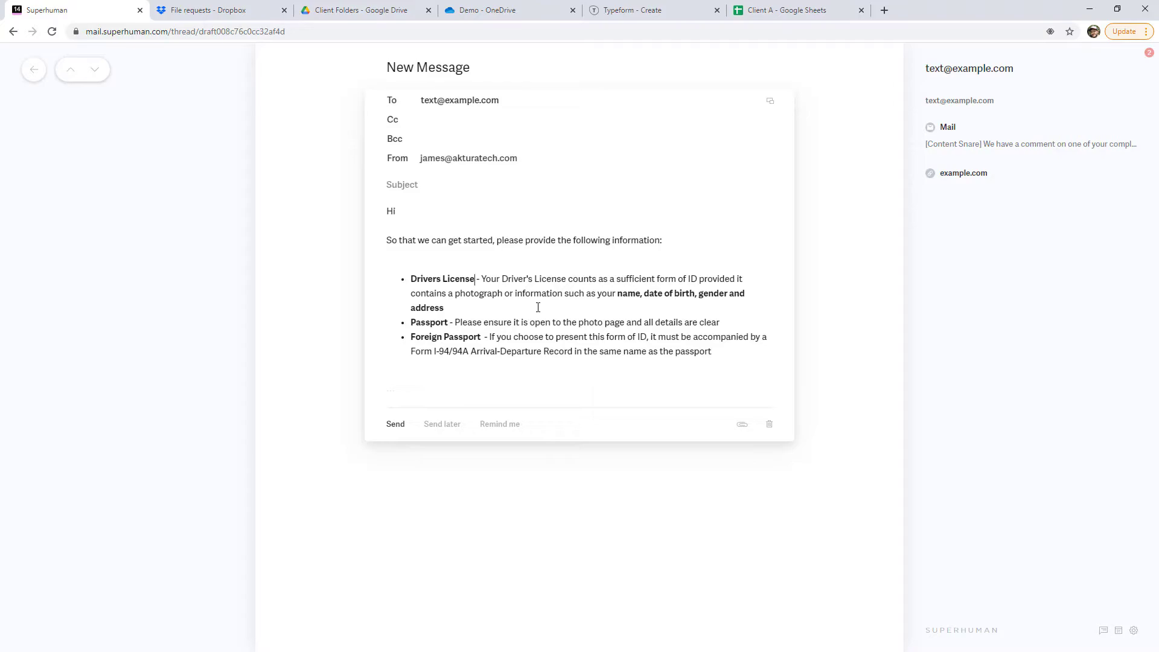
Step: Clear the driver's license Y in the Client A sheet, return to the email draft, then go to Dropbox file requests
{"action": "left_click", "coordinate": [785, 10]}
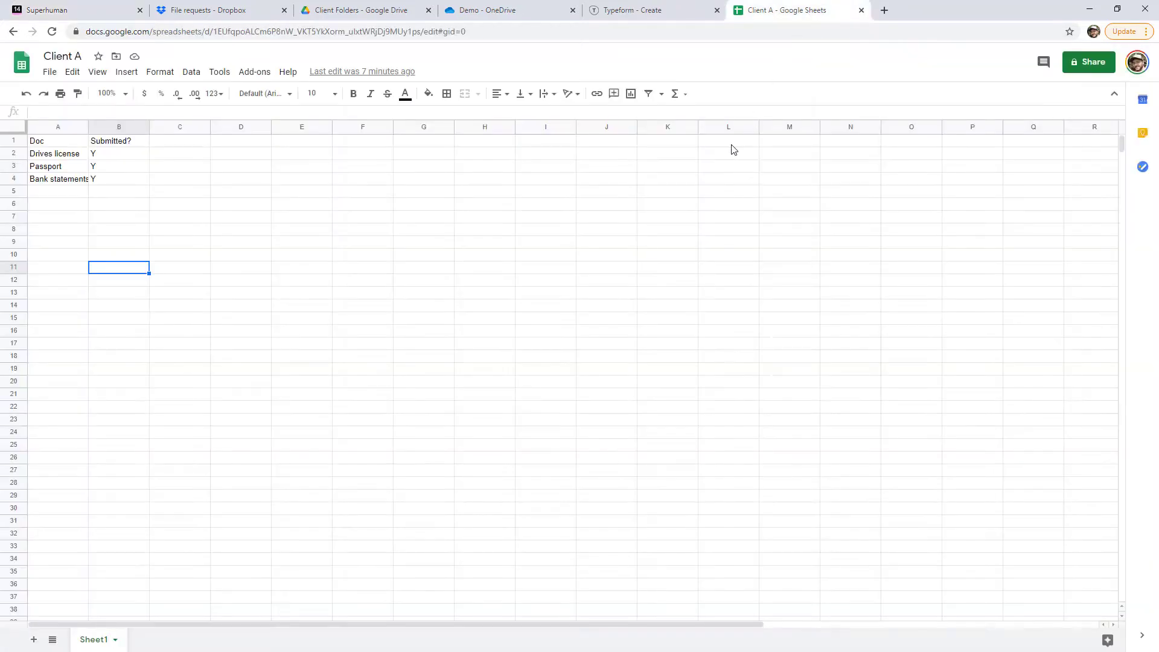
{"action": "mouse_move", "coordinate": [98, 158]}
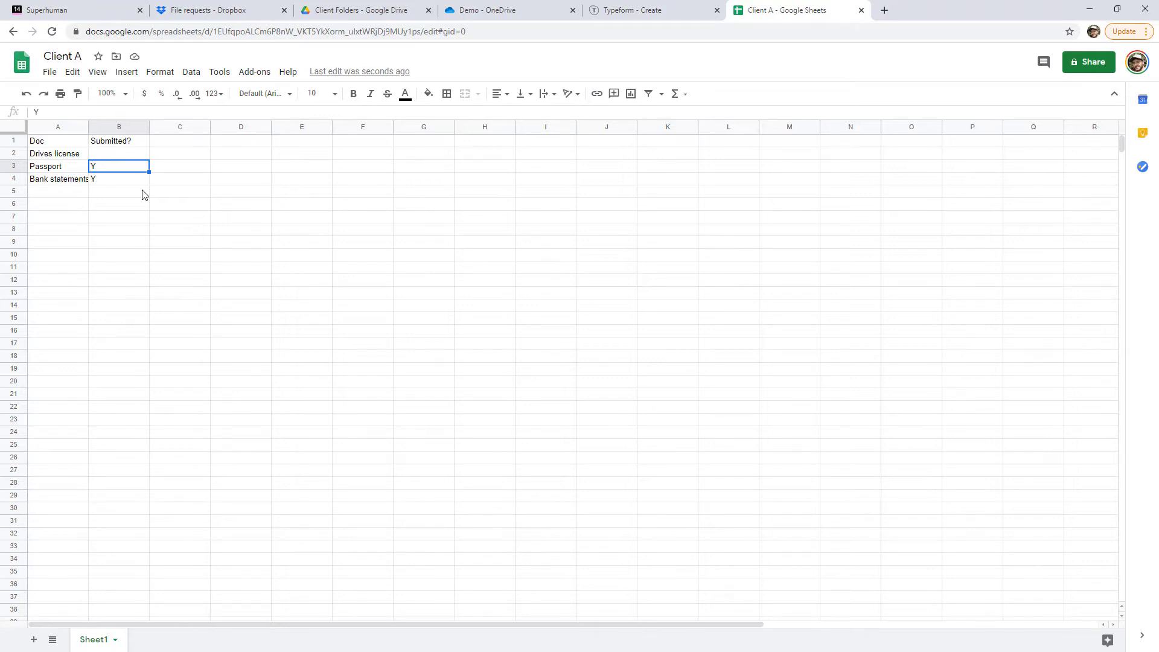
{"action": "mouse_move", "coordinate": [193, 256]}
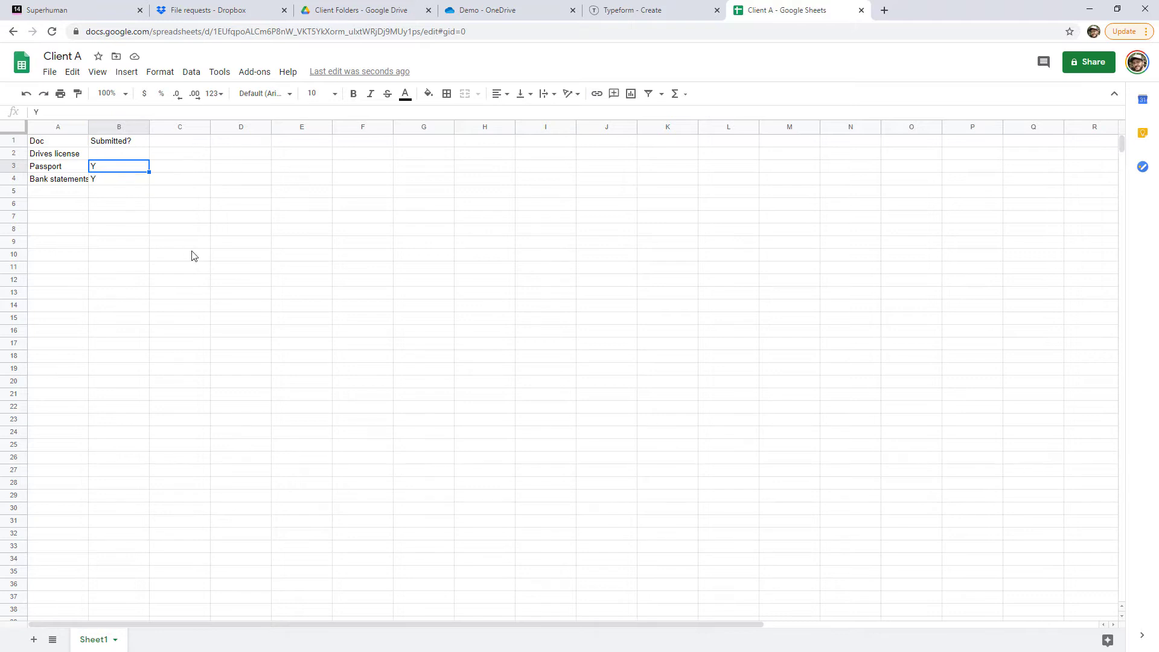
{"action": "left_click", "coordinate": [42, 9]}
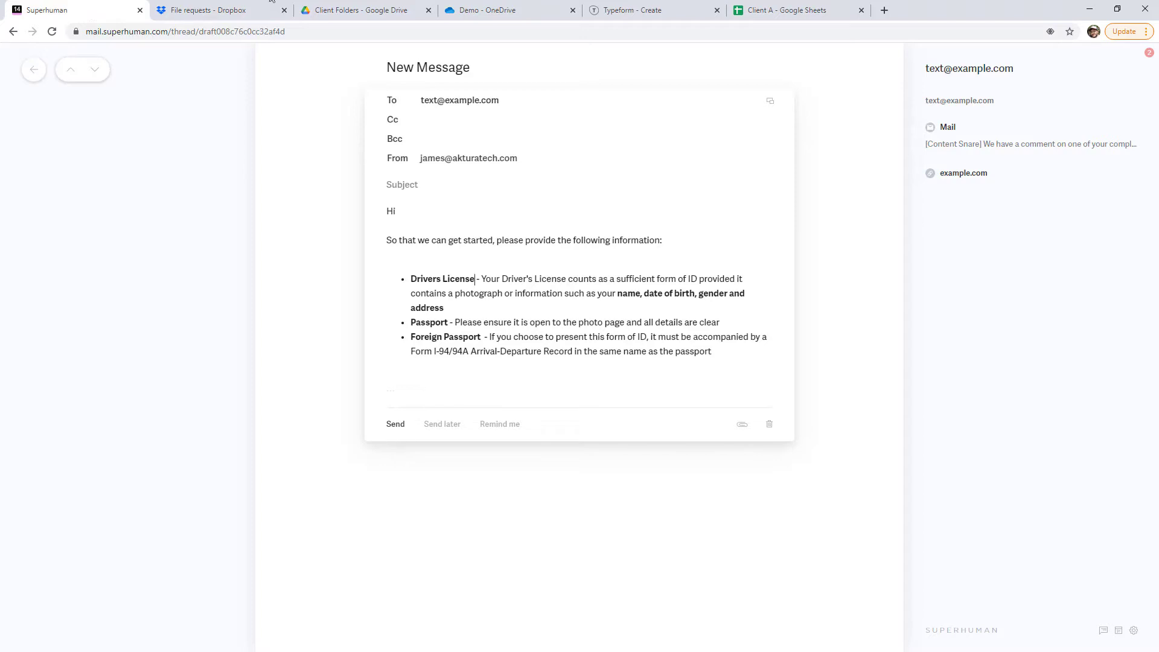
{"action": "left_click", "coordinate": [788, 10]}
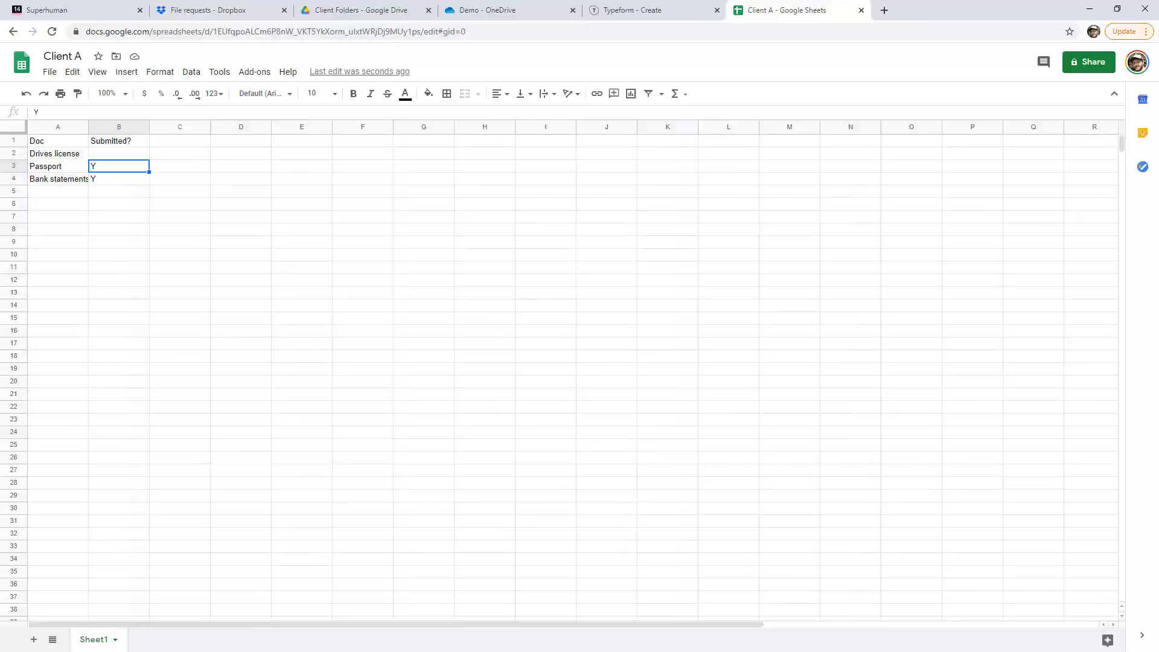
{"action": "left_click", "coordinate": [48, 10]}
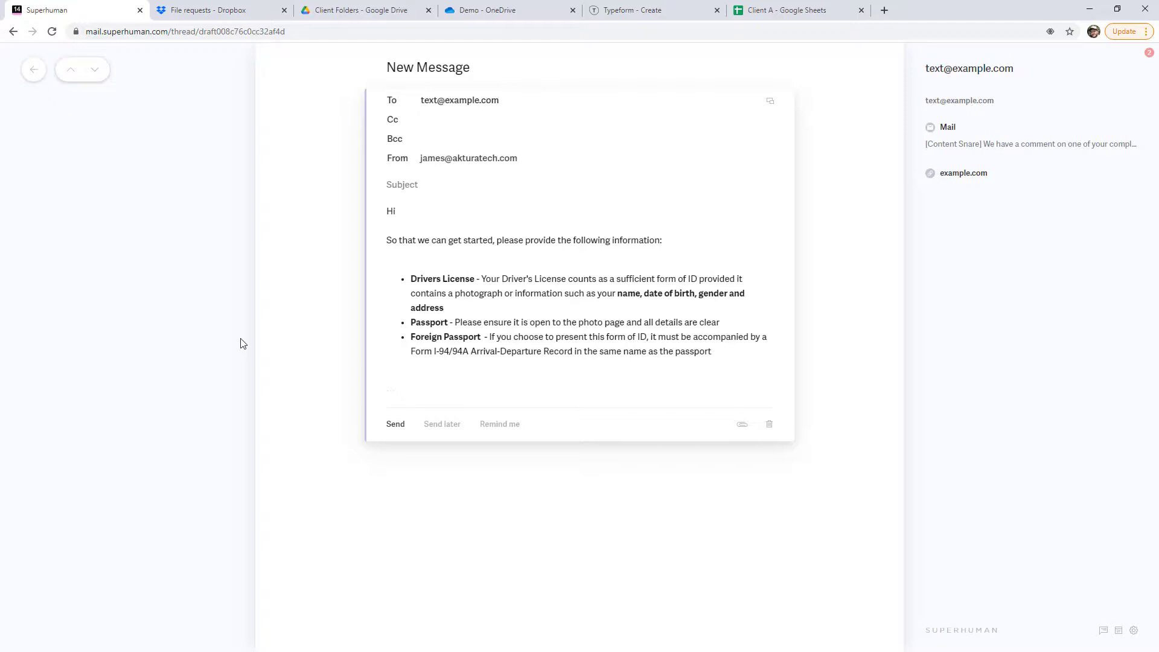
{"action": "left_click", "coordinate": [218, 10]}
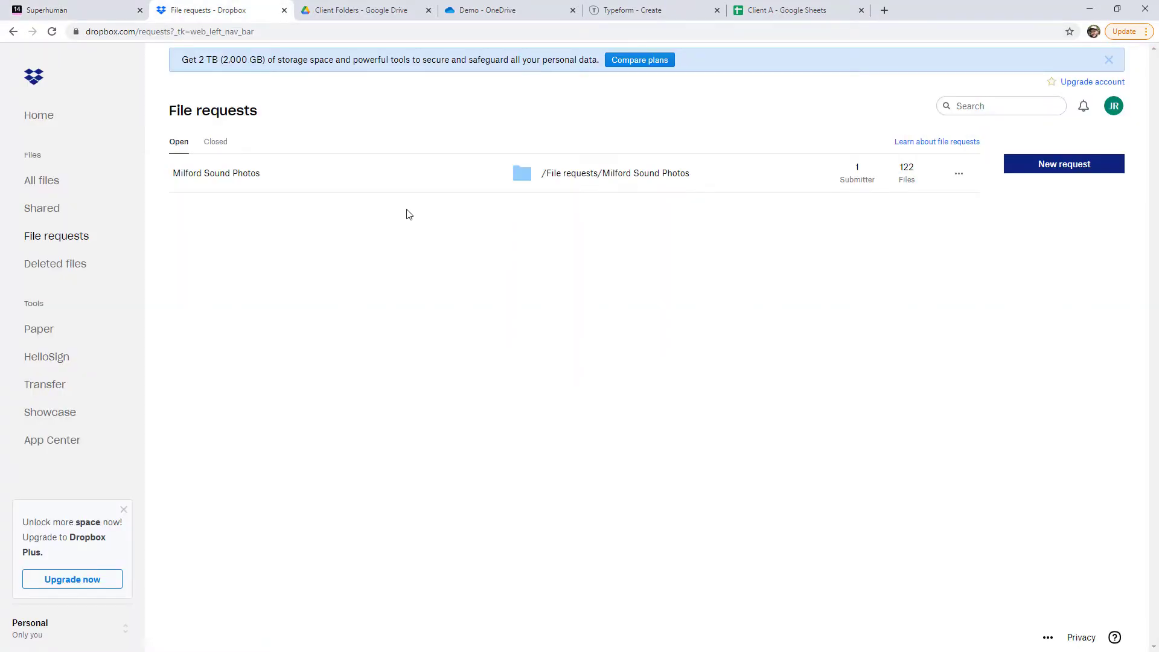
{"action": "mouse_move", "coordinate": [50, 240]}
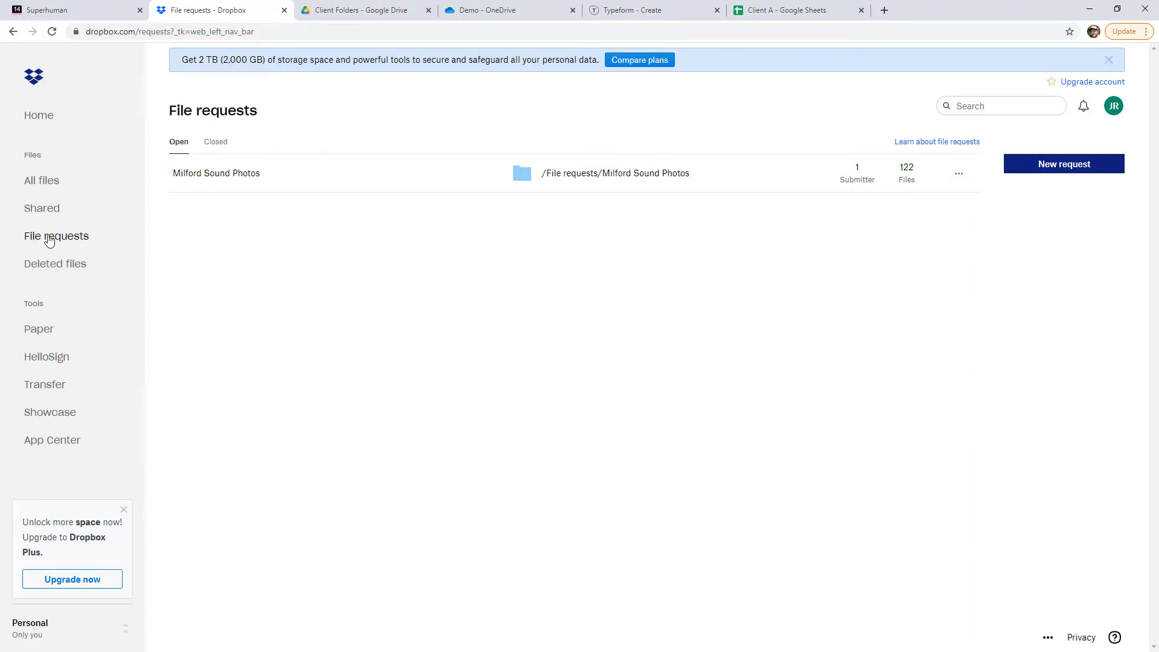
{"action": "mouse_move", "coordinate": [1009, 139]}
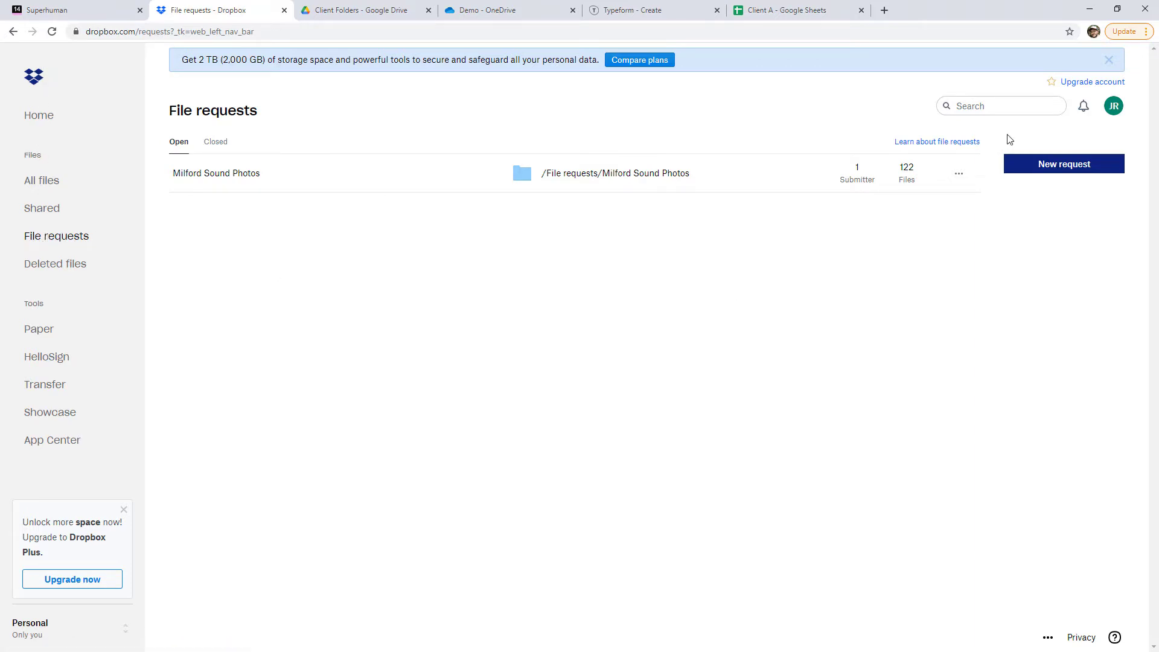
Step: Create a Dropbox file request titled Documents and copy its shareable link
{"action": "left_click", "coordinate": [1064, 164]}
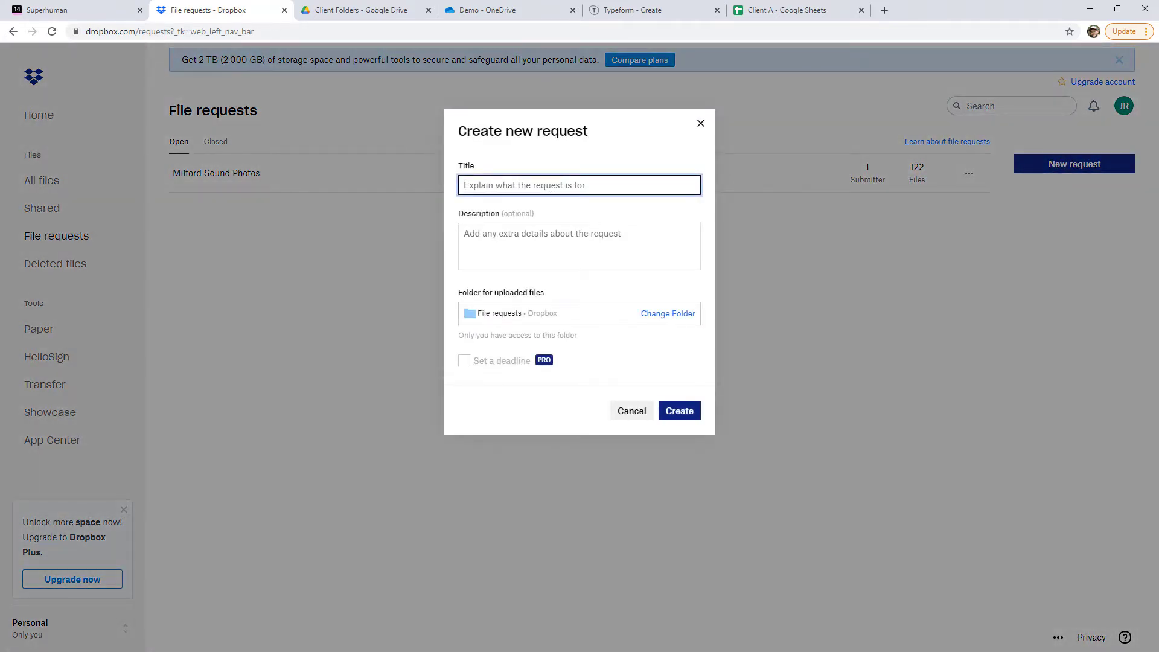
{"action": "type", "text": "Documents"}
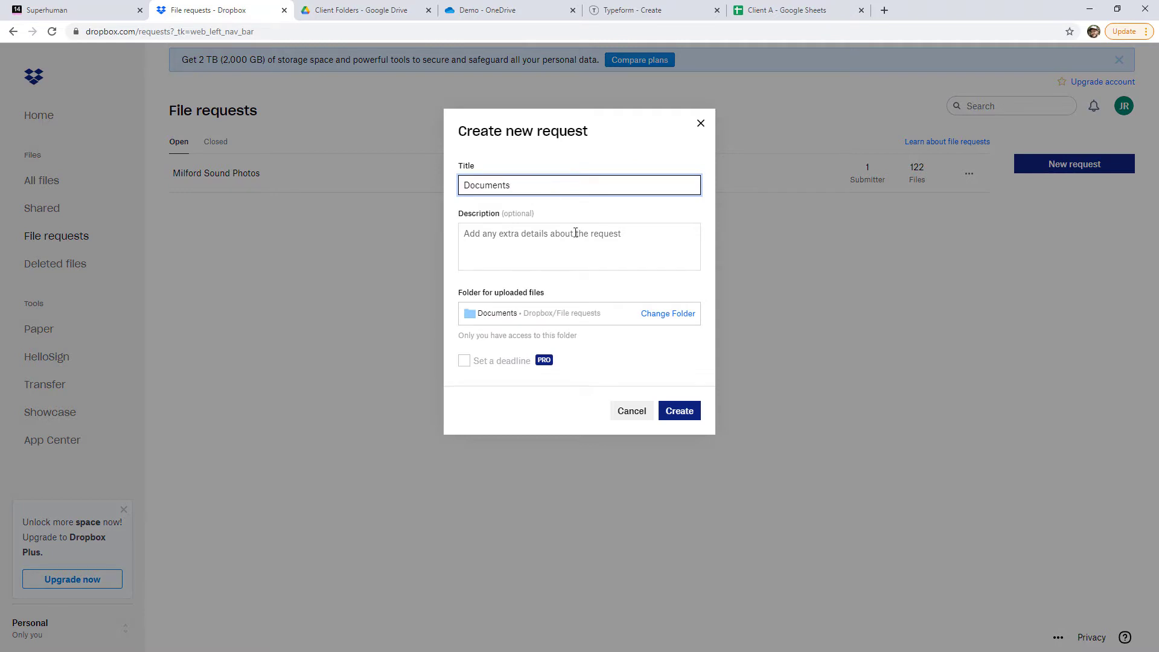
{"action": "left_click", "coordinate": [578, 247]}
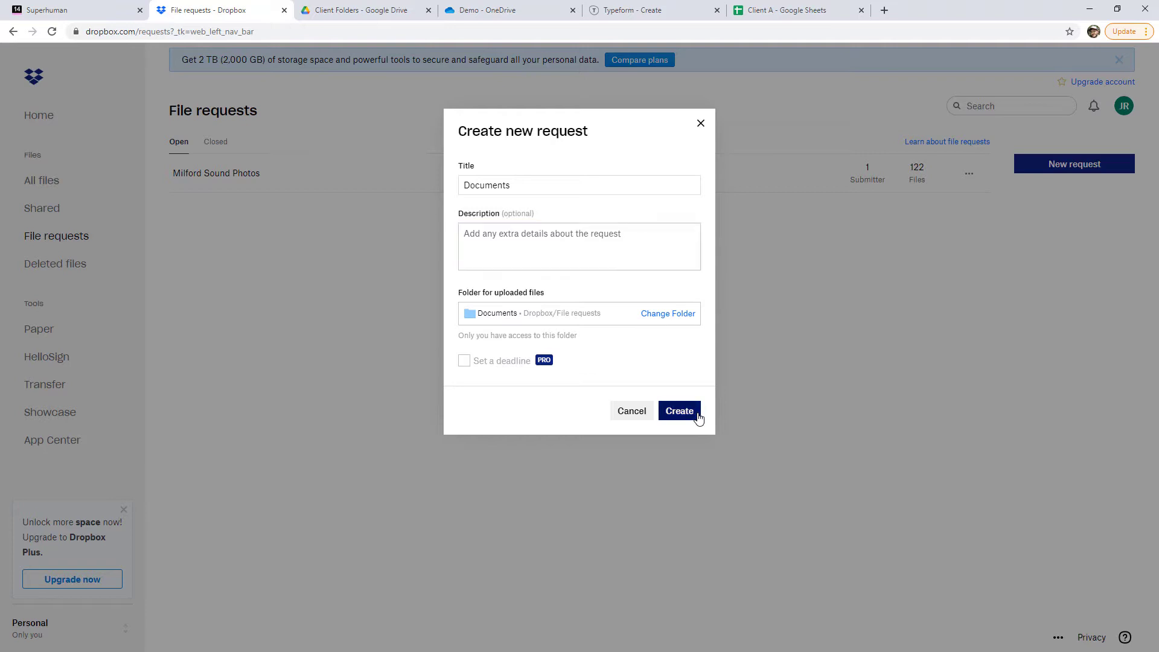
{"action": "left_click", "coordinate": [679, 411]}
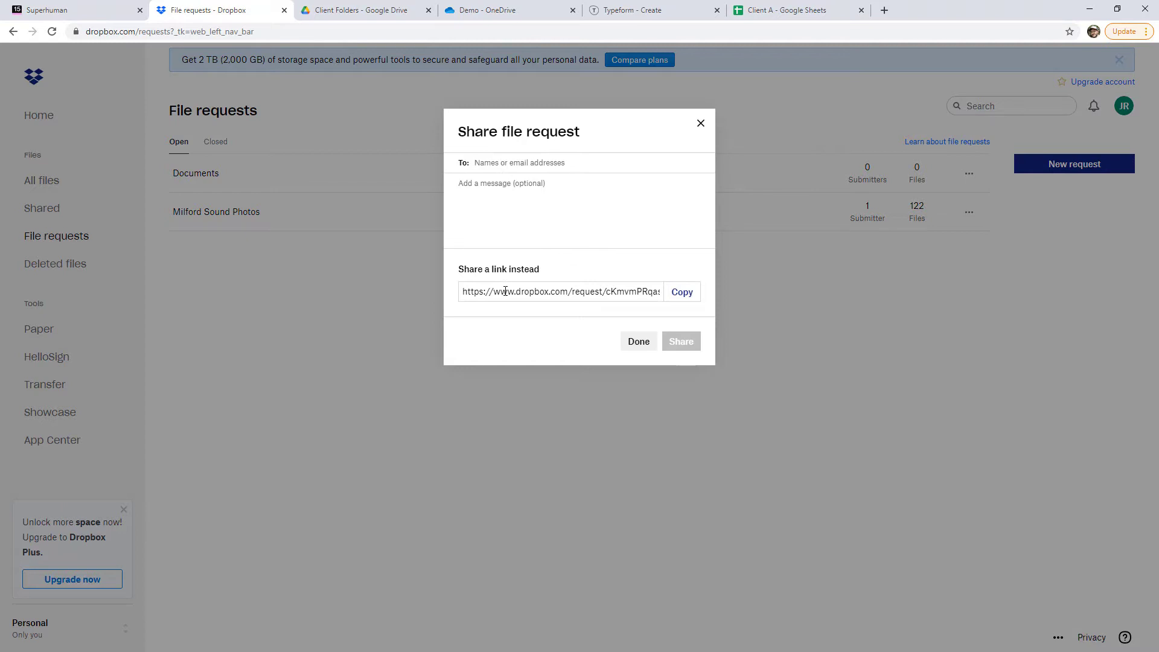
{"action": "left_click", "coordinate": [681, 291]}
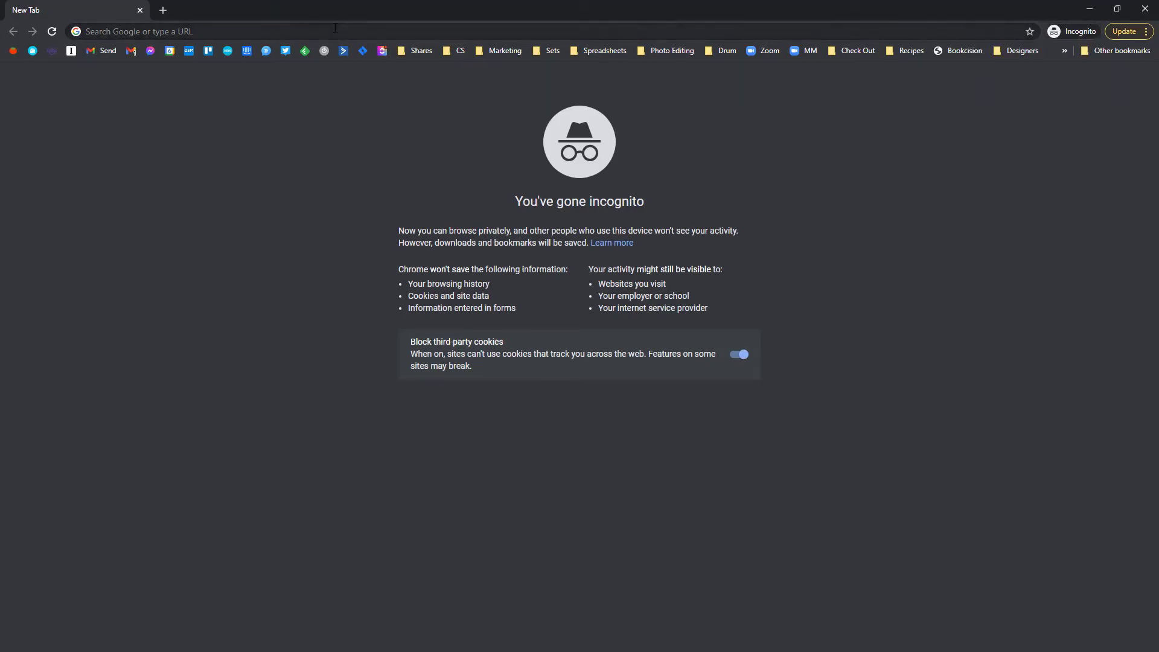
Step: Load dropbox.com/request/cKmvmPRqasINLhpwpxJD in the incognito window to show the public upload page
{"action": "type", "text": "dropbox.com/request/cKmvmPRqasINLhpwpxJD"}
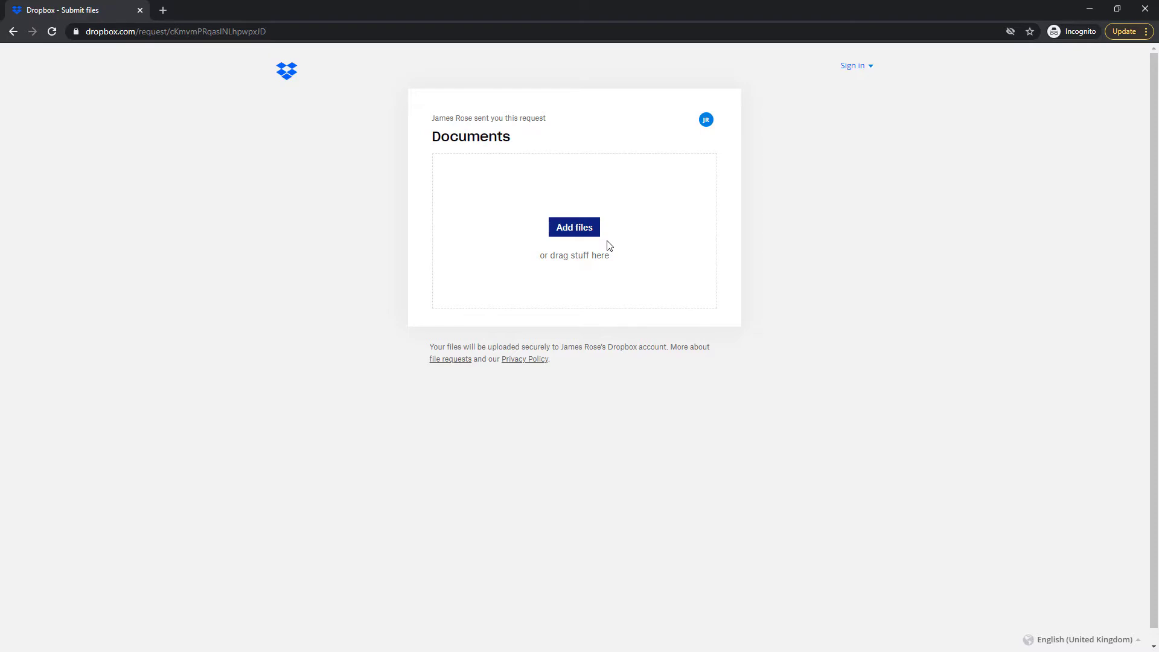
{"action": "mouse_move", "coordinate": [860, 281]}
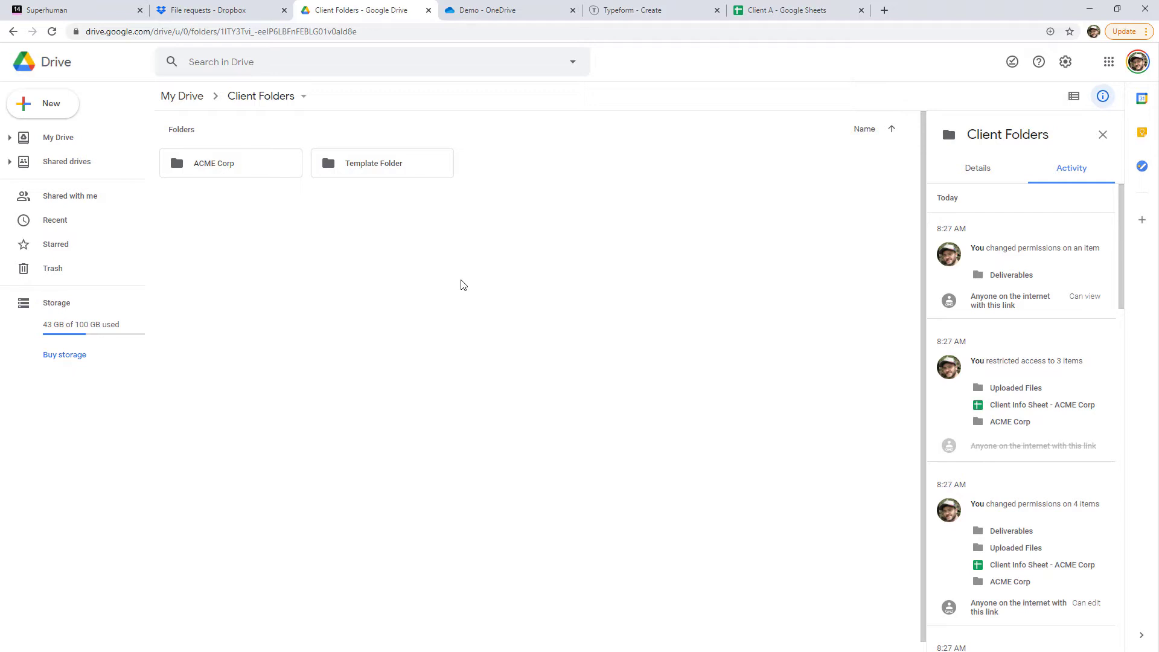
{"action": "mouse_move", "coordinate": [297, 262]}
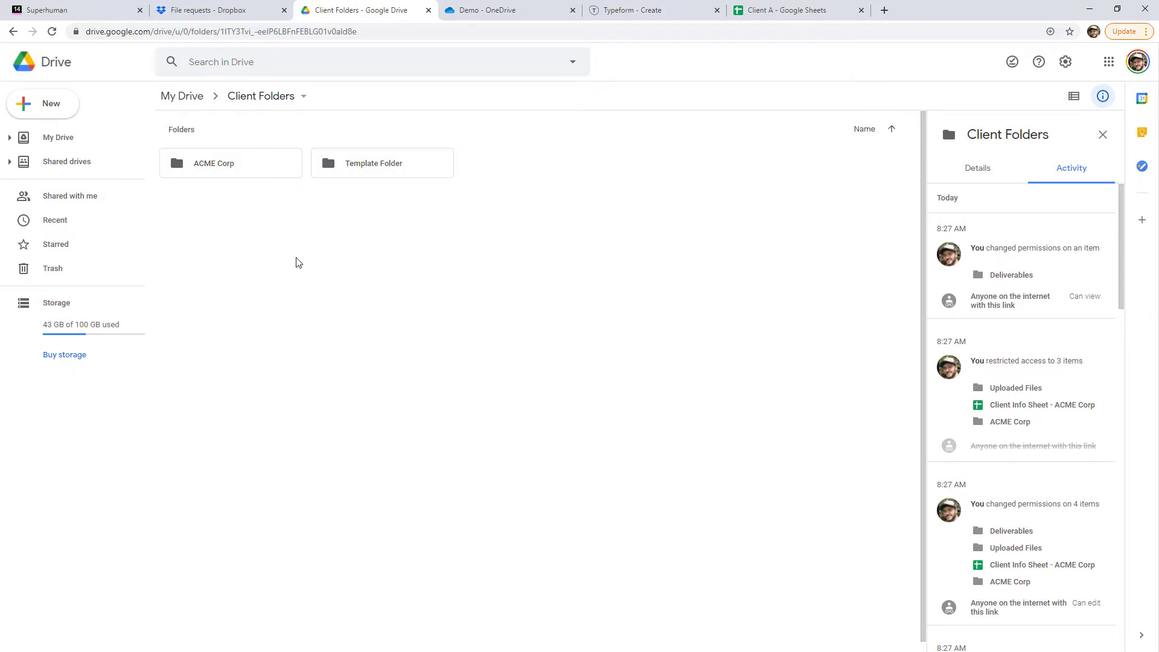
{"action": "mouse_move", "coordinate": [220, 172]}
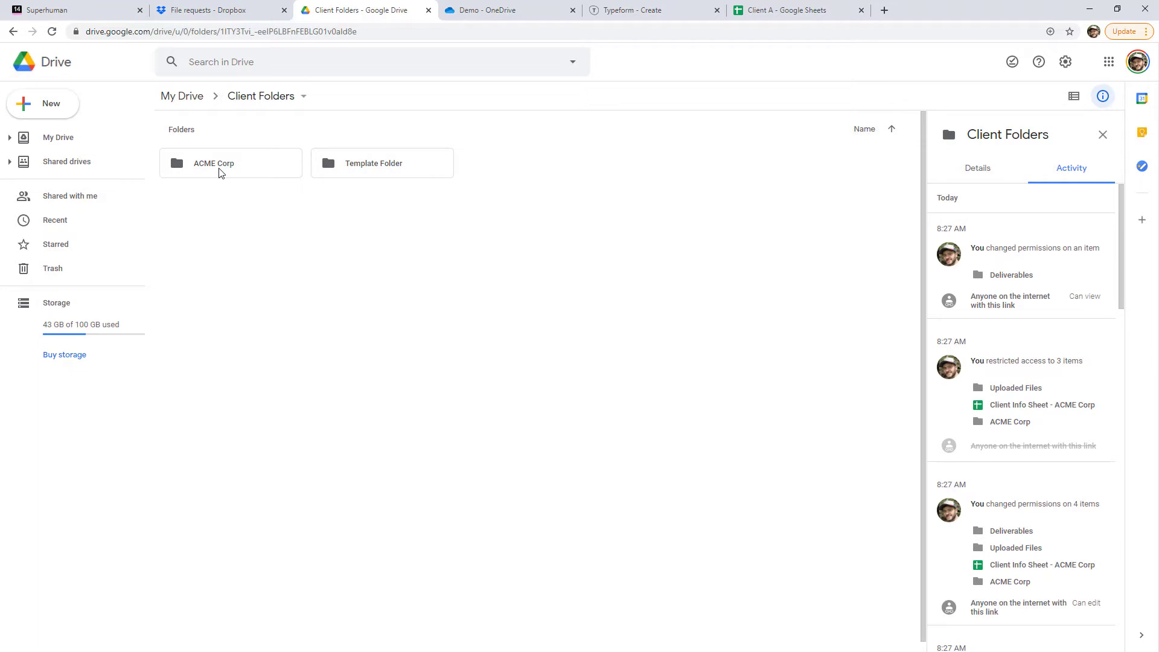
Step: Share the ACME Corp folder so anyone with the link has Editor access
{"action": "right_click", "coordinate": [220, 172]}
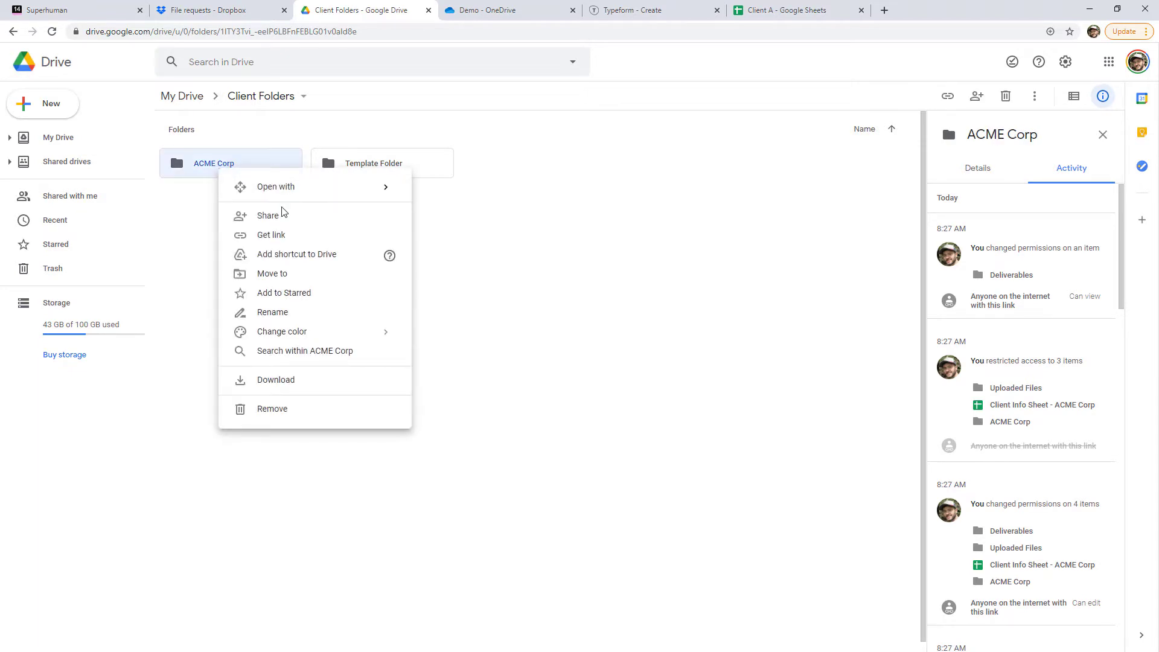
{"action": "left_click", "coordinate": [268, 215]}
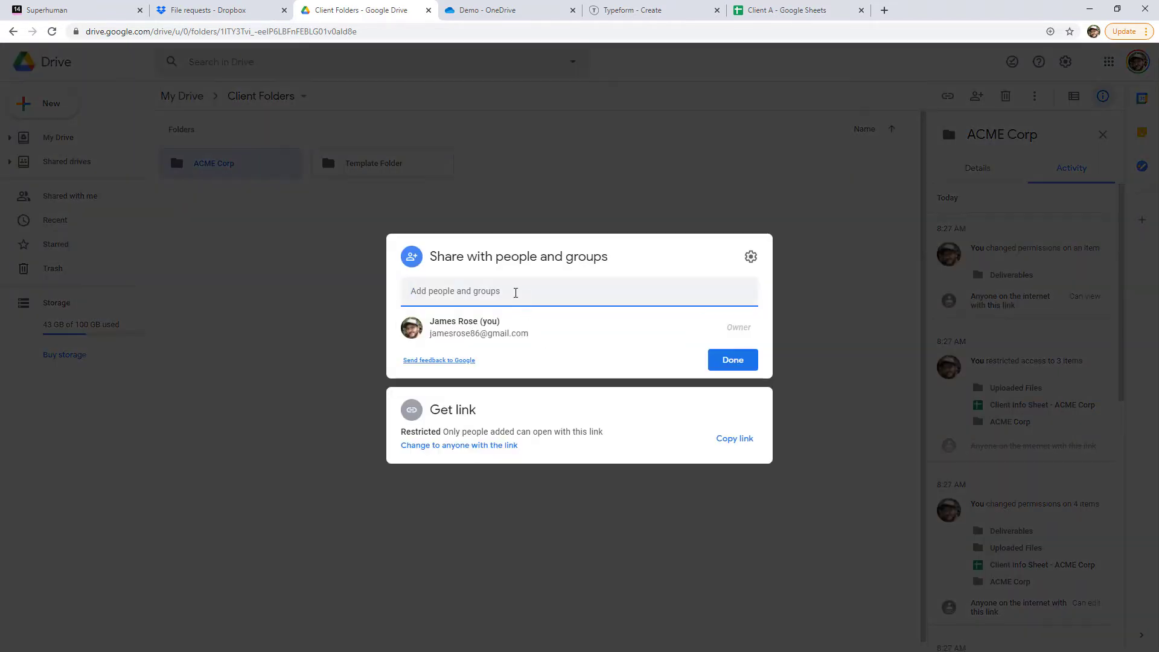
{"action": "mouse_move", "coordinate": [538, 300]}
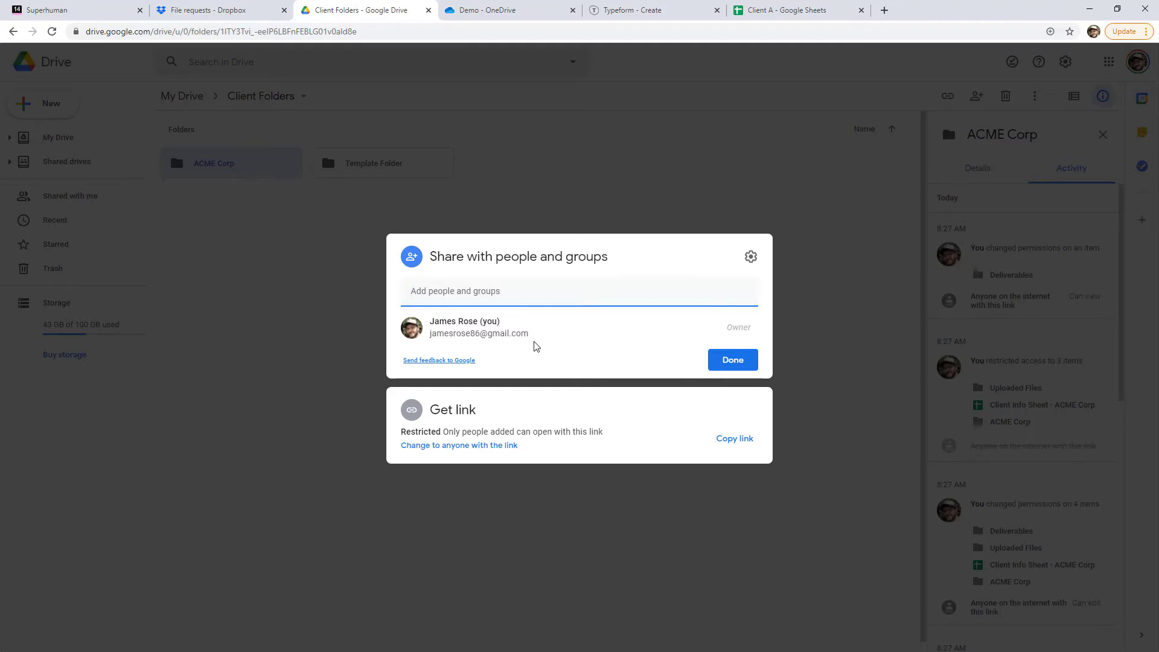
{"action": "mouse_move", "coordinate": [456, 450]}
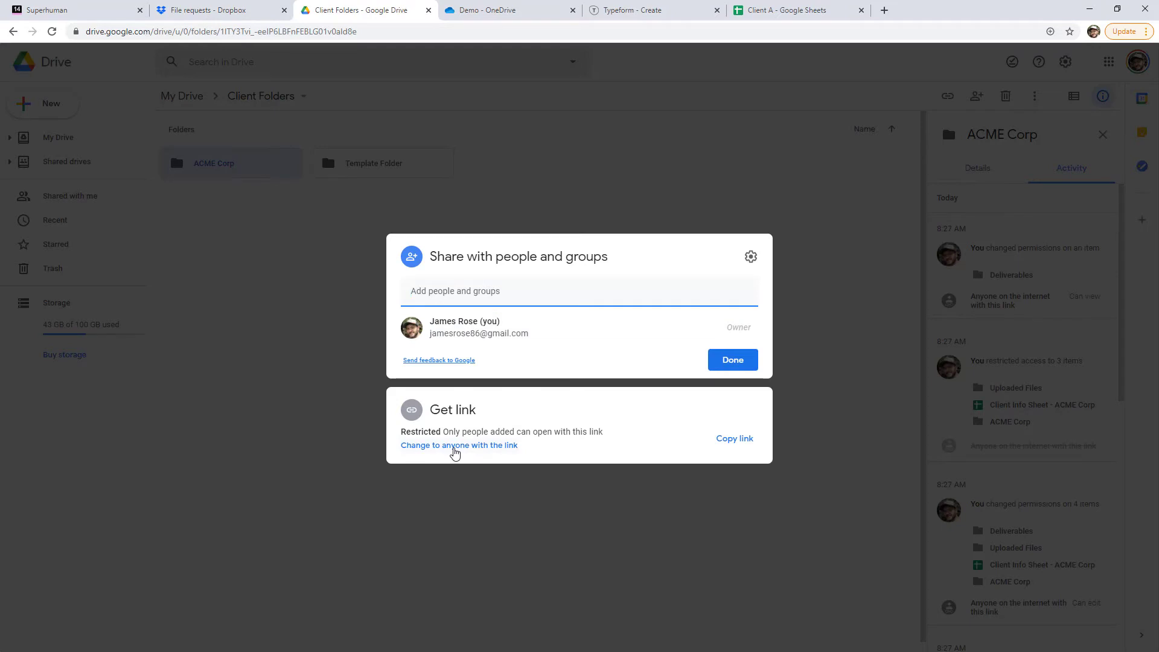
{"action": "left_click", "coordinate": [459, 445]}
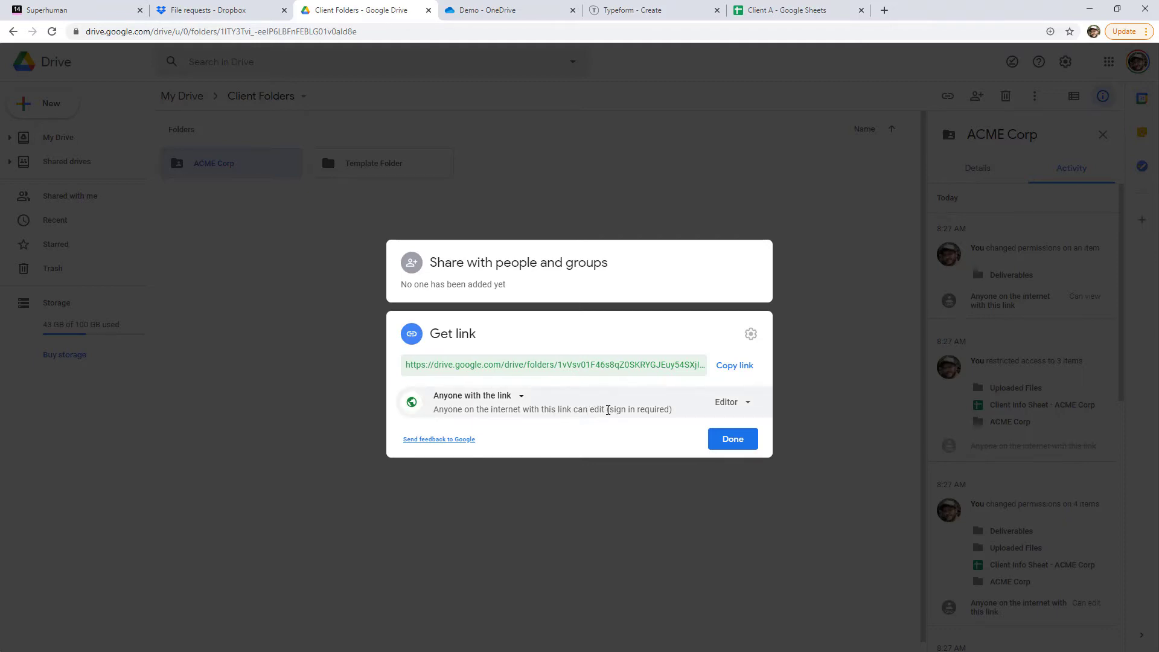
{"action": "double_click", "coordinate": [640, 409]}
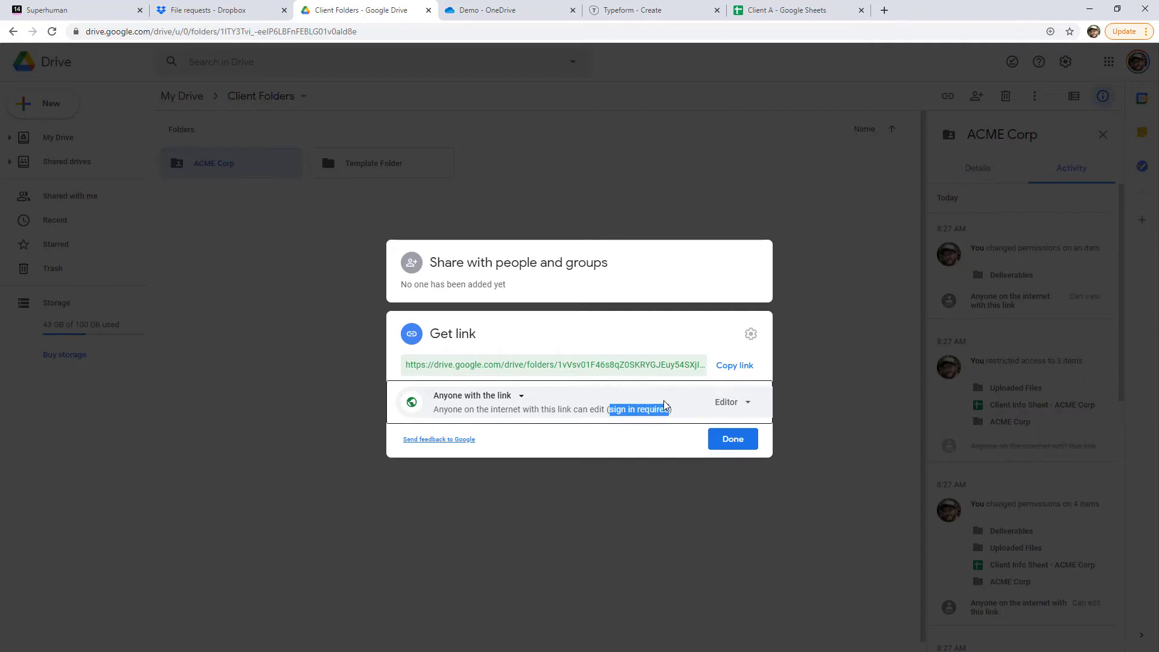
{"action": "left_click", "coordinate": [508, 10]}
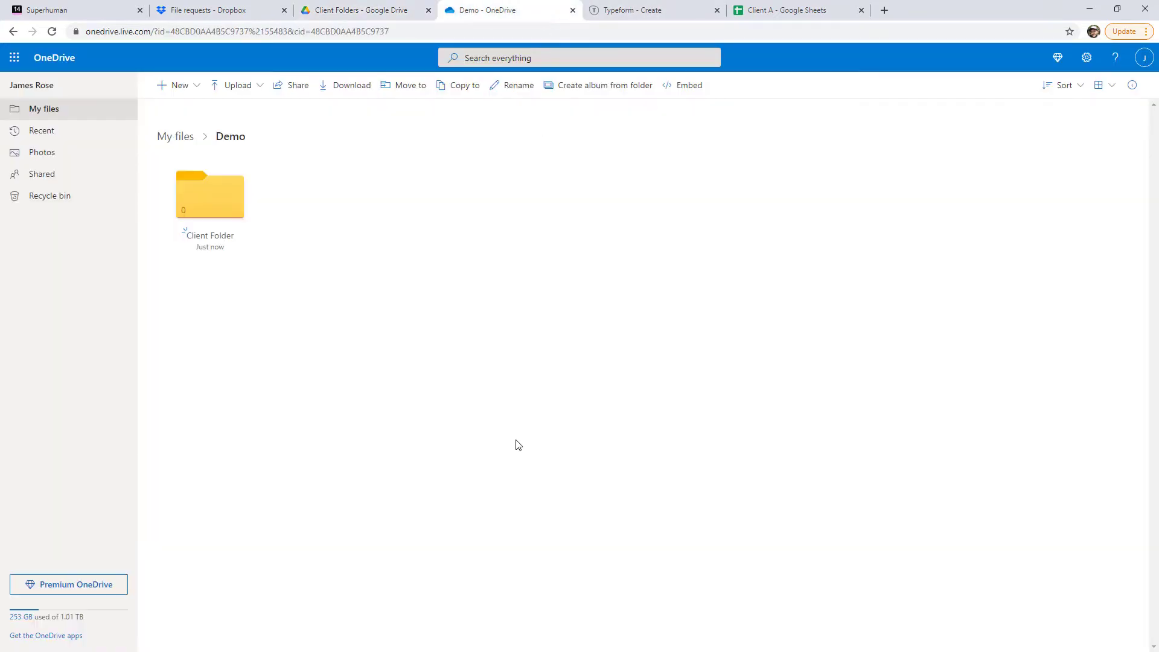
Step: Copy a Client Folder sharing link set to Anyone with the link with editing allowed
{"action": "right_click", "coordinate": [217, 193]}
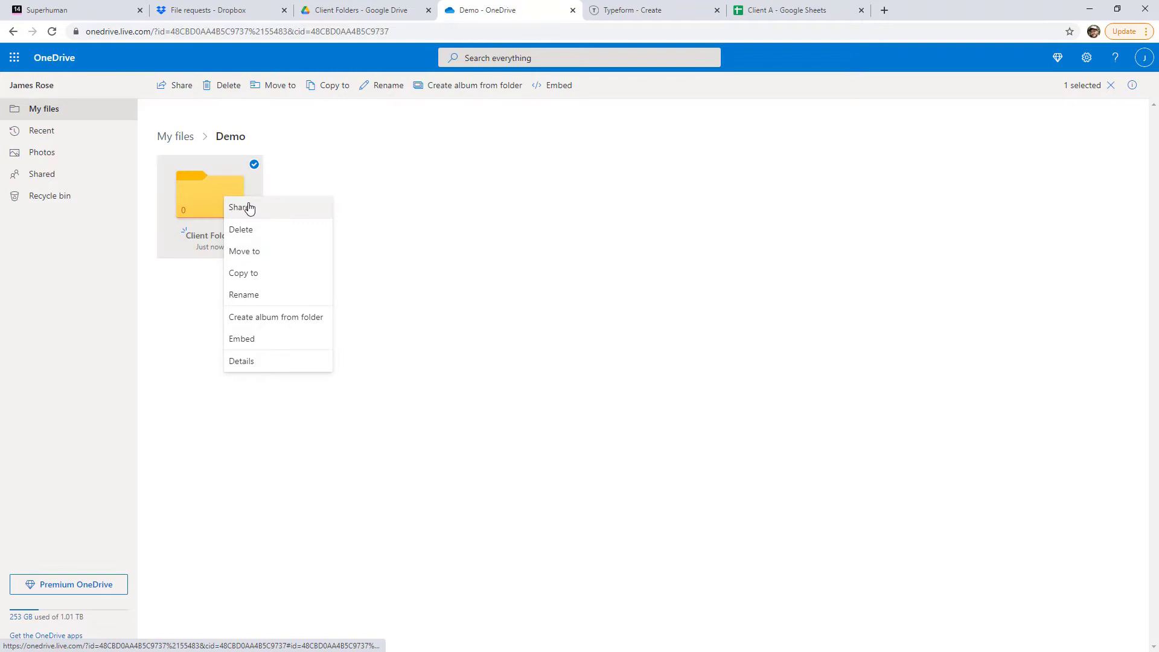
{"action": "left_click", "coordinate": [239, 207]}
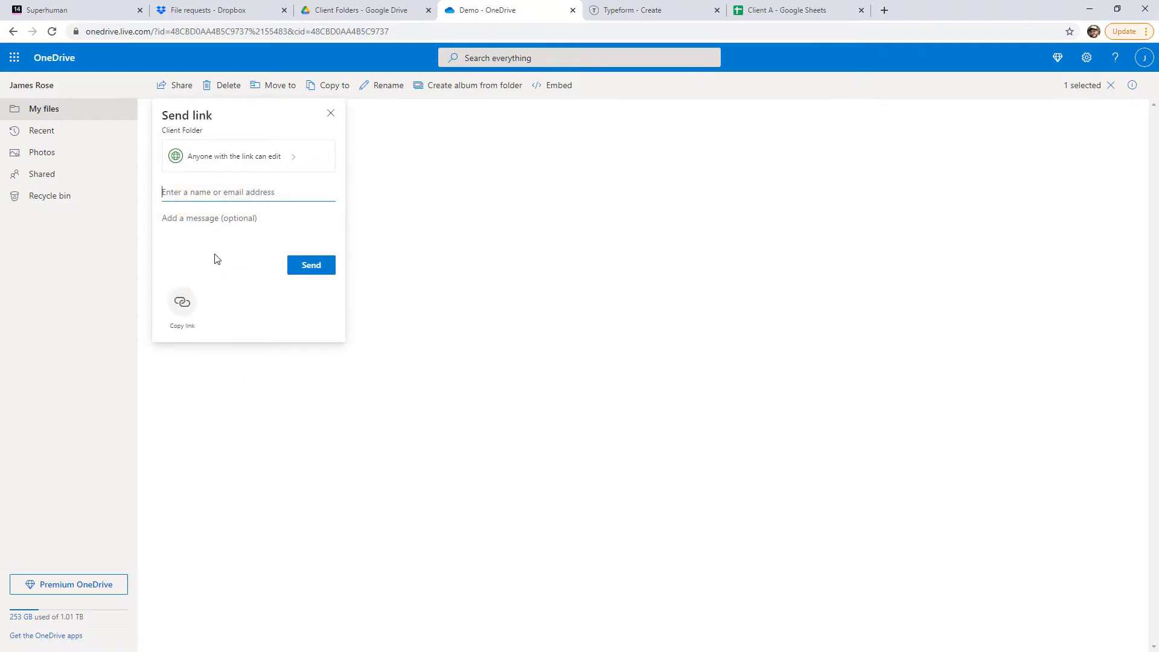
{"action": "left_click", "coordinate": [181, 302]}
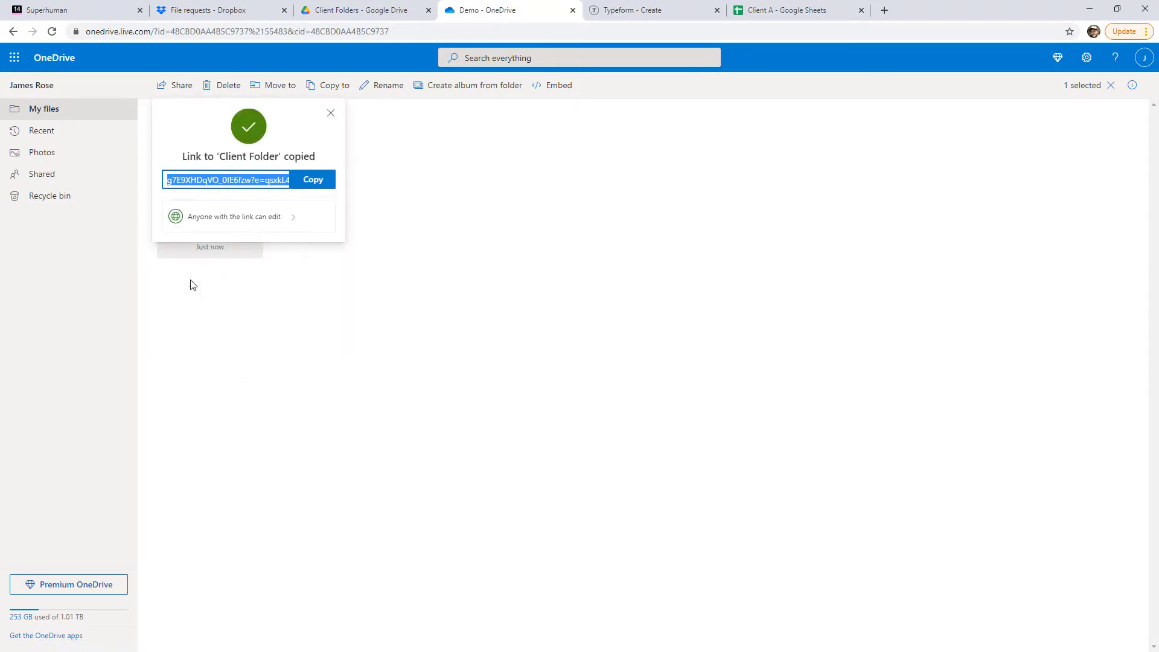
{"action": "left_click", "coordinate": [232, 217]}
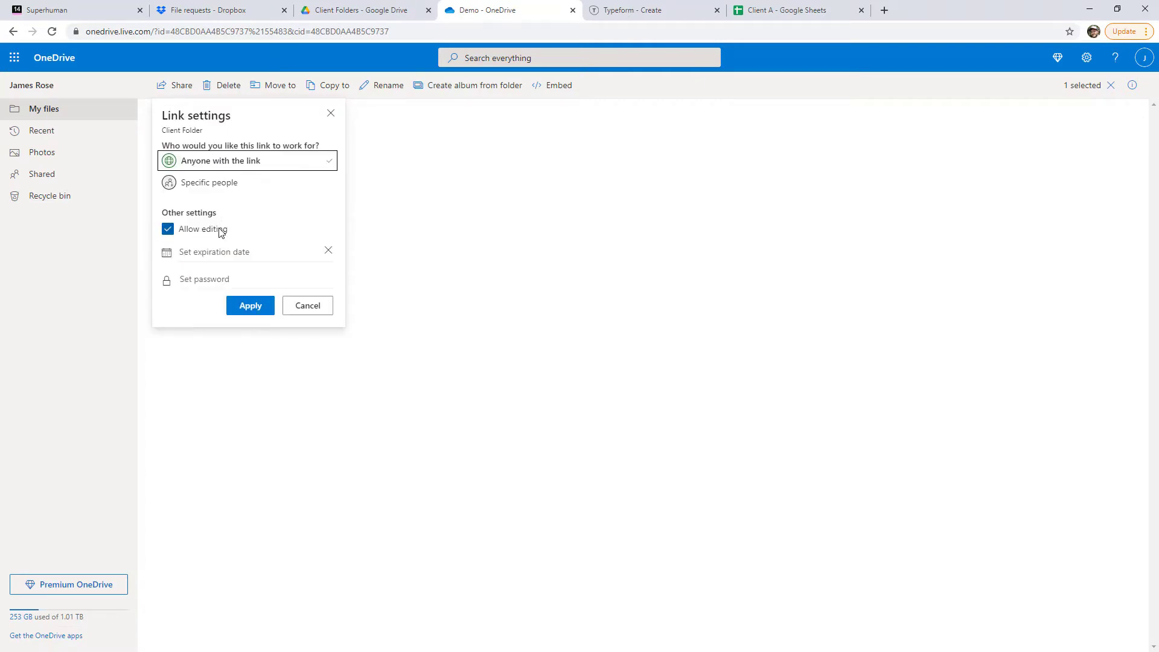
{"action": "mouse_move", "coordinate": [216, 247]}
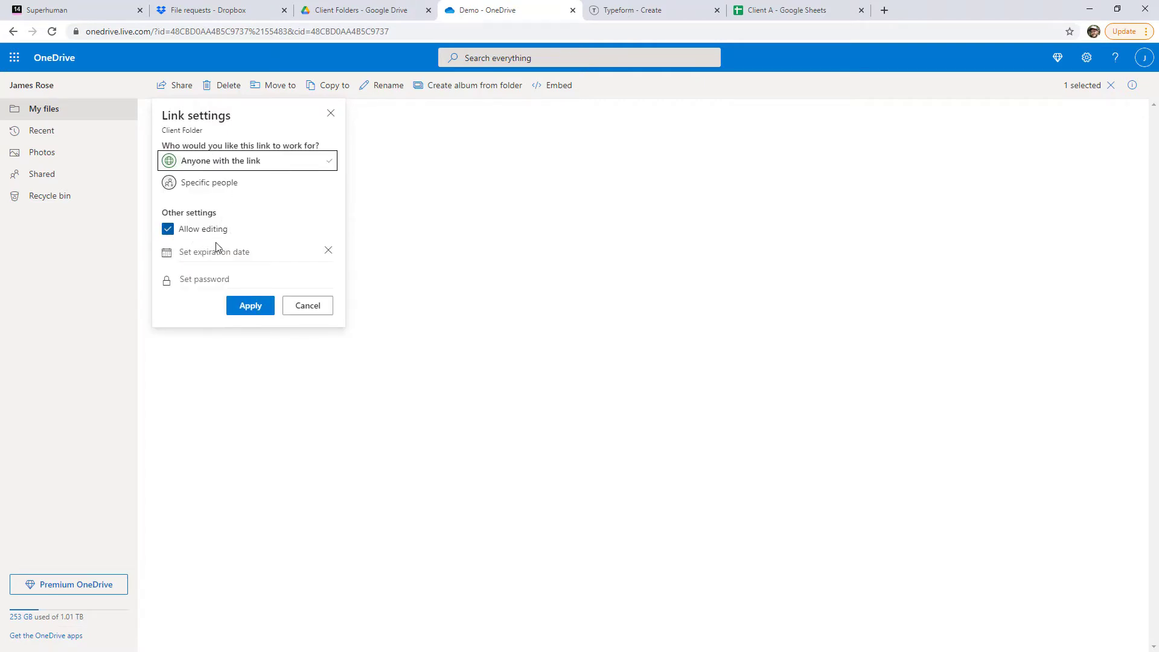
{"action": "left_click", "coordinate": [215, 279]}
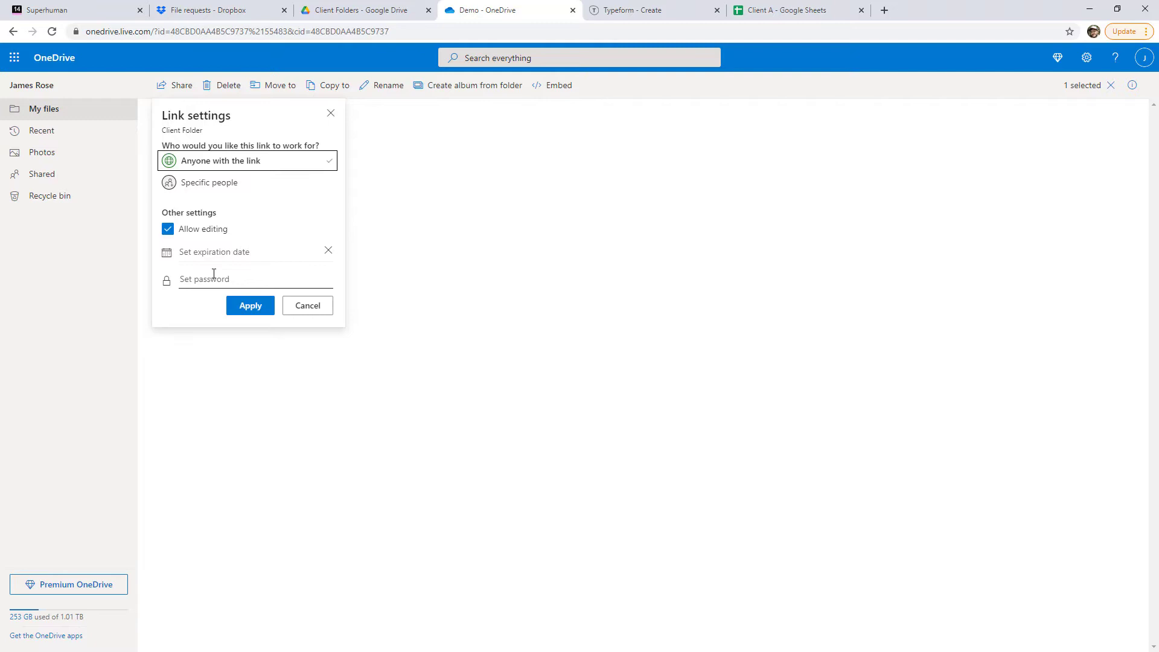
{"action": "left_click", "coordinate": [250, 306]}
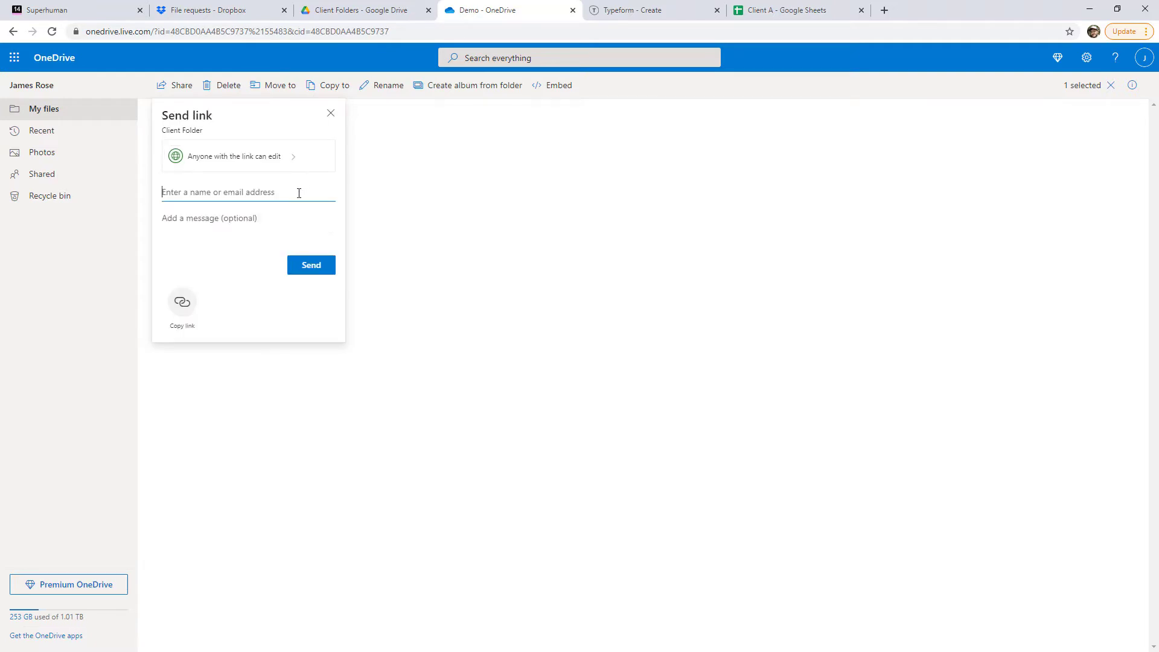
{"action": "left_click", "coordinate": [181, 303]}
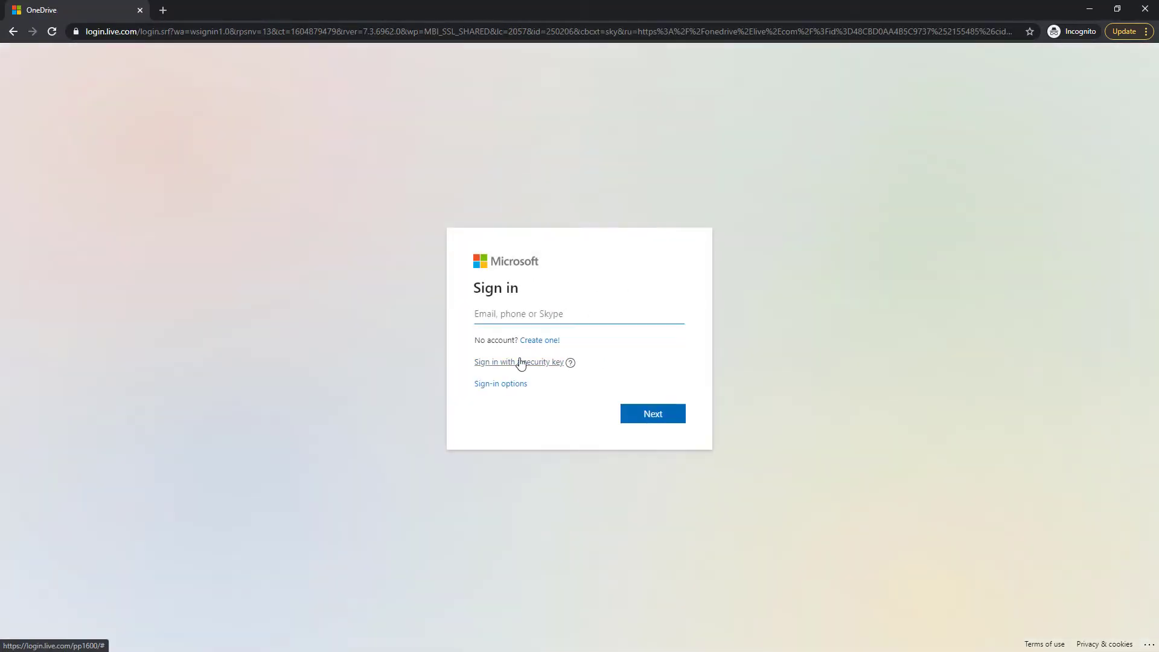
{"action": "mouse_move", "coordinate": [517, 410]}
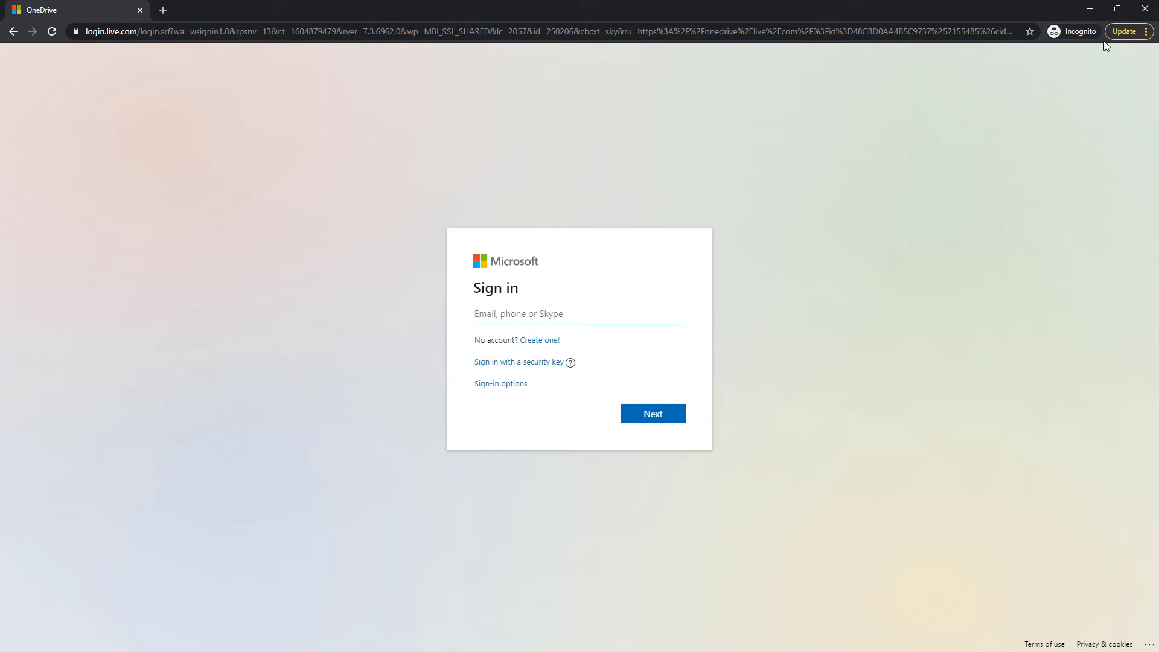
{"action": "mouse_move", "coordinate": [1147, 9]}
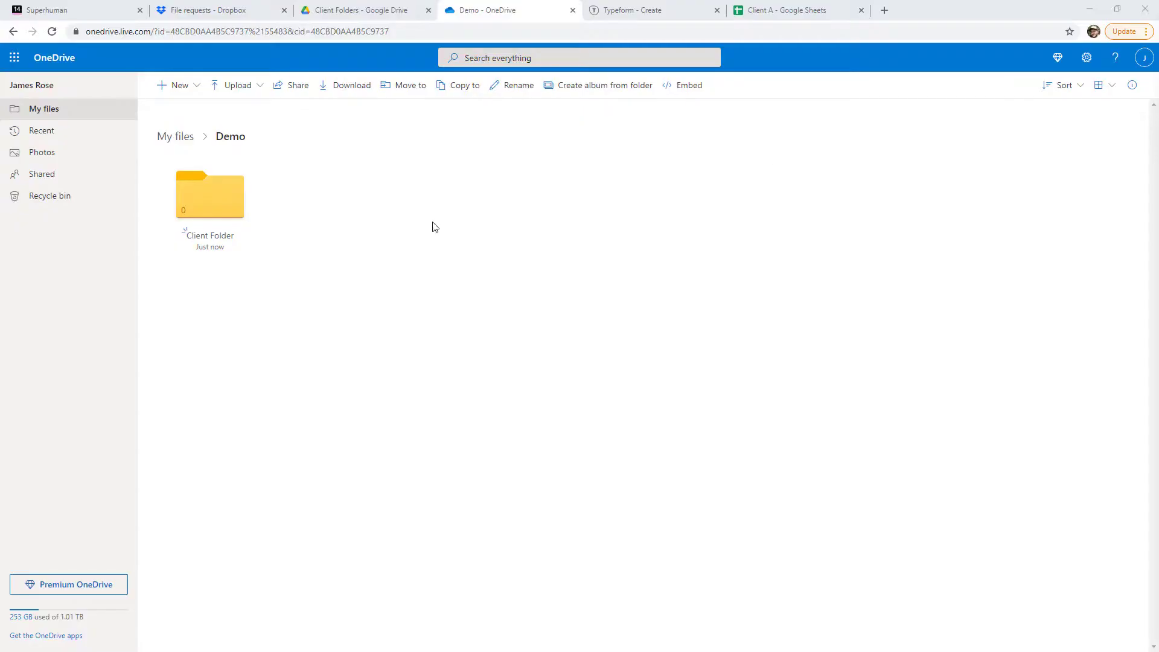
Step: Return to the Superhuman draft listing the required ID documents
{"action": "left_click", "coordinate": [66, 7]}
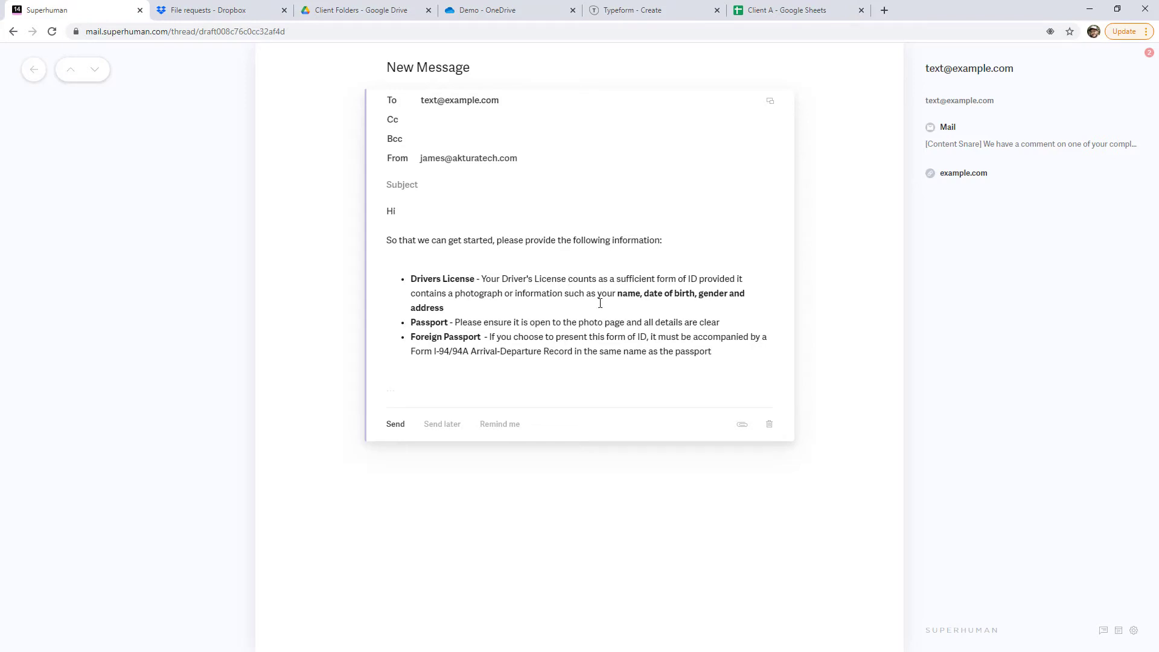
{"action": "left_click_drag", "start_coordinate": [483, 279], "coordinate": [691, 279]}
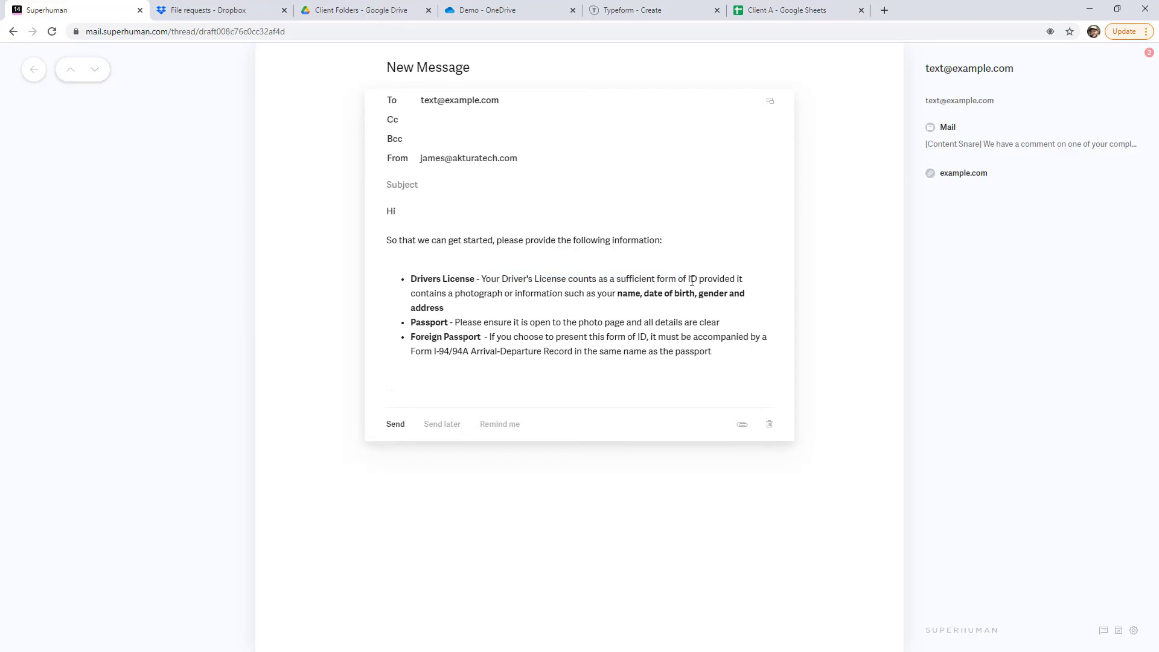
{"action": "left_click", "coordinate": [633, 10]}
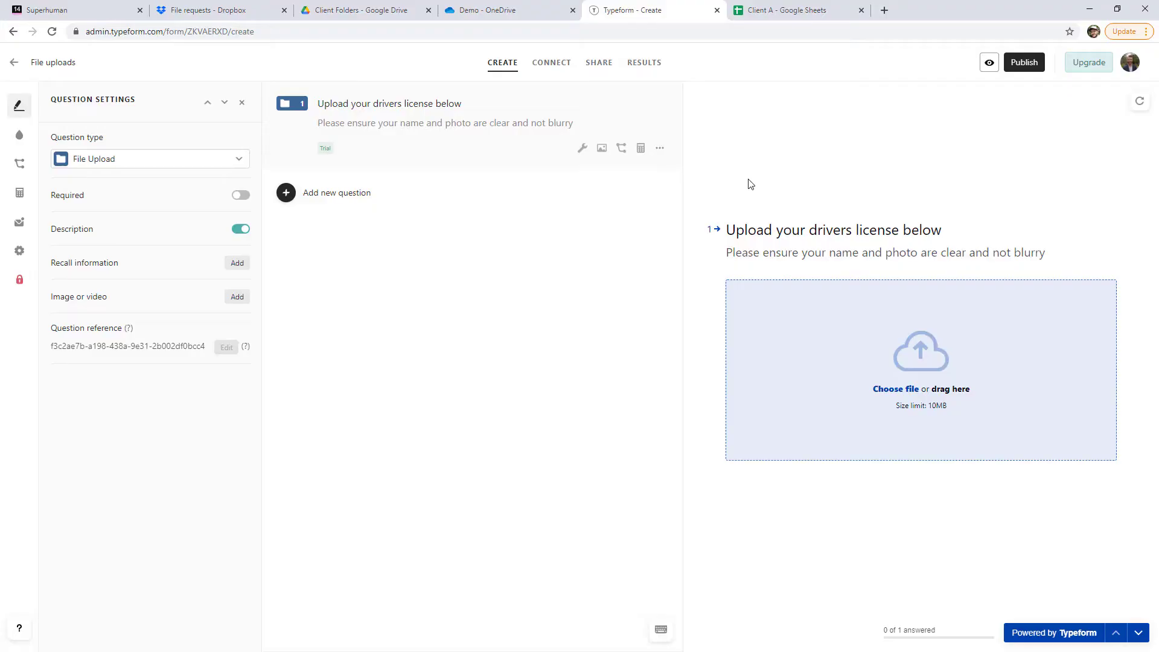
{"action": "mouse_move", "coordinate": [884, 487]}
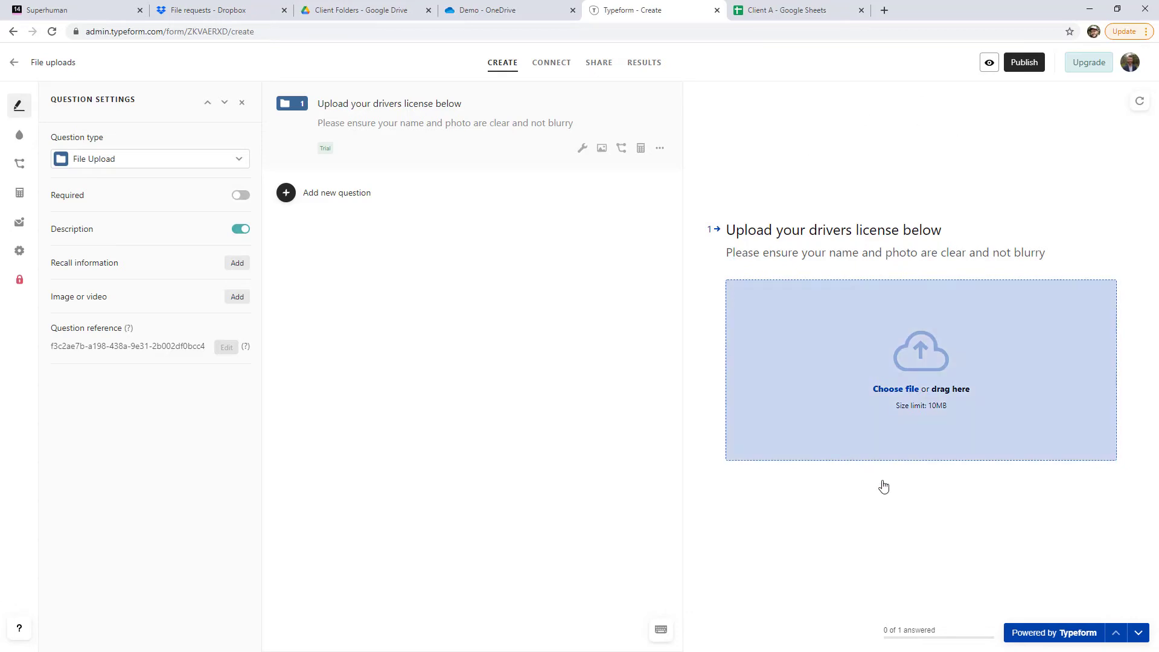
{"action": "mouse_move", "coordinate": [719, 259]}
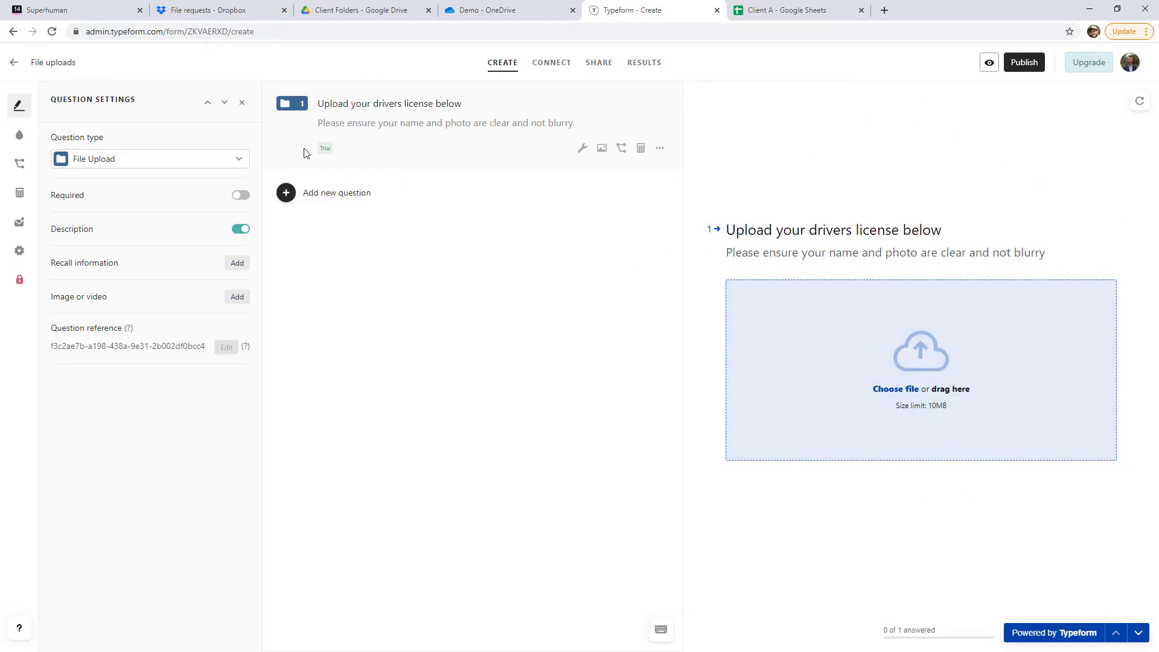
{"action": "mouse_move", "coordinate": [409, 140]}
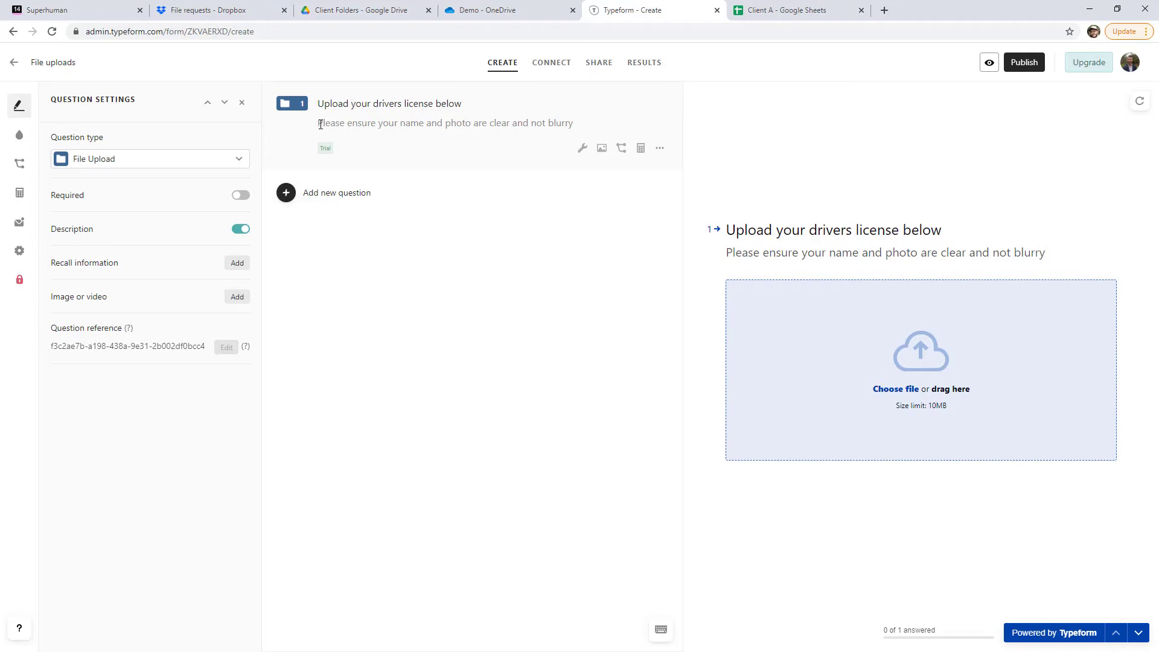
{"action": "left_click_drag", "start_coordinate": [319, 124], "coordinate": [489, 123]}
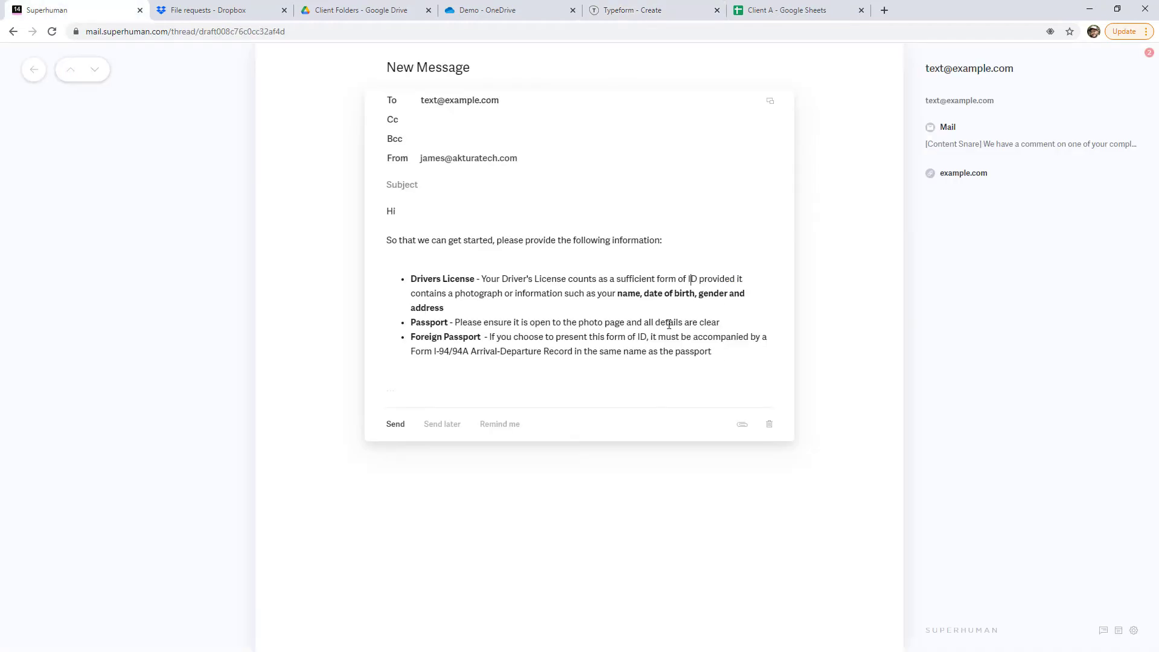
{"action": "left_click", "coordinate": [641, 10]}
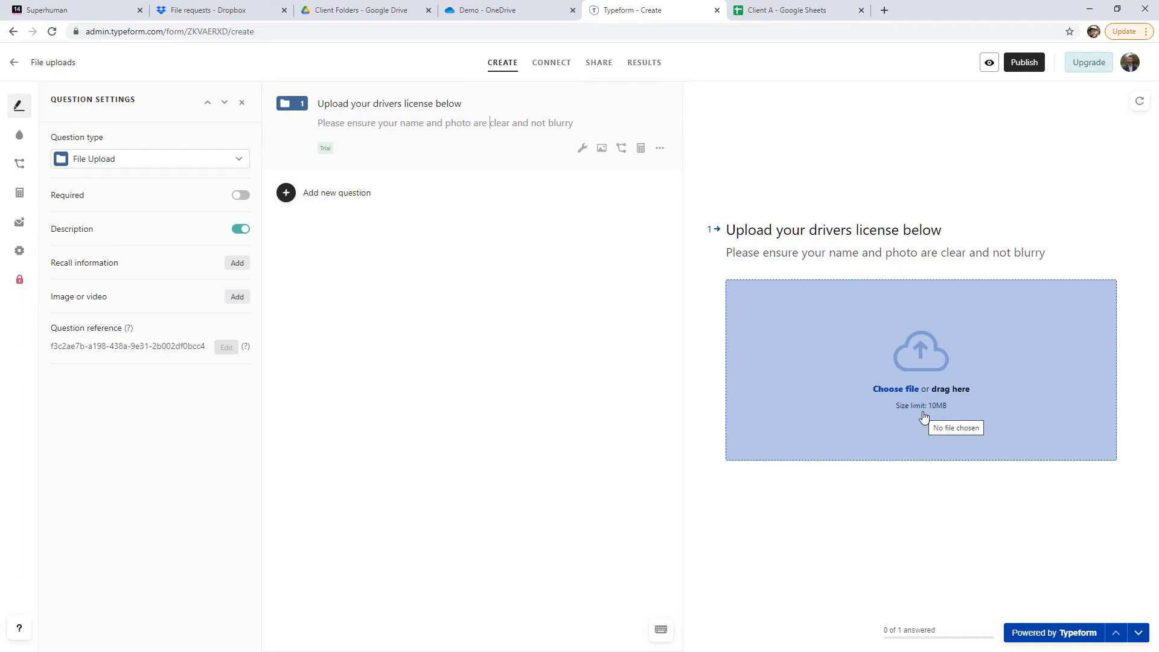
{"action": "mouse_move", "coordinate": [796, 371]}
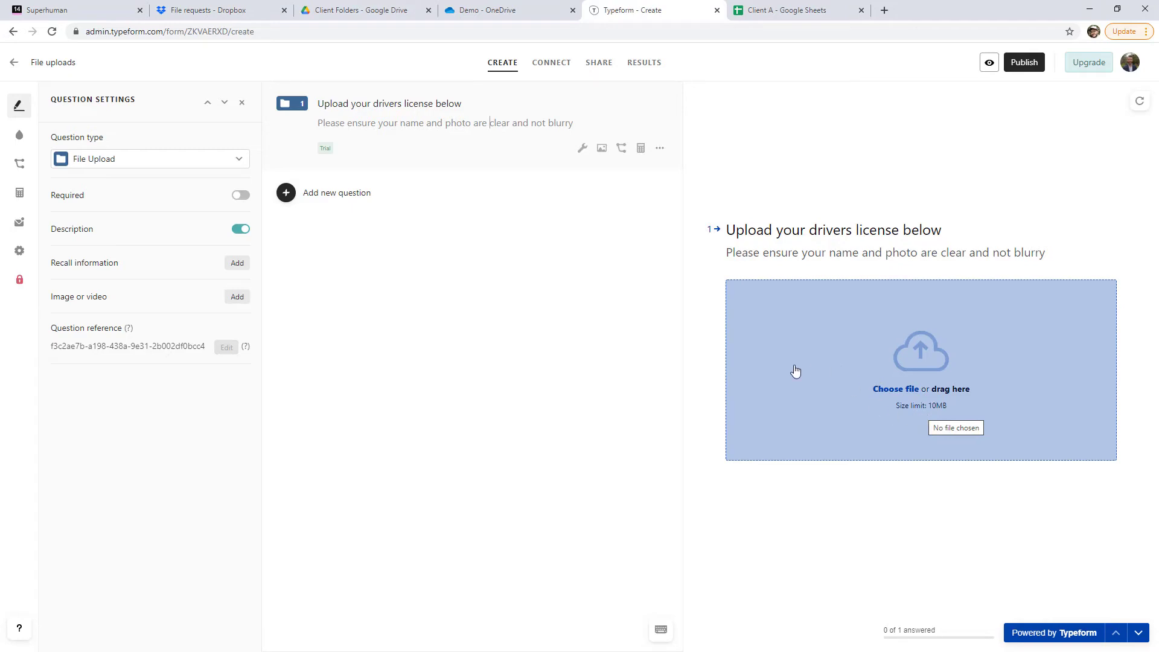
Step: Add a Short Text question below the driver's license upload and start typing its title
{"action": "left_click", "coordinate": [285, 192]}
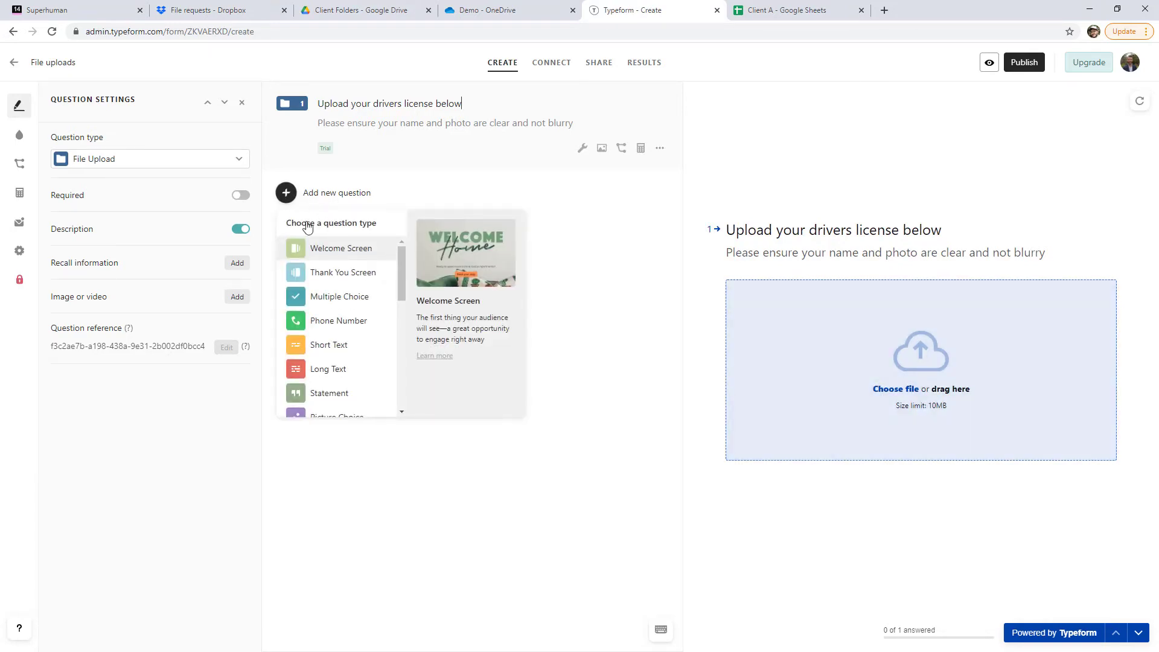
{"action": "left_click", "coordinate": [328, 346]}
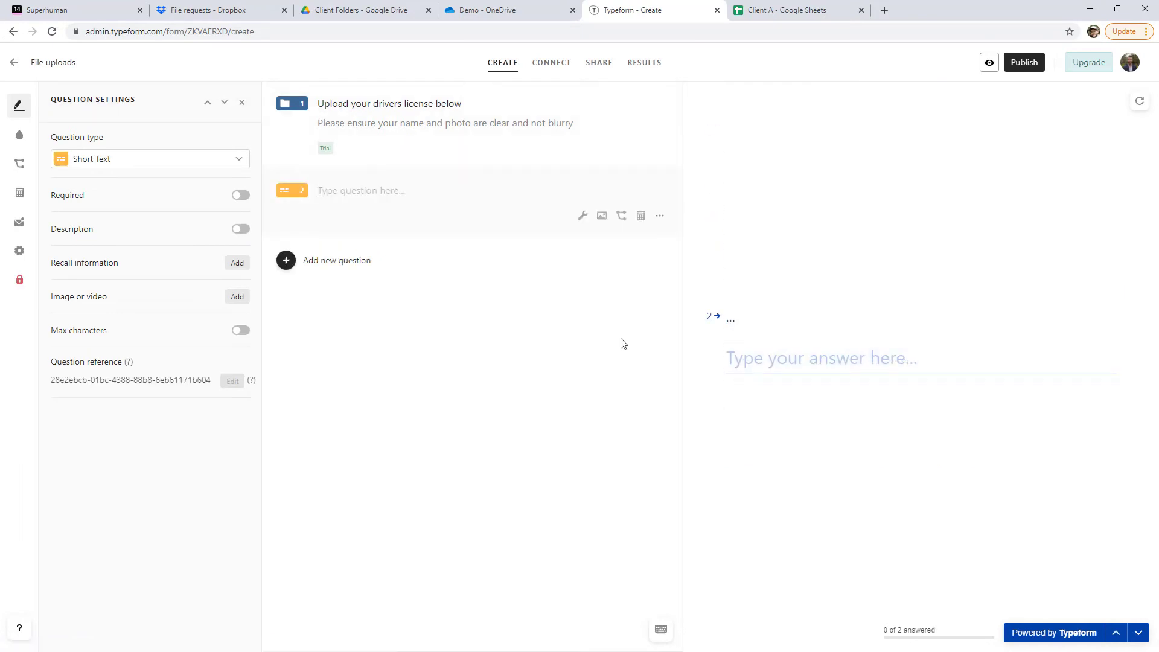
{"action": "type", "text": "das"}
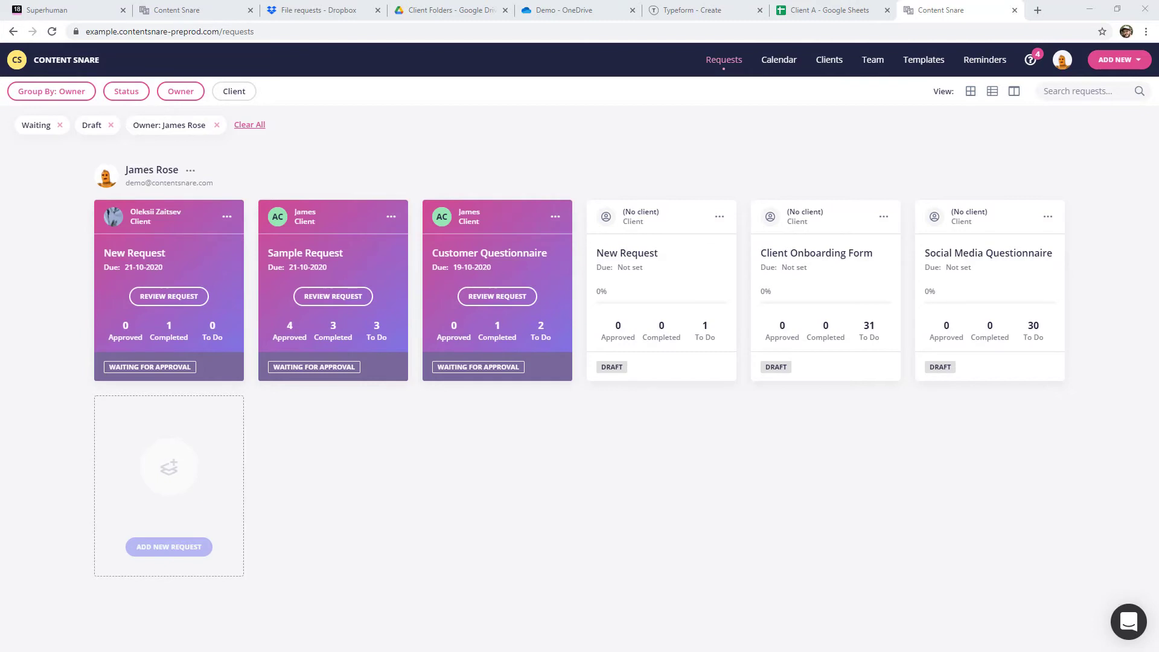
{"action": "mouse_move", "coordinate": [249, 305]}
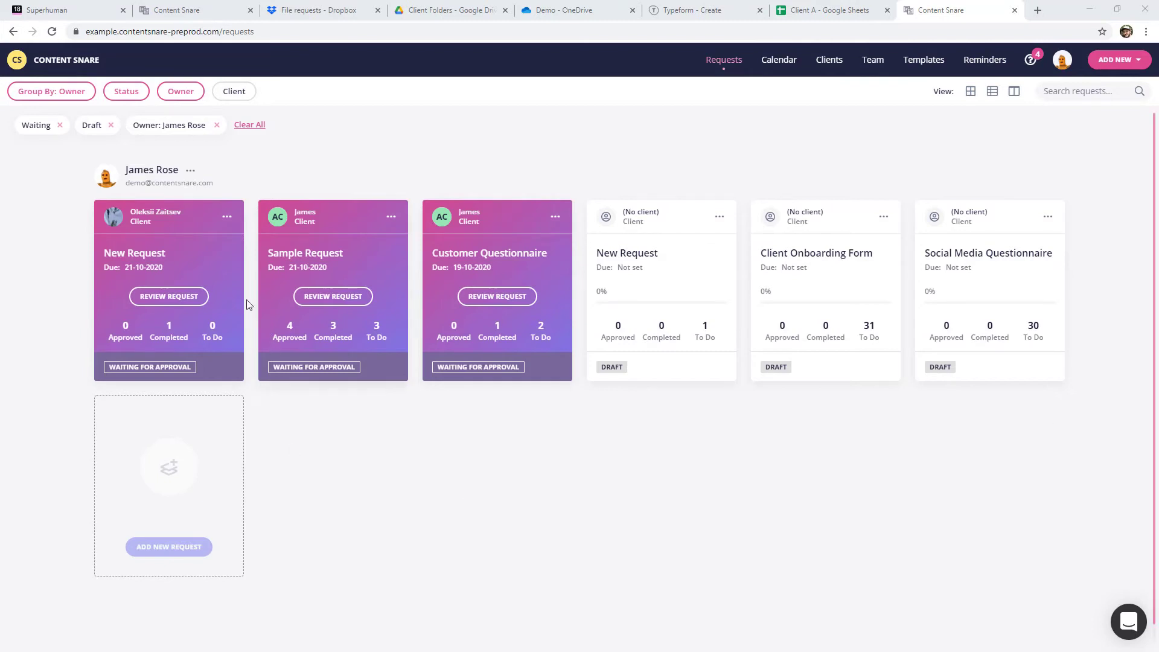
{"action": "mouse_move", "coordinate": [917, 505]}
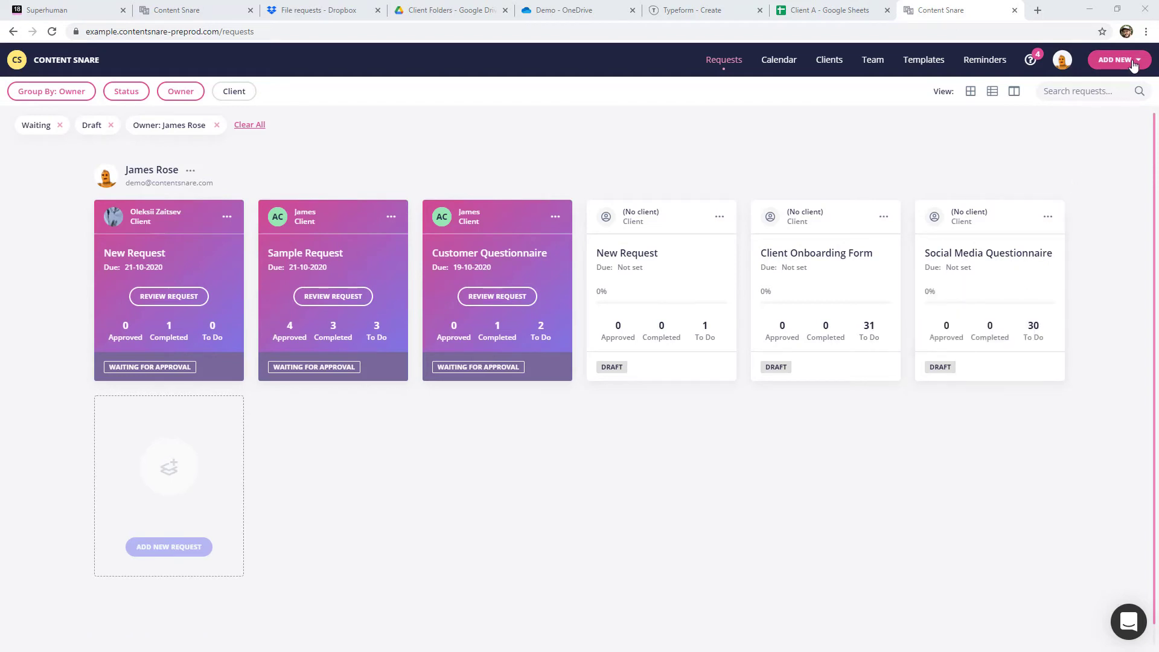
Step: Name the new request 'Initial onboarding form', keep the default instructions, and Save and Continue
{"action": "left_click", "coordinate": [1121, 59]}
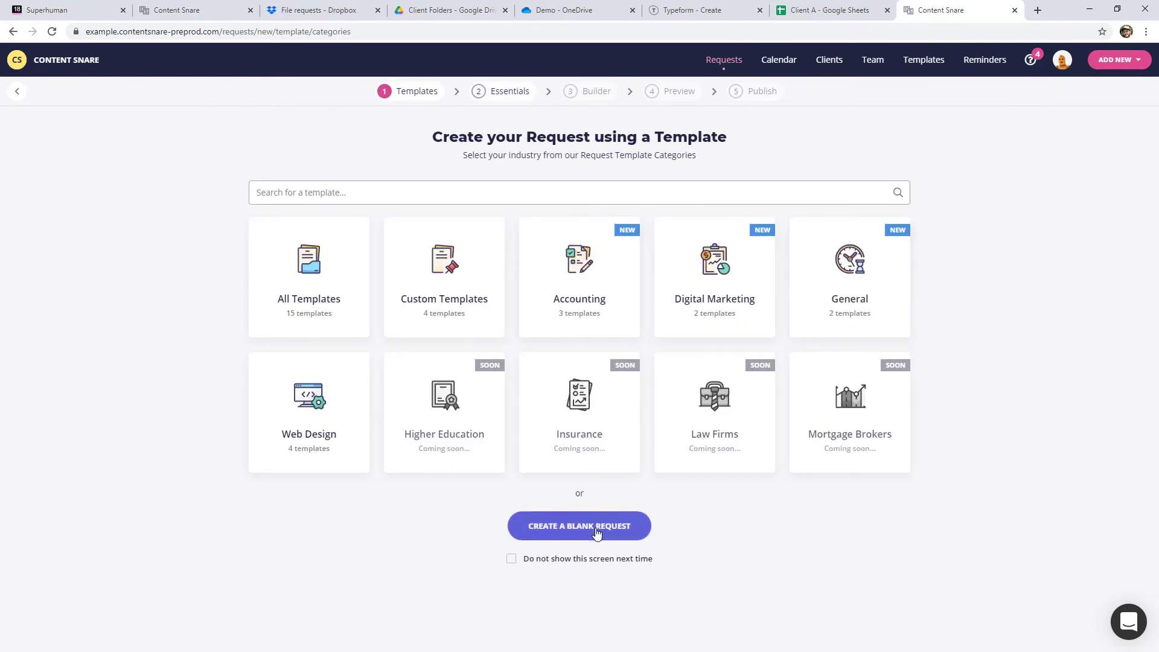
{"action": "left_click", "coordinate": [580, 527]}
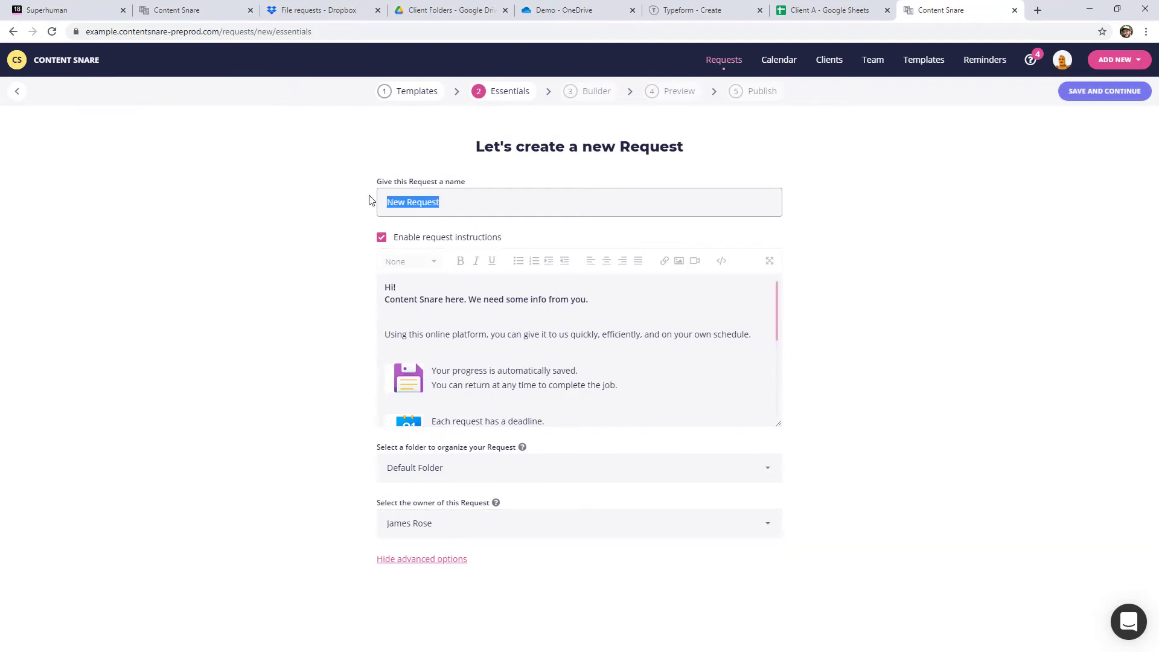
{"action": "type", "text": "Ini"}
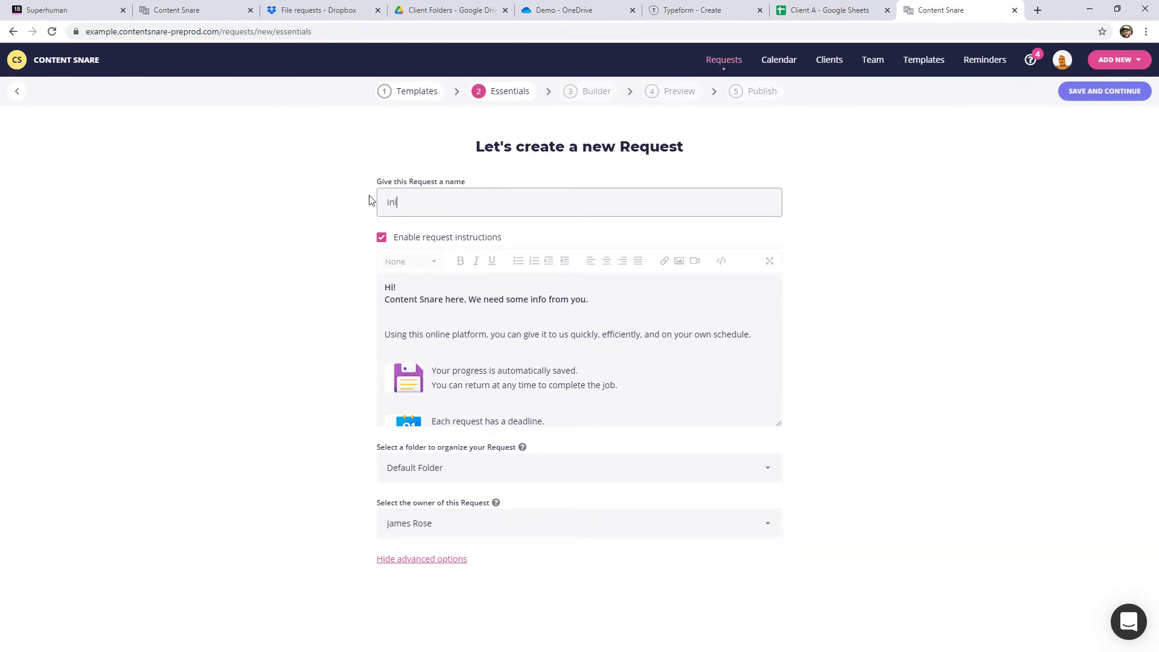
{"action": "type", "text": "Initial onboarding form"}
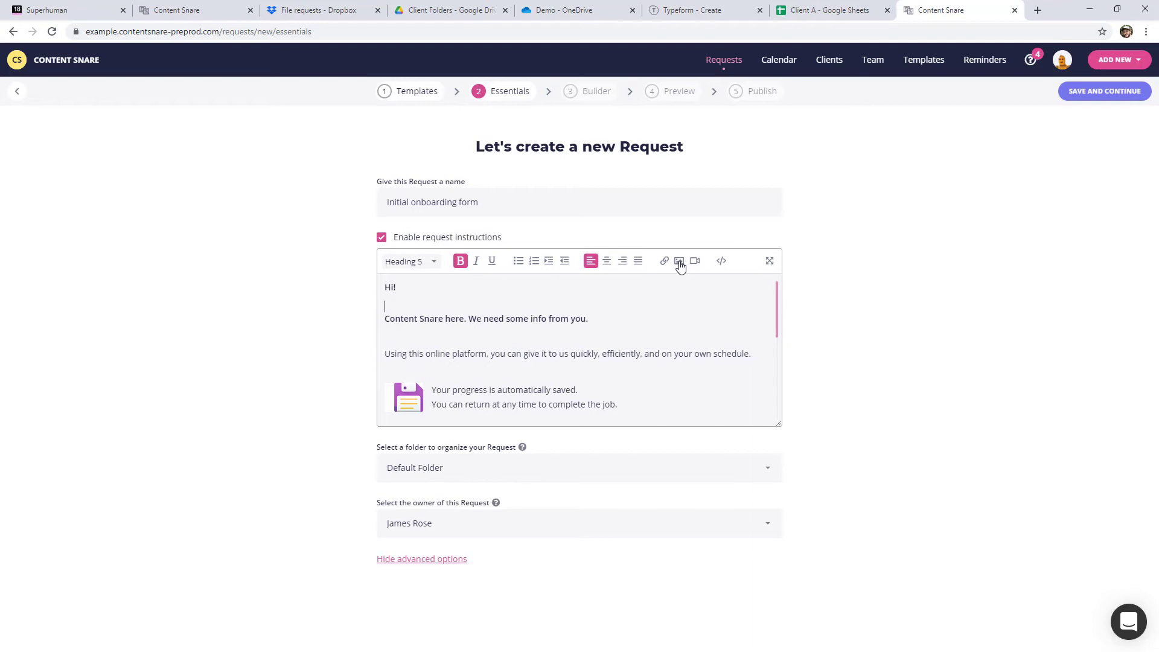
{"action": "mouse_move", "coordinate": [778, 304]}
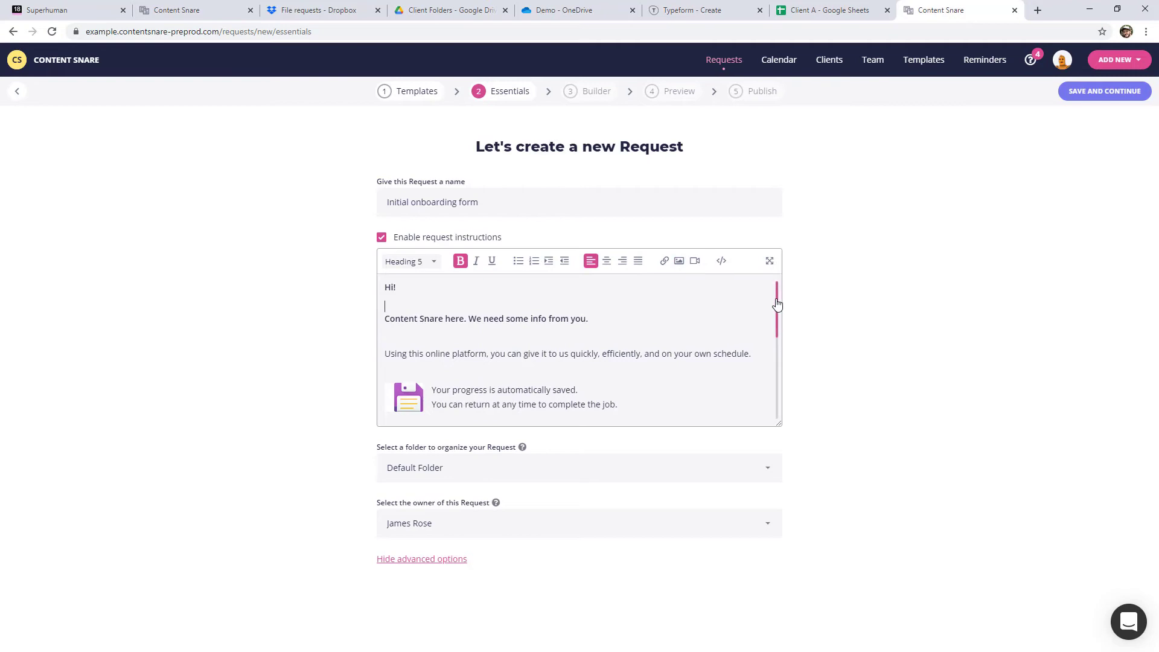
{"action": "scroll", "scroll_direction": "down", "scroll_amount": 3}
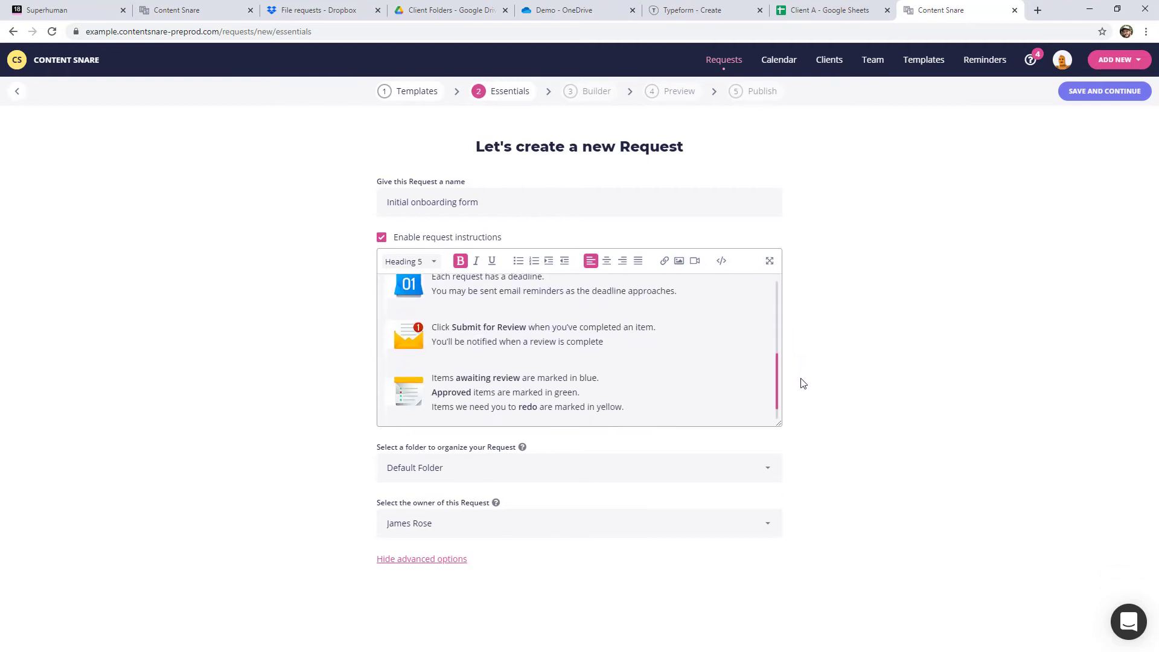
{"action": "scroll", "scroll_direction": "down", "scroll_amount": 3}
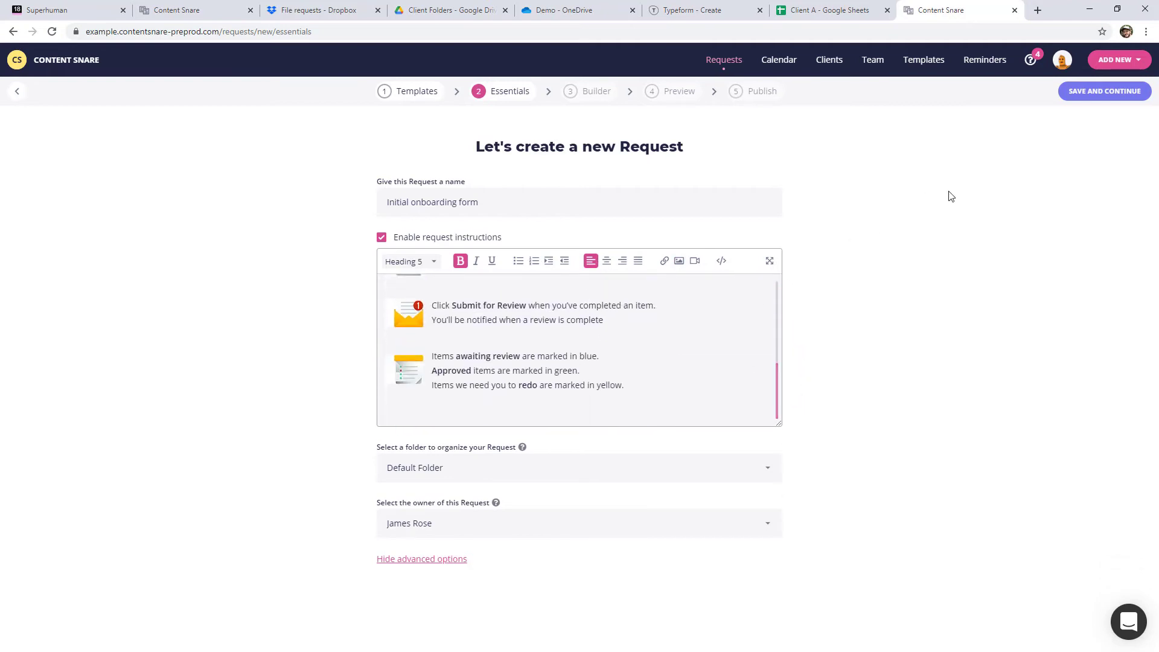
{"action": "left_click", "coordinate": [1104, 91]}
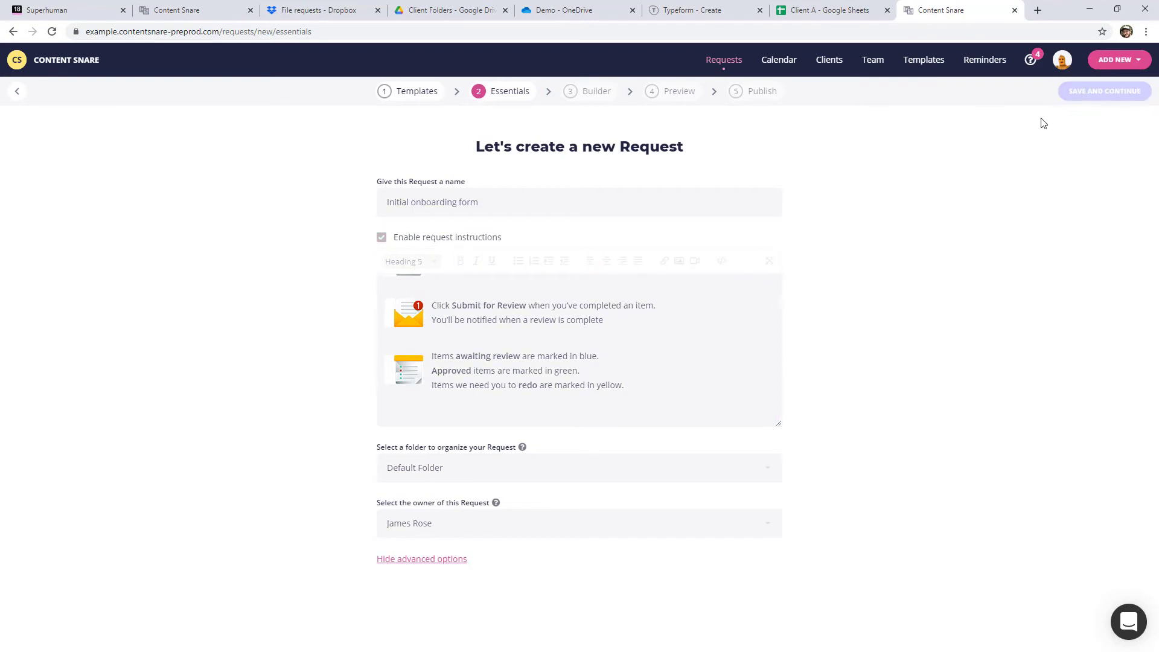
Step: Rename the first section to Basic info and title its text field Name
{"action": "left_click", "coordinate": [1104, 92]}
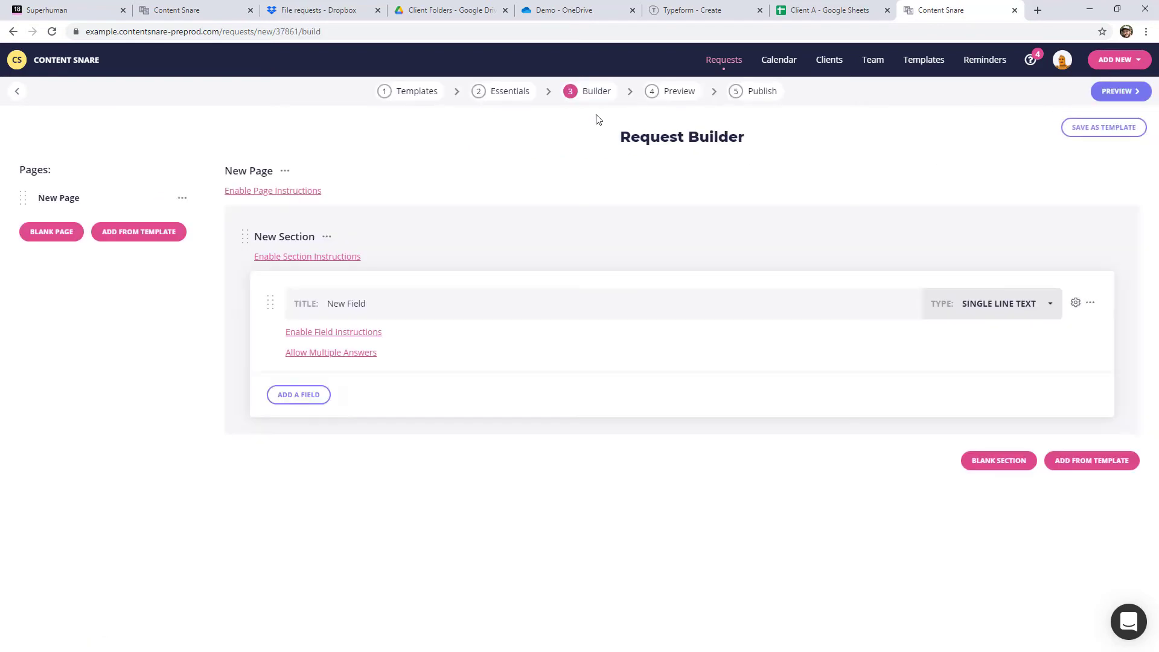
{"action": "mouse_move", "coordinate": [336, 240]}
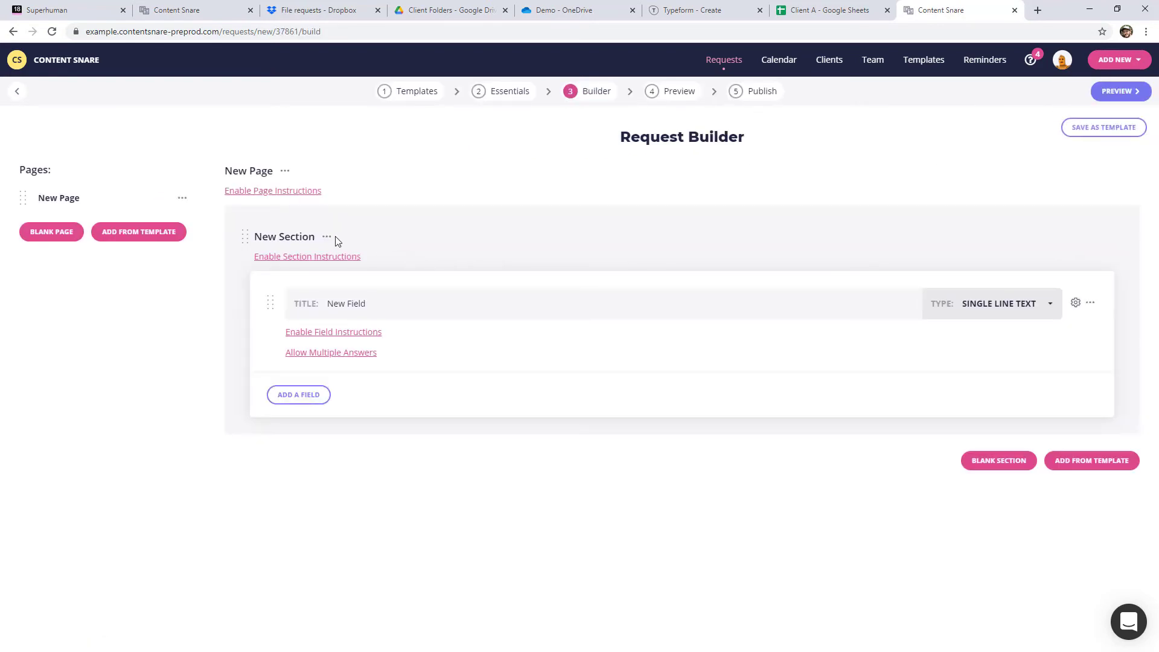
{"action": "left_click", "coordinate": [326, 237]}
{"action": "type", "text": "Basic info"}
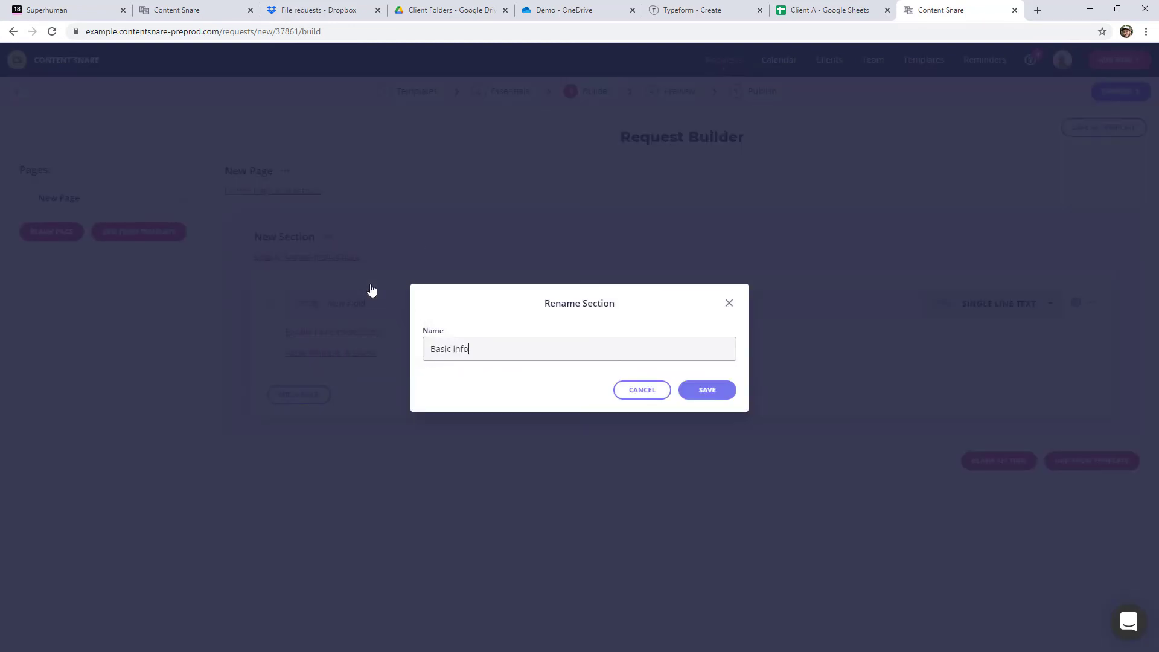
{"action": "left_click", "coordinate": [708, 390]}
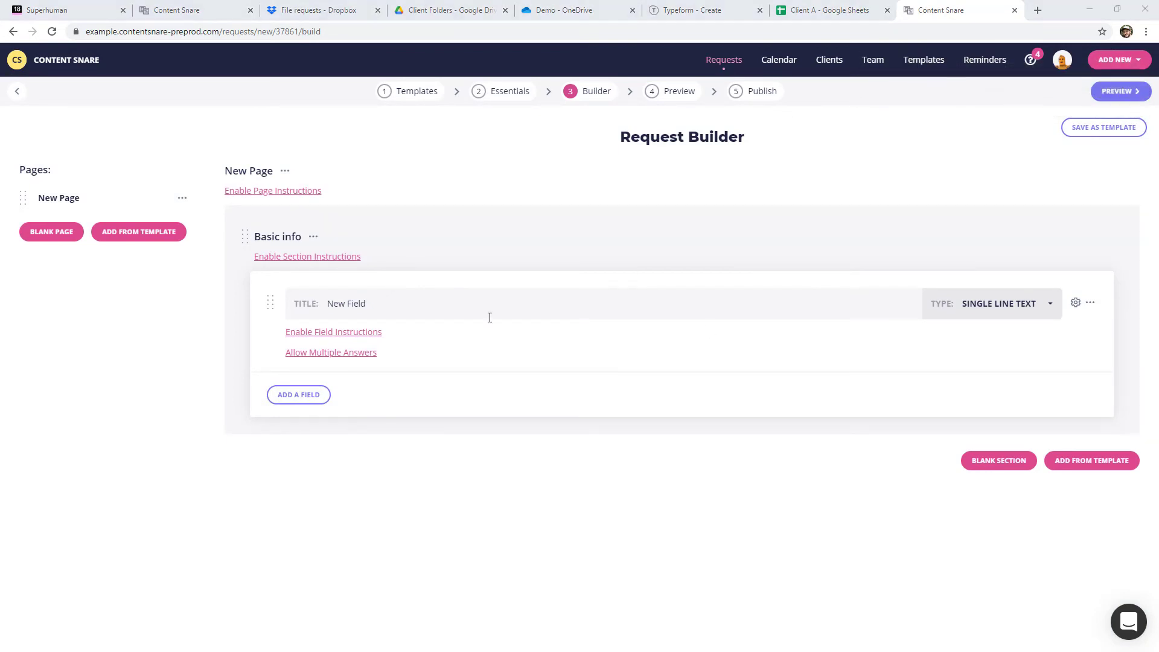
{"action": "type", "text": "Name"}
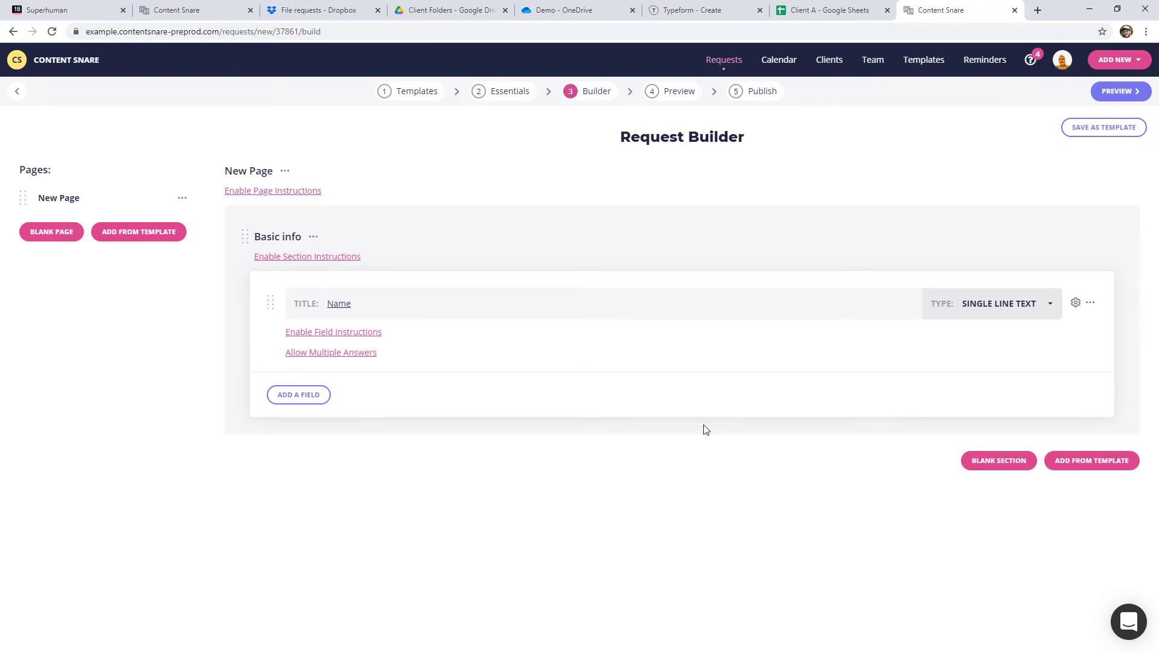
Step: Add a Date/Time field titled Date of Birth to the Basic info section
{"action": "left_click", "coordinate": [298, 394]}
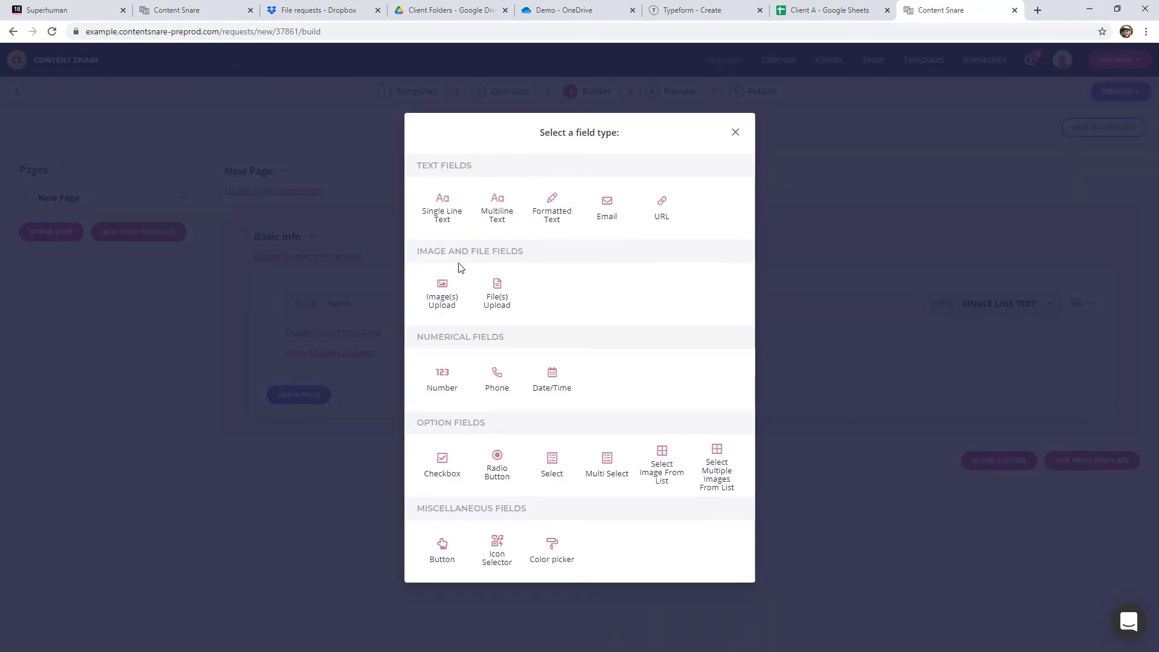
{"action": "left_click", "coordinate": [552, 374]}
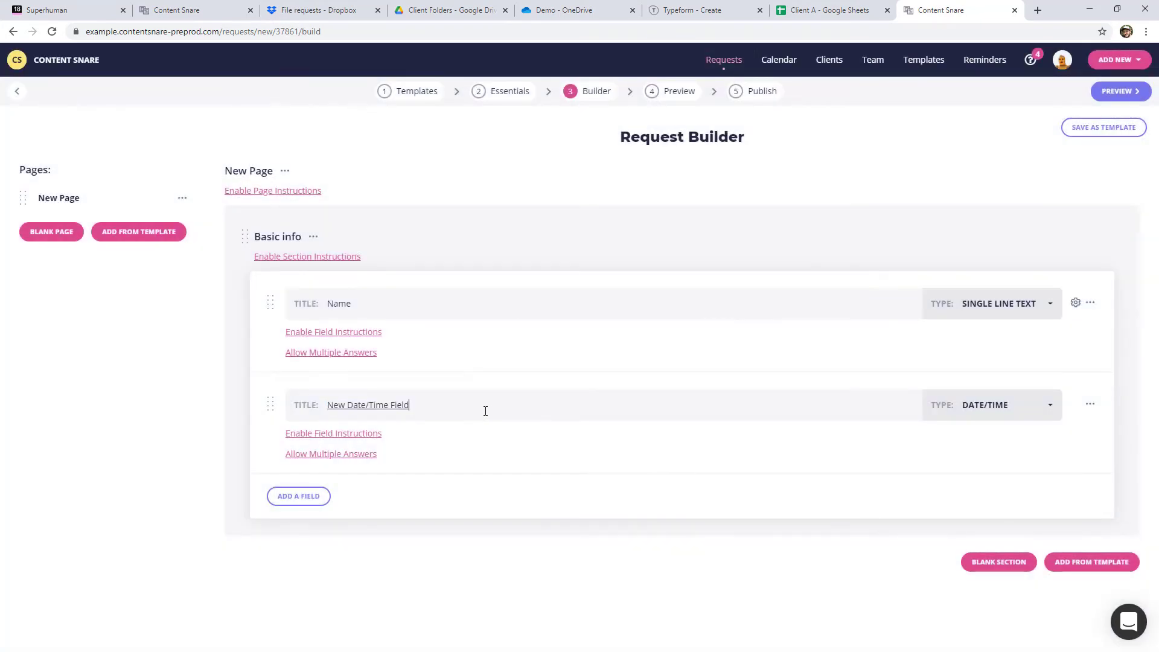
{"action": "type", "text": "Date of Birth"}
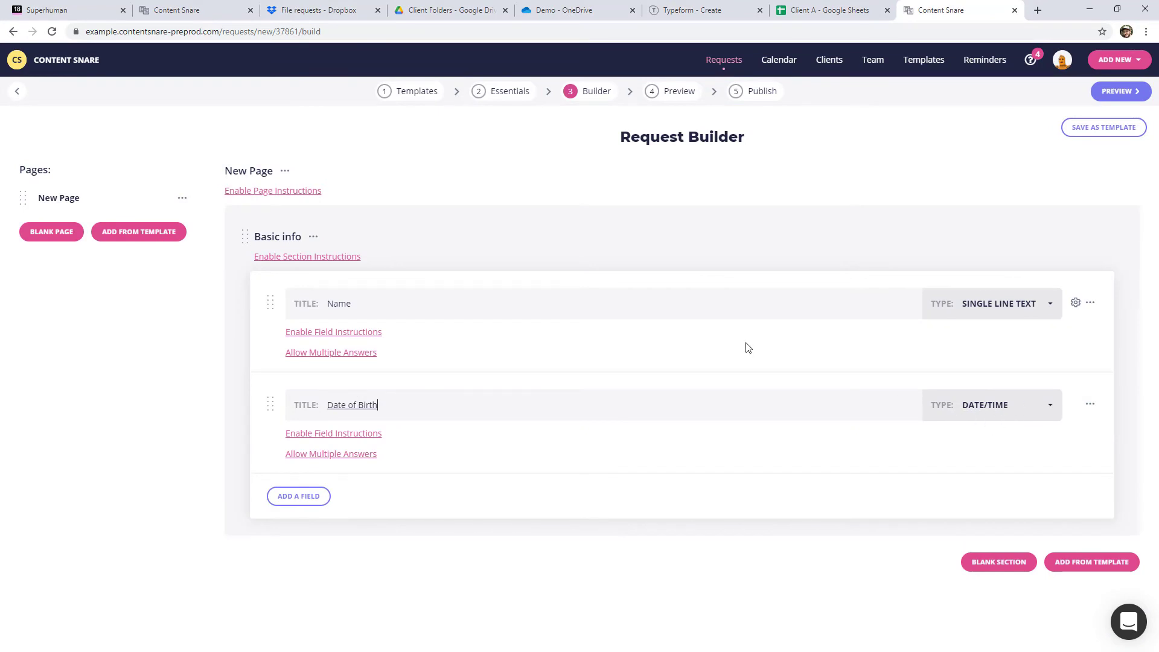
{"action": "mouse_move", "coordinate": [1012, 406]}
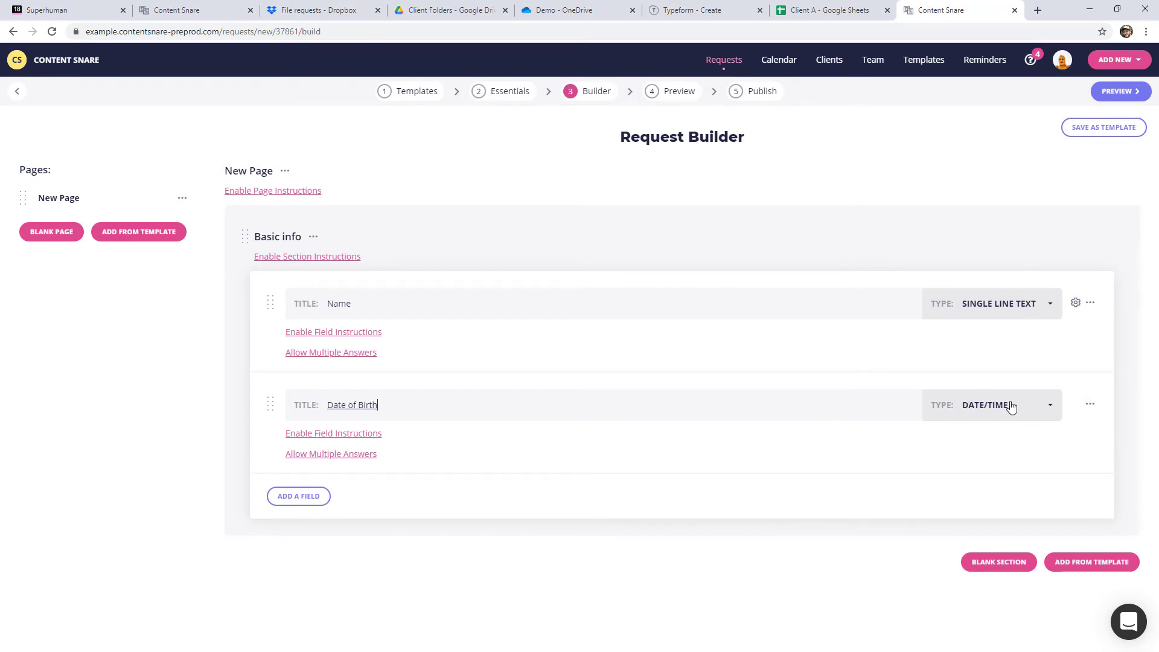
{"action": "mouse_move", "coordinate": [323, 502]}
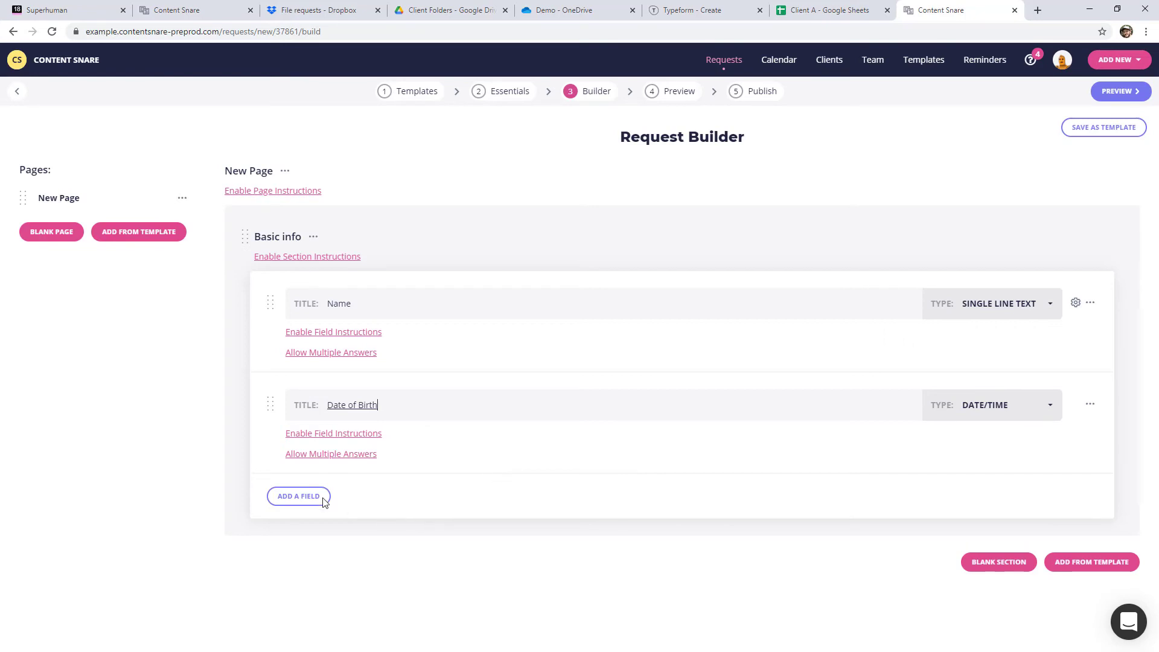
{"action": "left_click", "coordinate": [298, 496]}
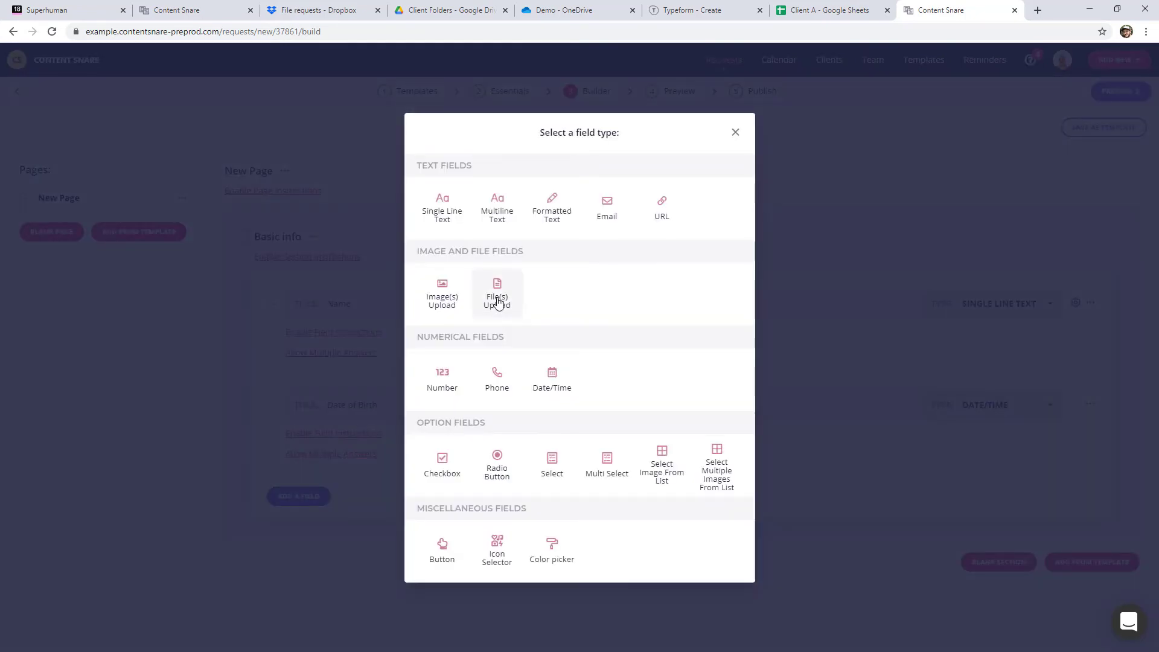
{"action": "left_click", "coordinate": [736, 133]}
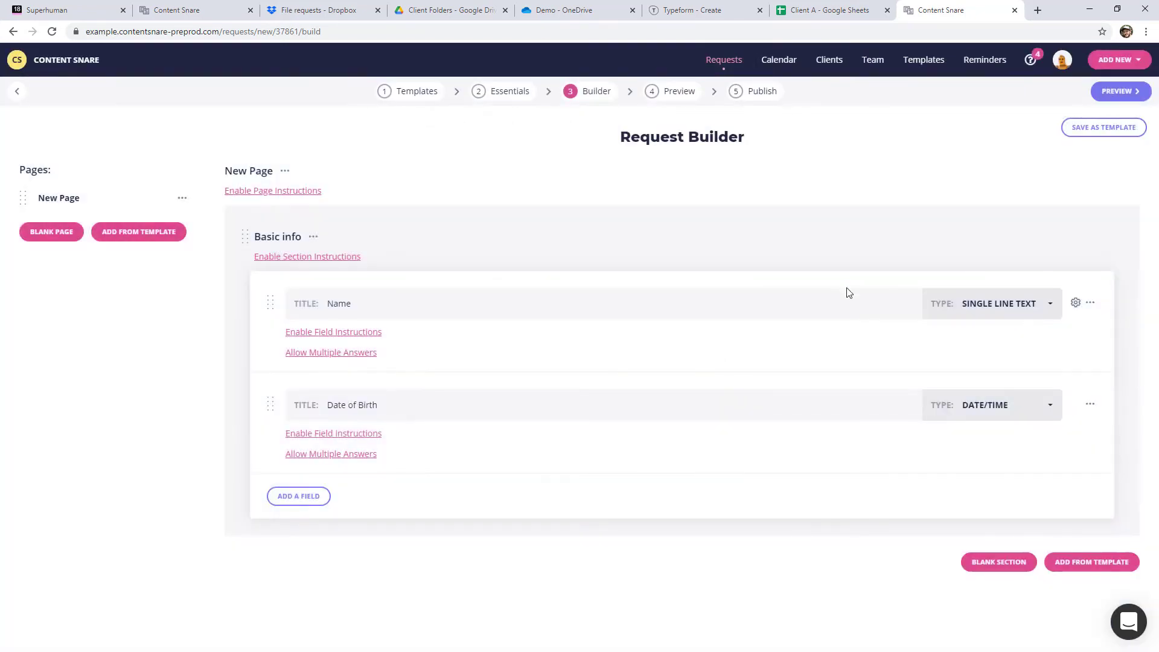
Step: Create a Documents section with Driver's License and Passport image uploads, each with photo-page instructions
{"action": "left_click", "coordinate": [999, 561]}
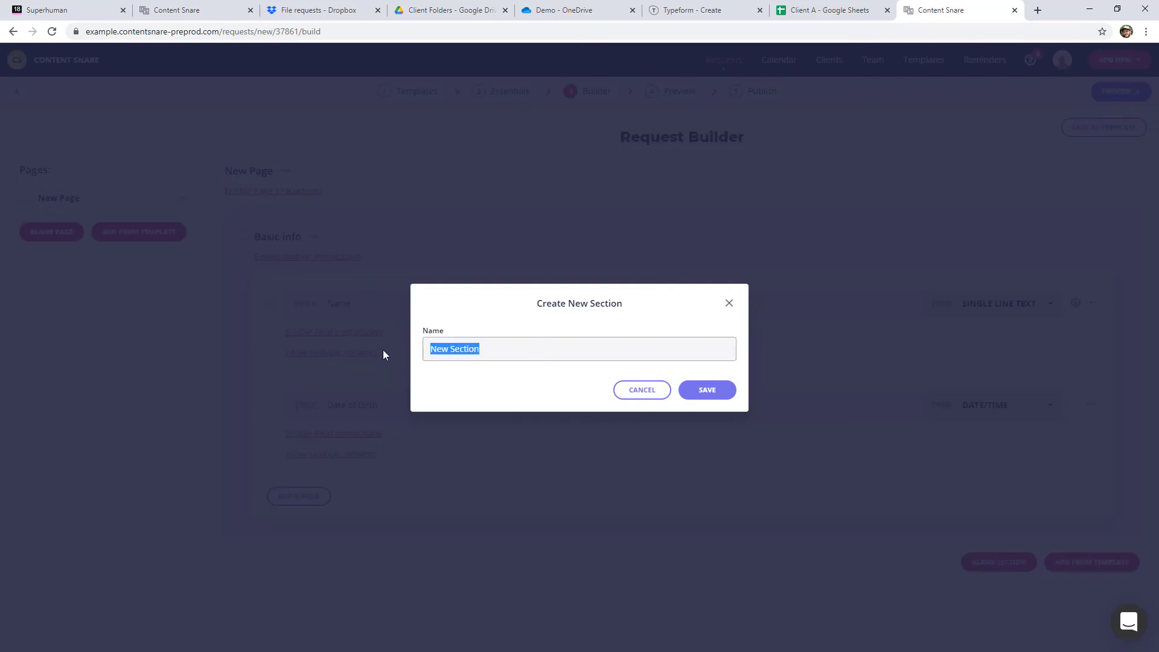
{"action": "type", "text": "Documents"}
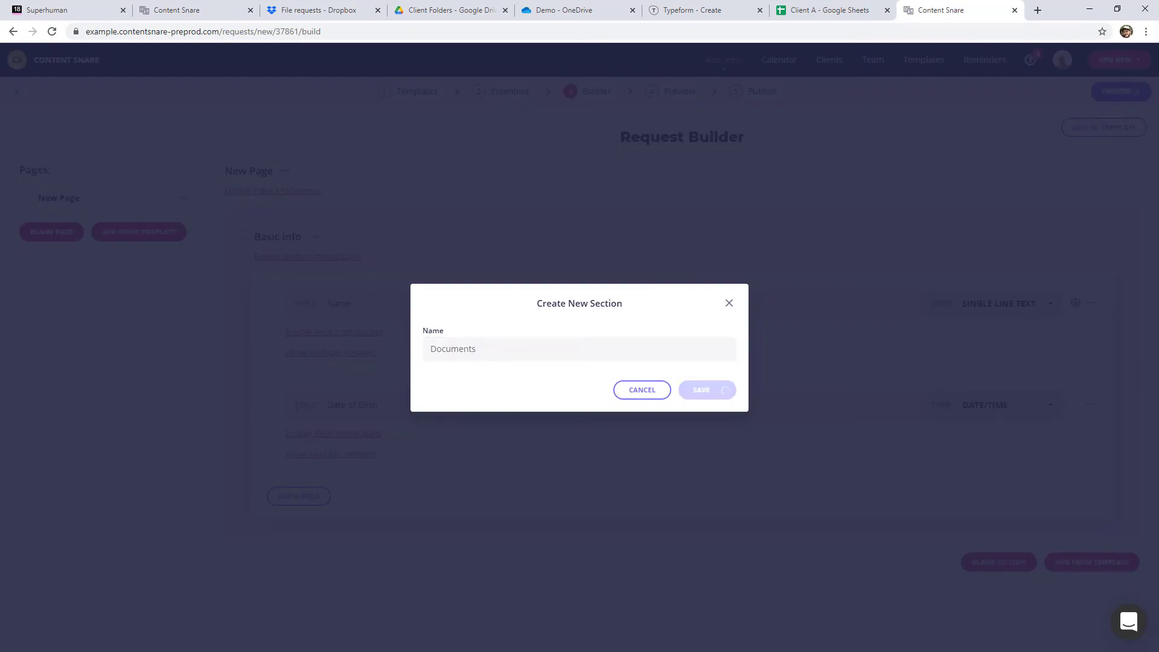
{"action": "left_click", "coordinate": [708, 390]}
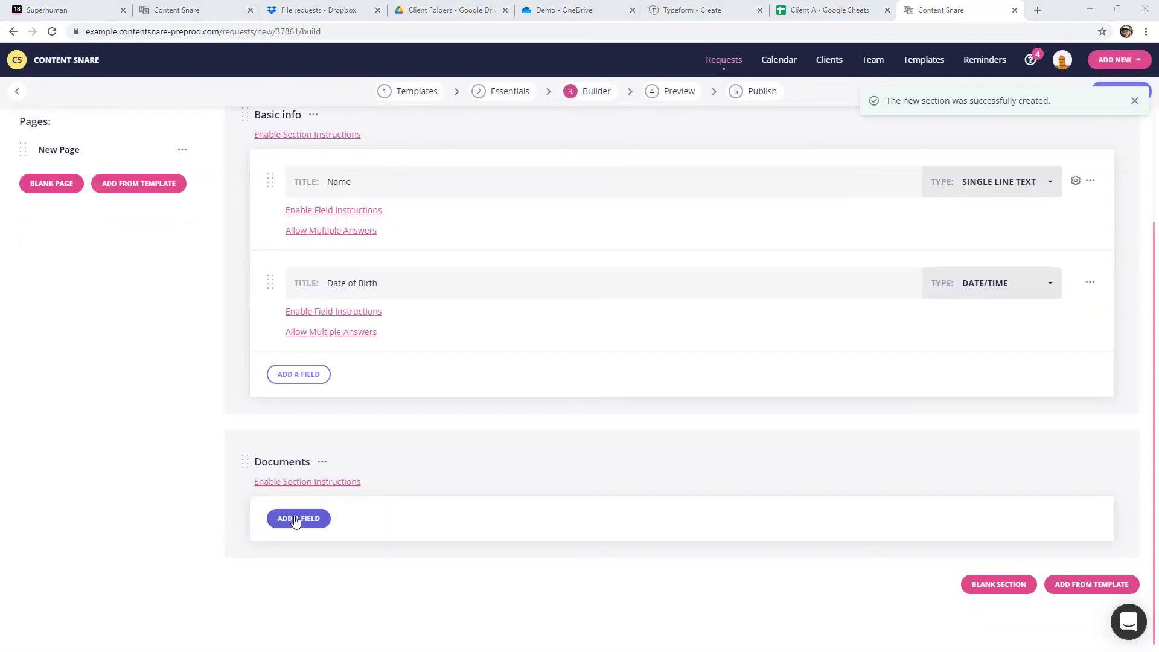
{"action": "left_click", "coordinate": [299, 520]}
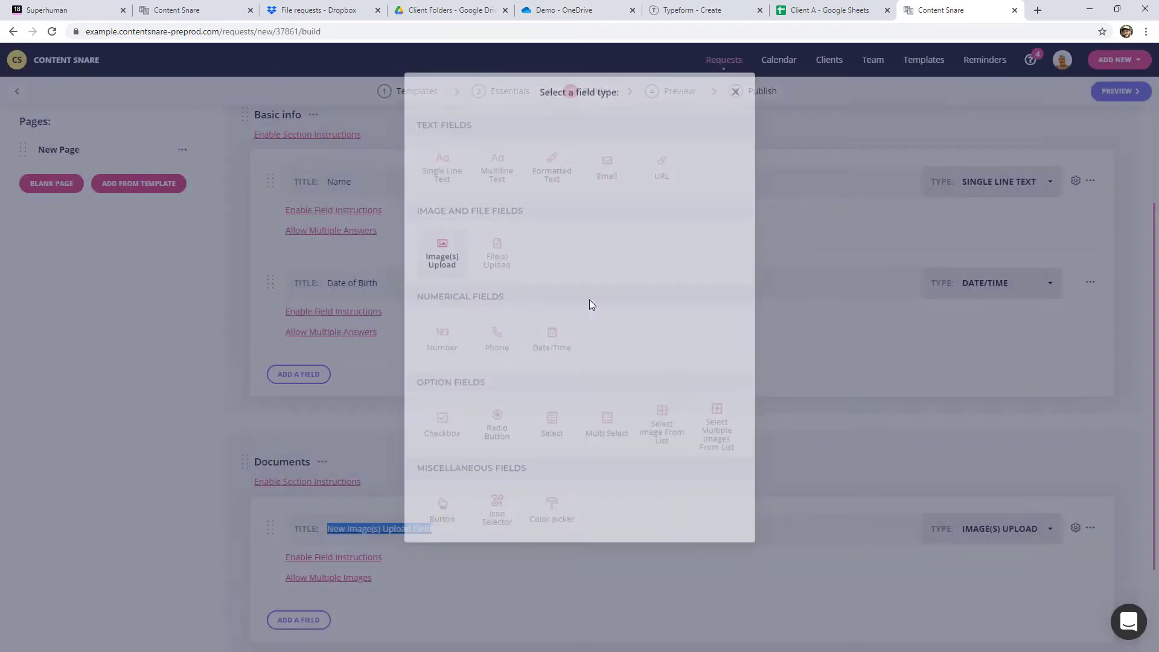
{"action": "left_click", "coordinate": [737, 91]}
{"action": "type", "text": "Drivers License"}
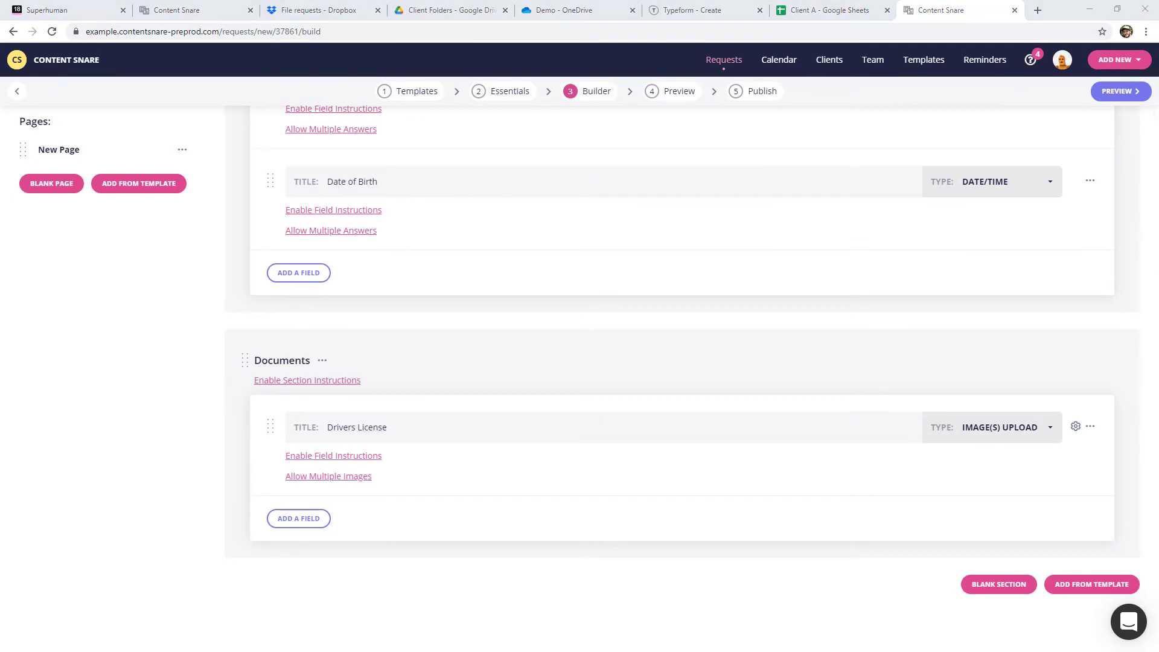
{"action": "mouse_move", "coordinate": [356, 502]}
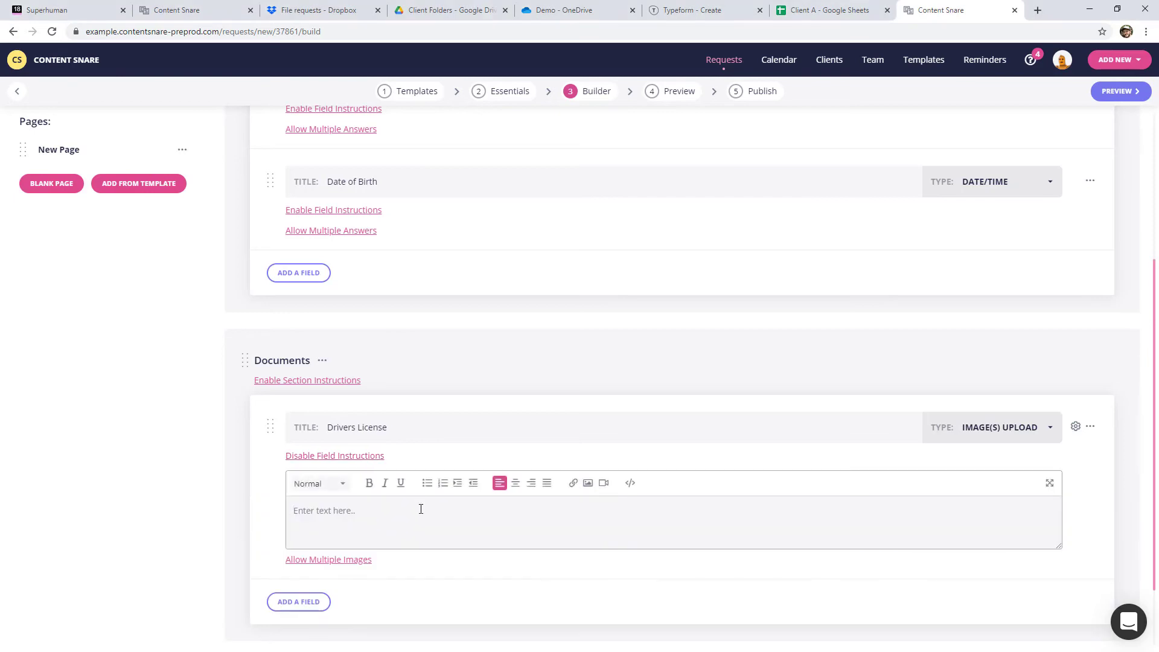
{"action": "type", "text": "Your Driver's License counts as a sufficient form of ID provided it contains a photograph or information such as your name, date of birth, gender and address"}
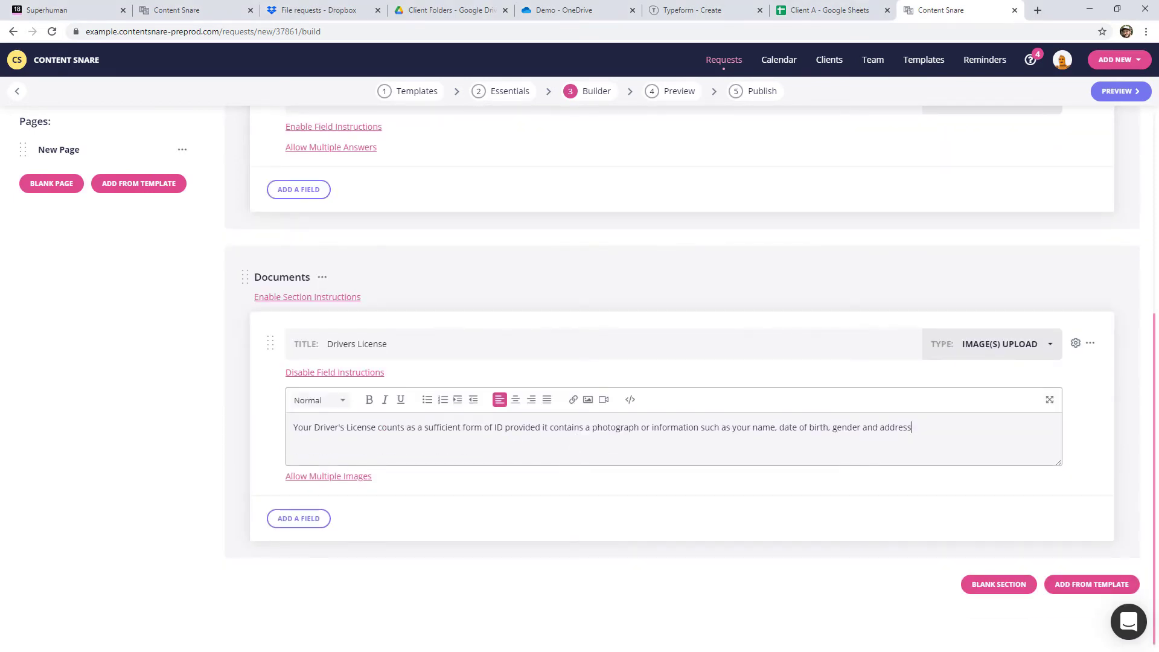
{"action": "mouse_move", "coordinate": [363, 581]}
{"action": "type", "text": "Passport"}
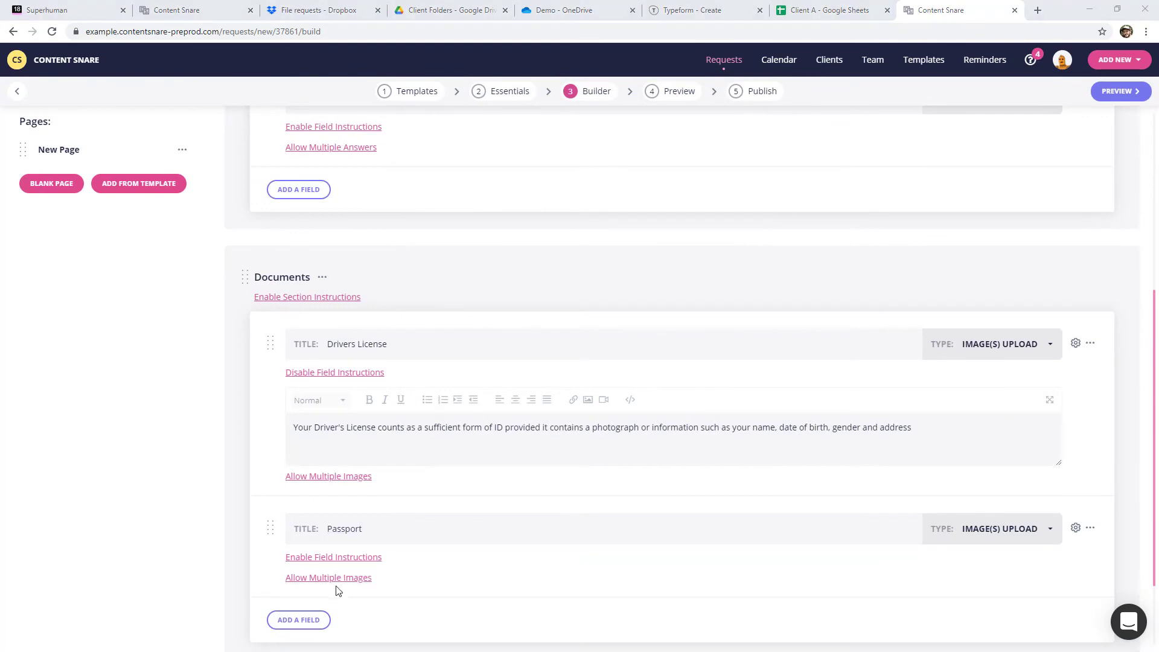
{"action": "left_click", "coordinate": [333, 557]}
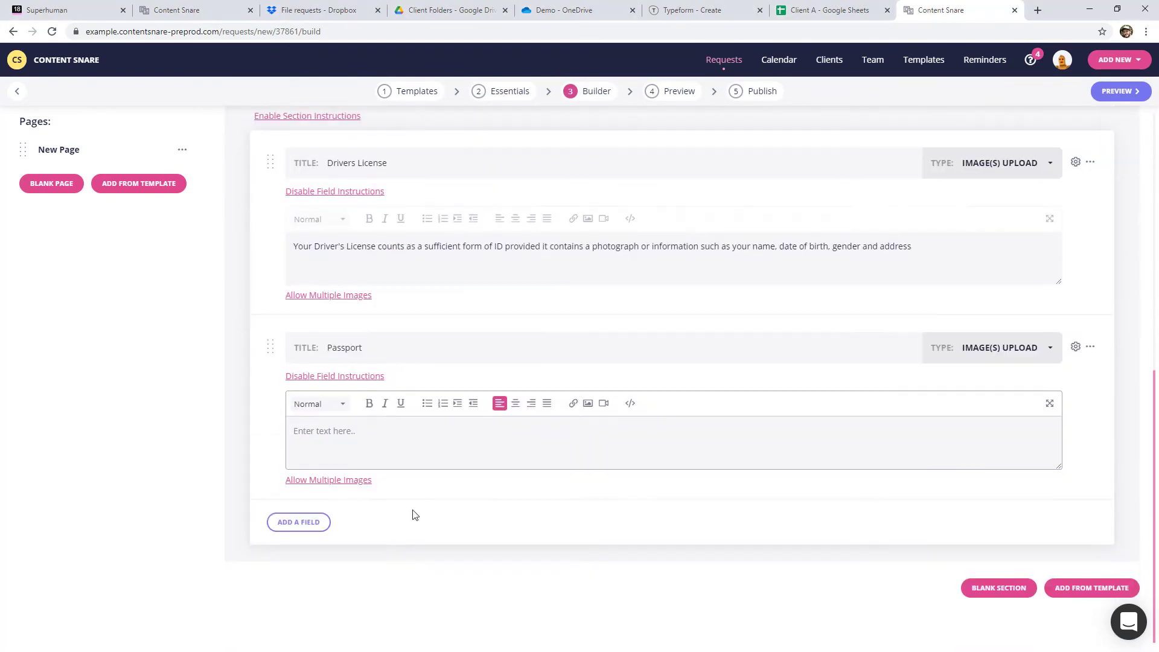
{"action": "type", "text": "Please ensure it is open to the photo page and all details are clear"}
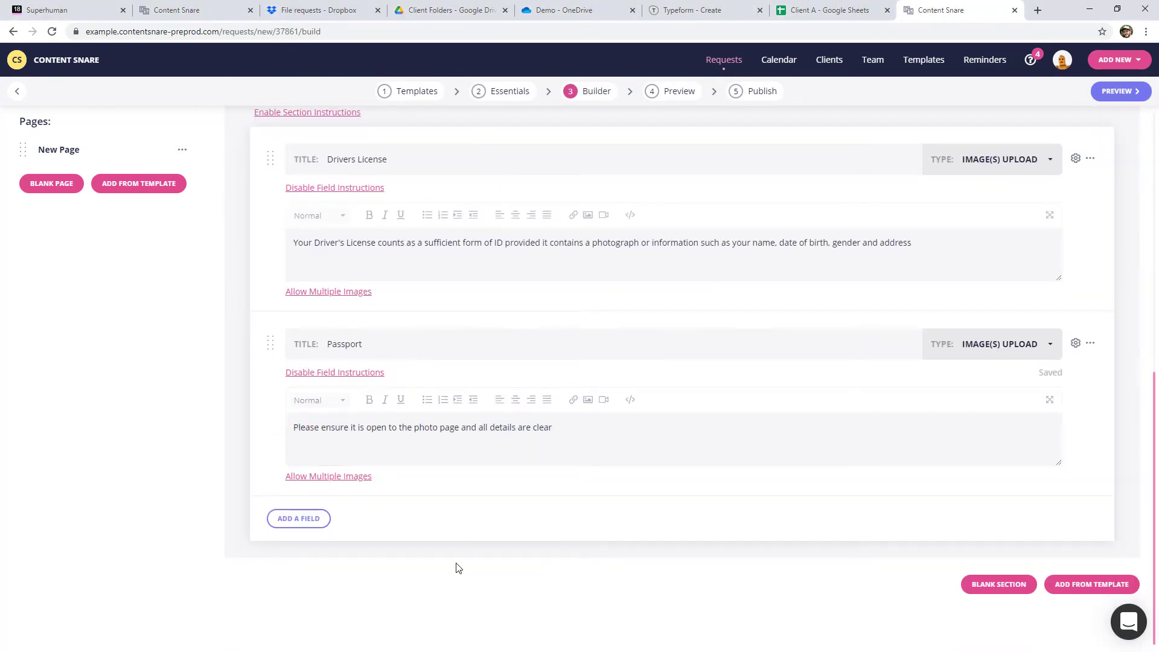
Step: Add a Bank statements file-upload field that accepts multiple files
{"action": "left_click", "coordinate": [299, 520]}
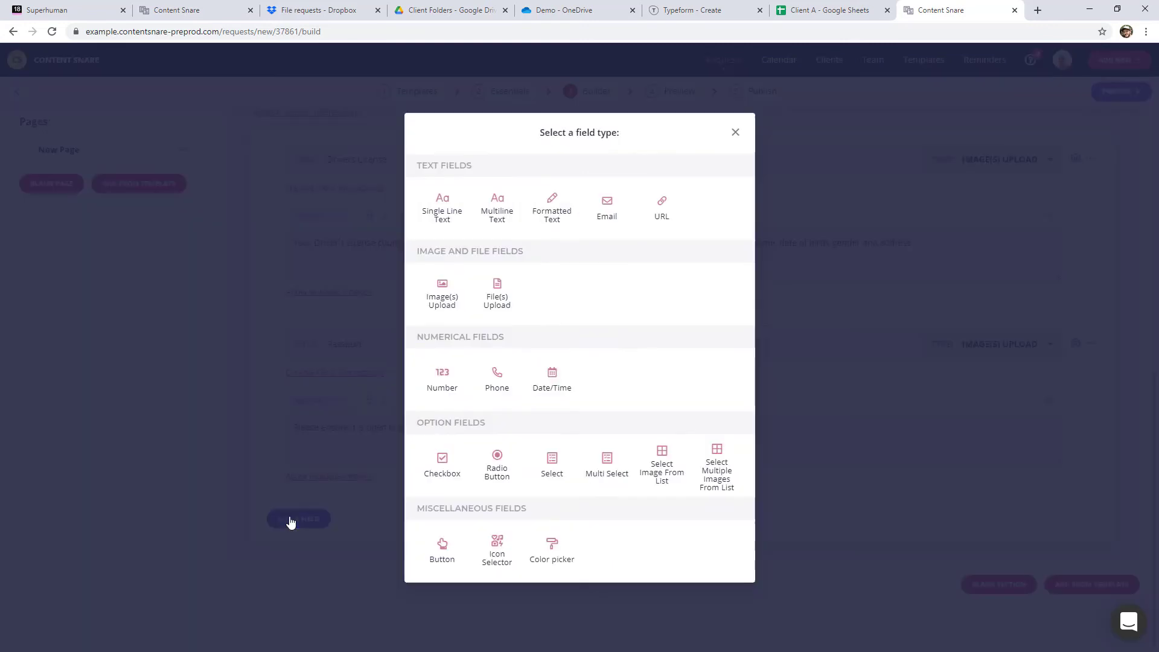
{"action": "mouse_move", "coordinate": [524, 253]}
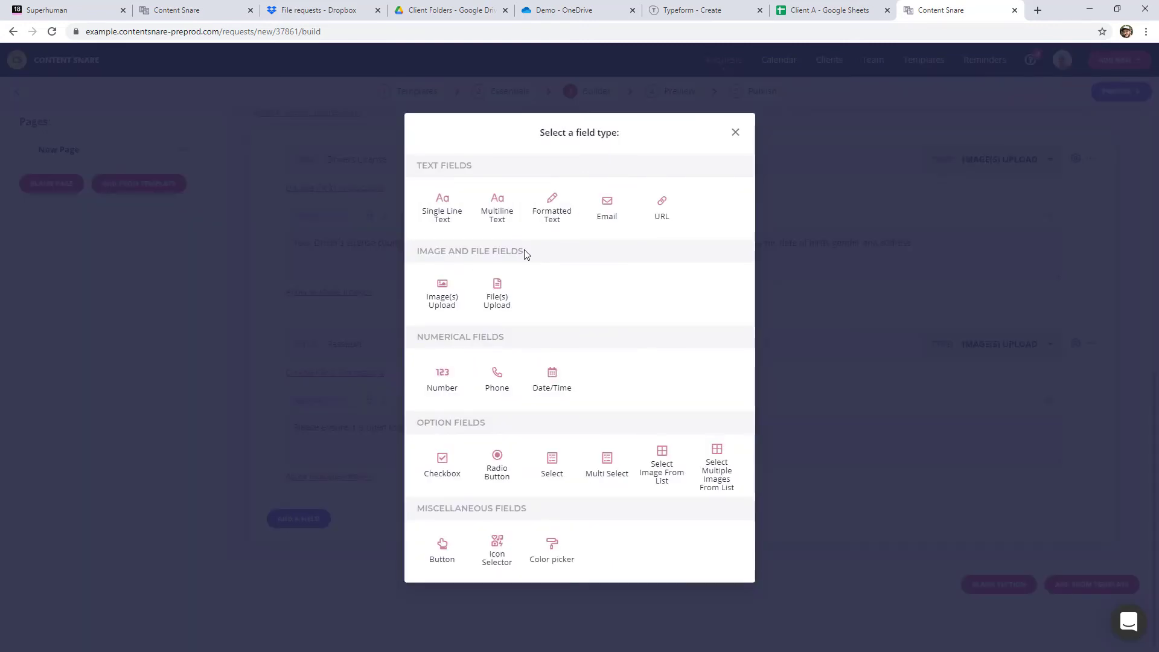
{"action": "left_click", "coordinate": [498, 293]}
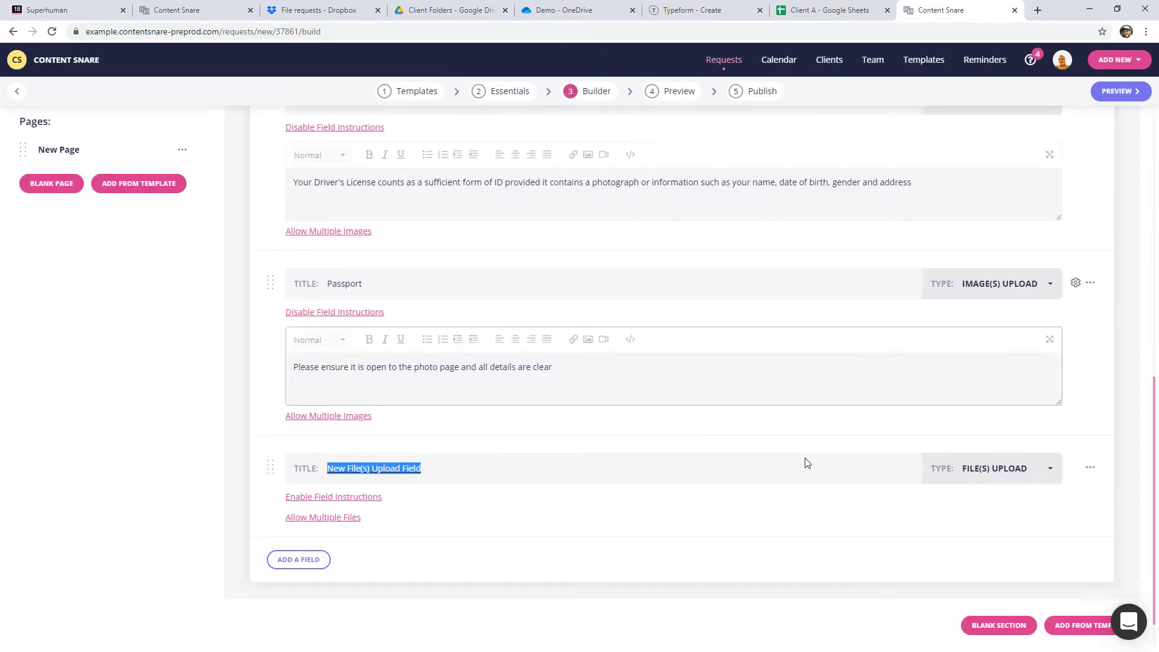
{"action": "type", "text": "Bank statements"}
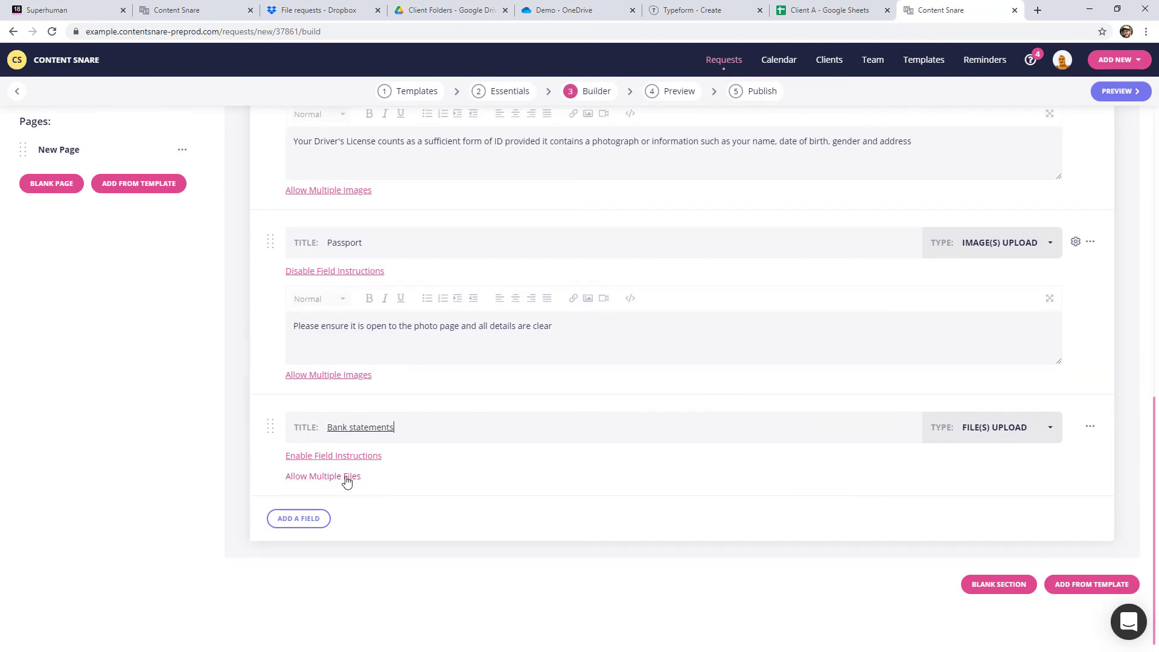
{"action": "left_click", "coordinate": [323, 476]}
{"action": "type", "text": "Upload a bank statement for the previous 3 months, in PDF format"}
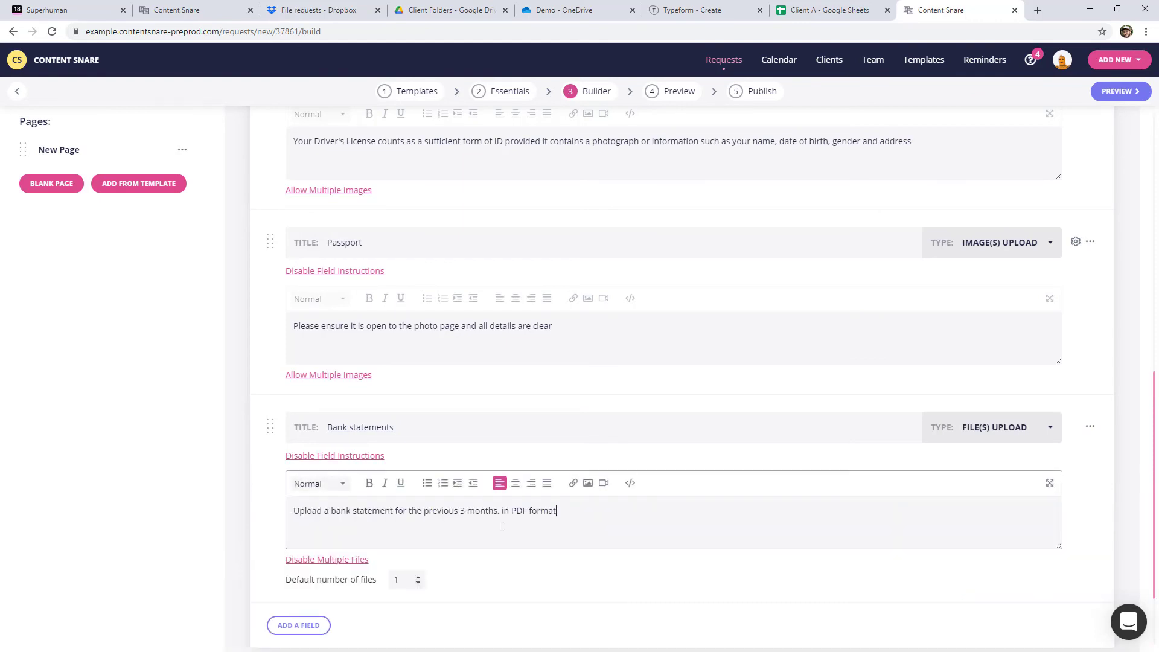
{"action": "scroll", "scroll_direction": "down", "scroll_amount": 3}
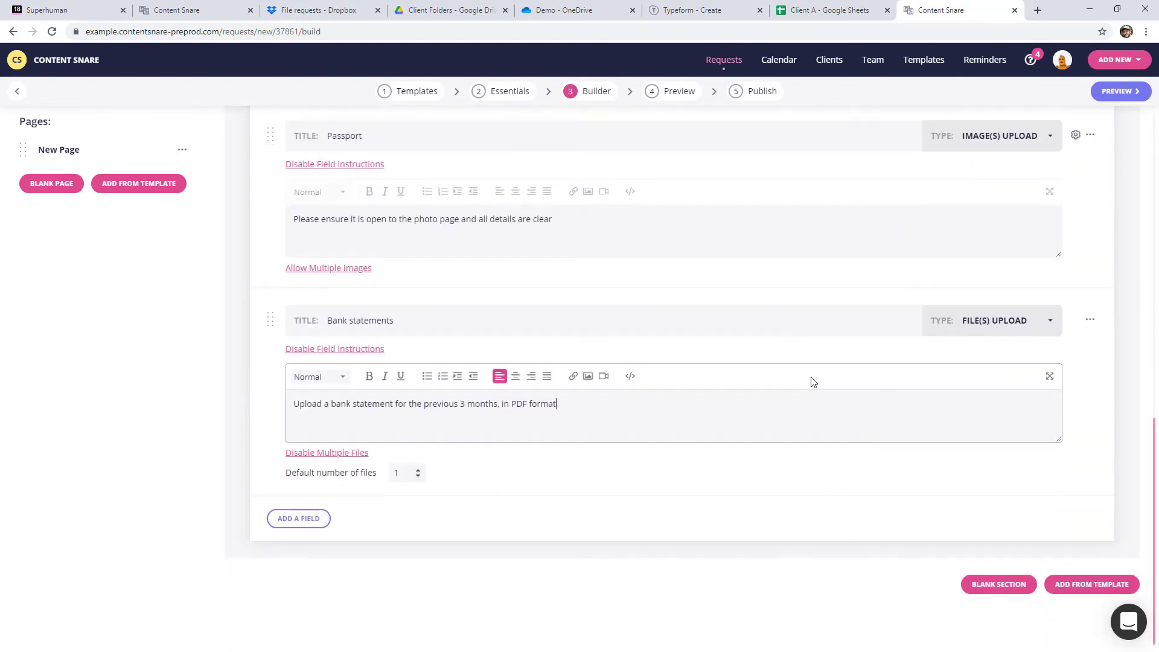
{"action": "left_click", "coordinate": [678, 92]}
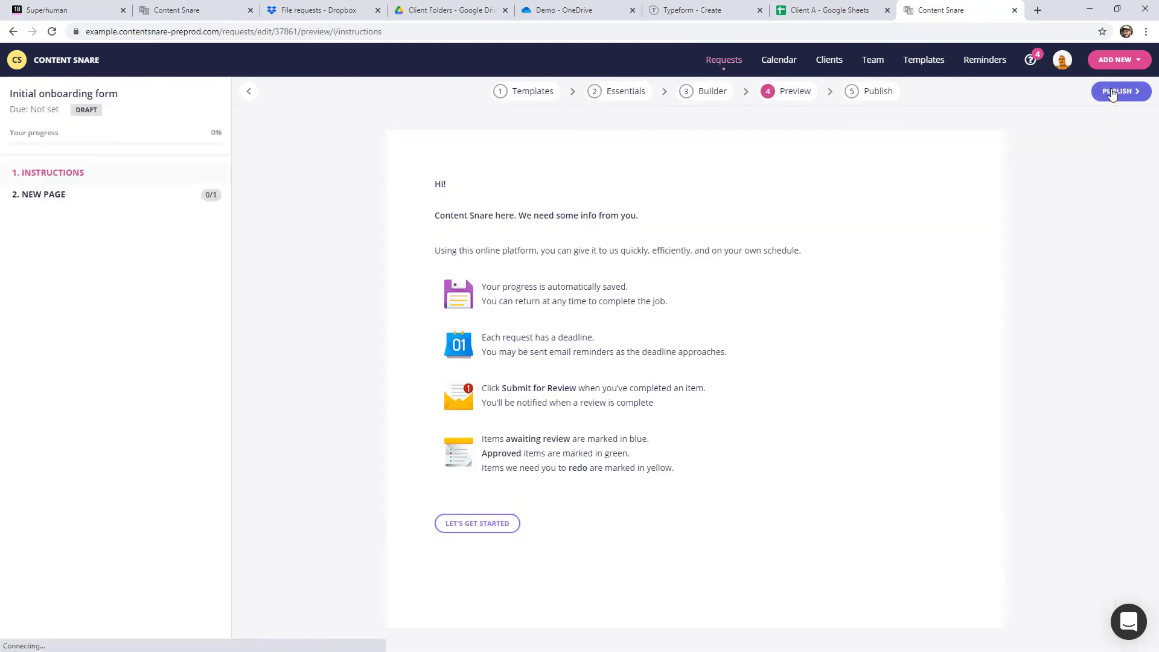
{"action": "left_click", "coordinate": [1119, 92]}
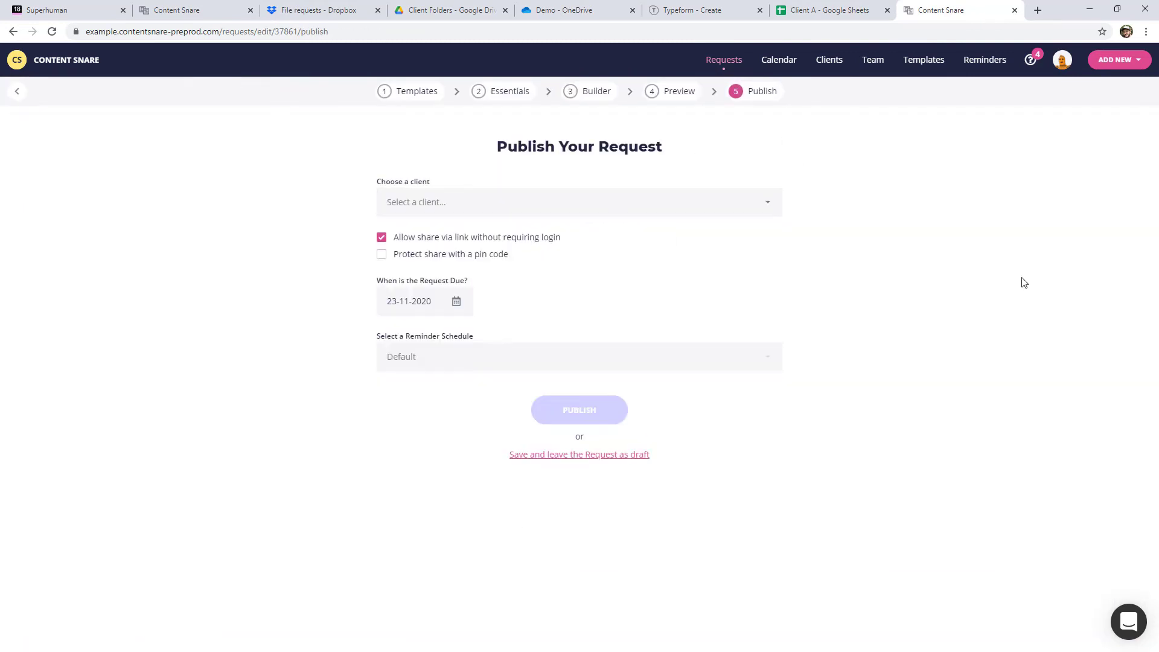
{"action": "mouse_move", "coordinate": [942, 275]}
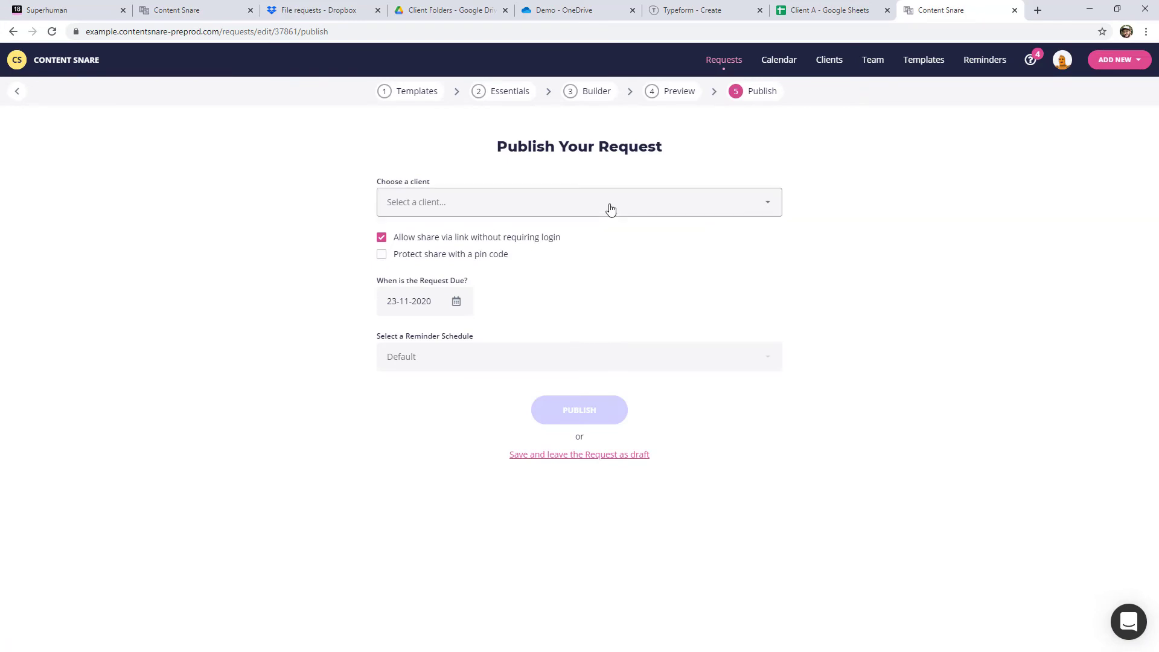
{"action": "left_click", "coordinate": [579, 201]}
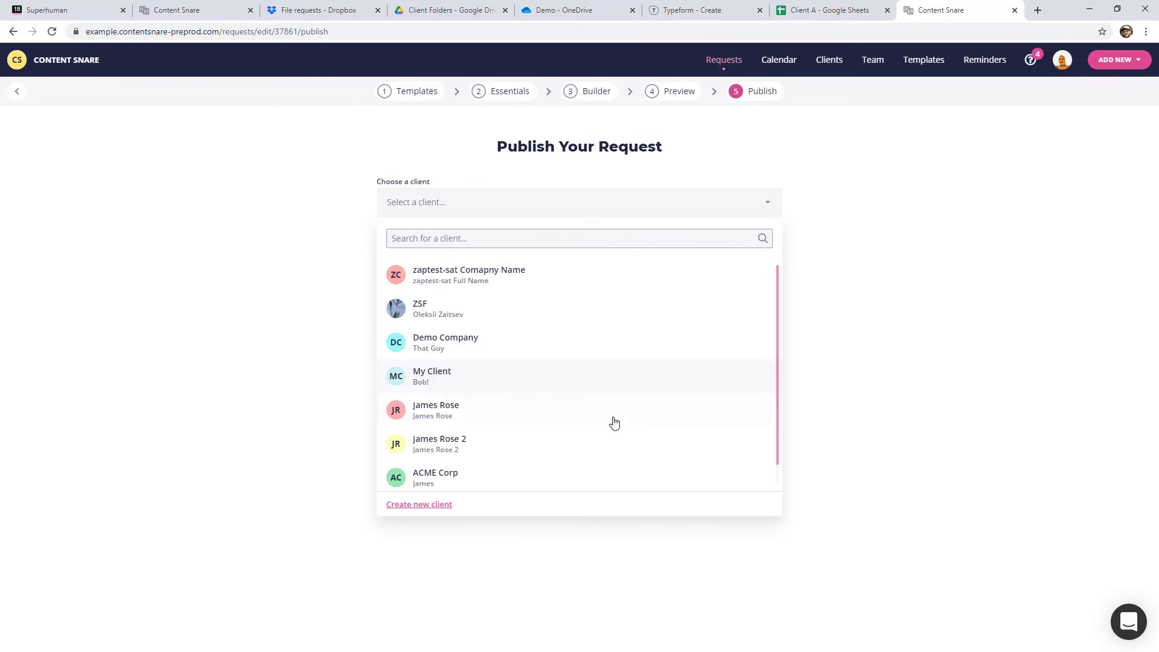
{"action": "left_click", "coordinate": [435, 411]}
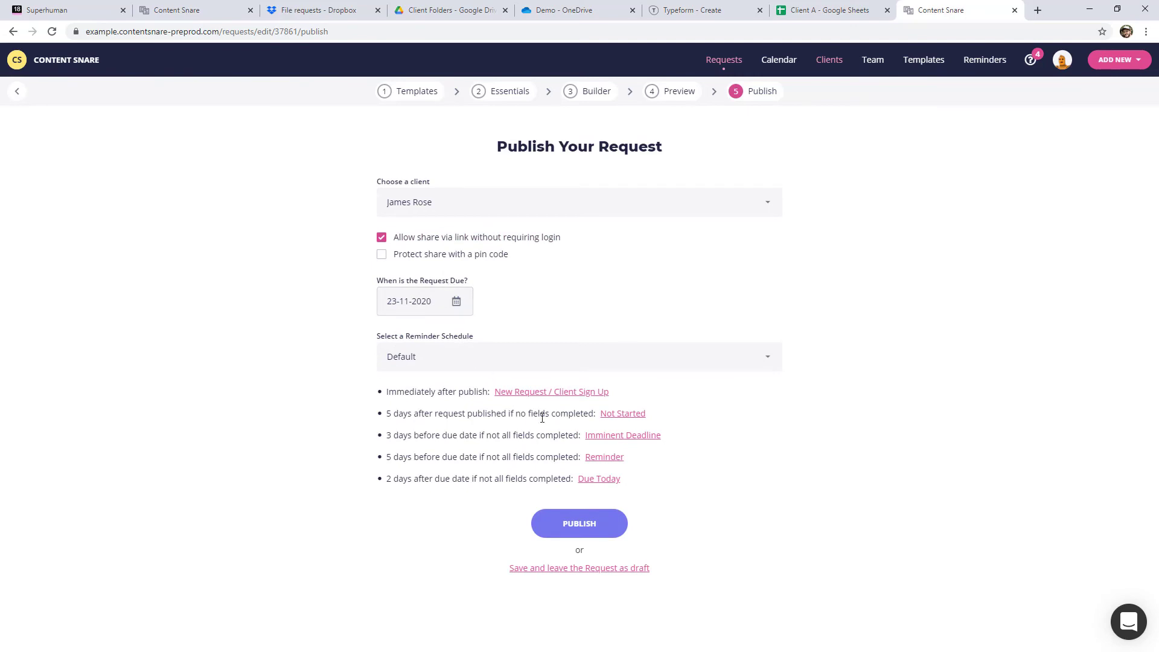
{"action": "mouse_move", "coordinate": [523, 490]}
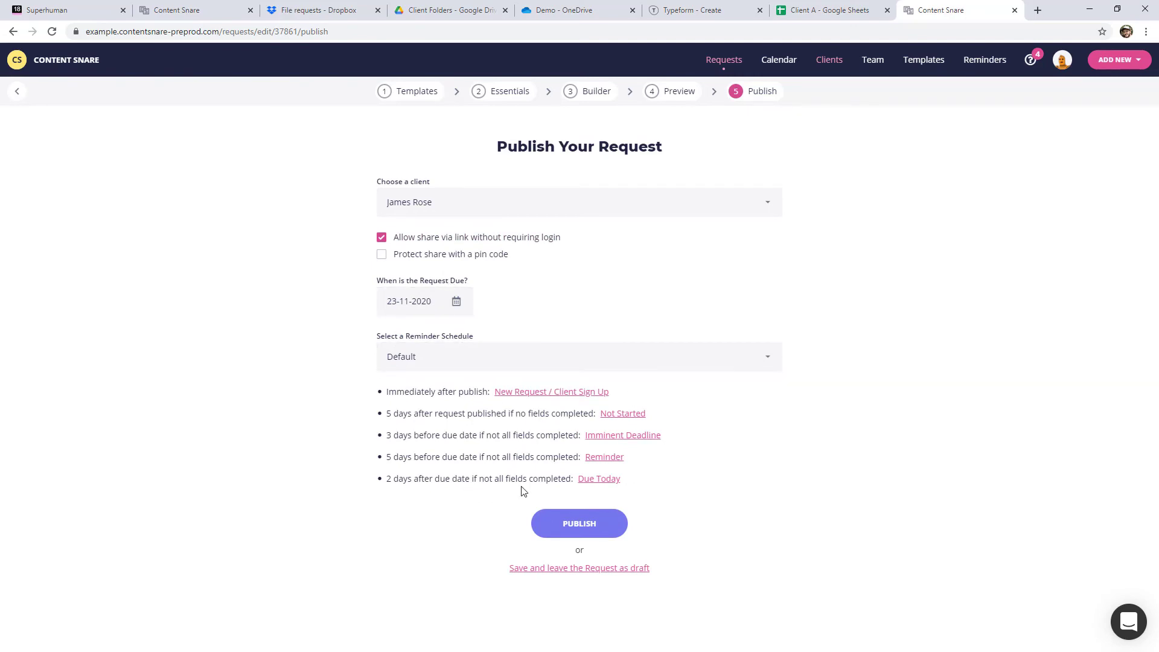
{"action": "mouse_move", "coordinate": [558, 374]}
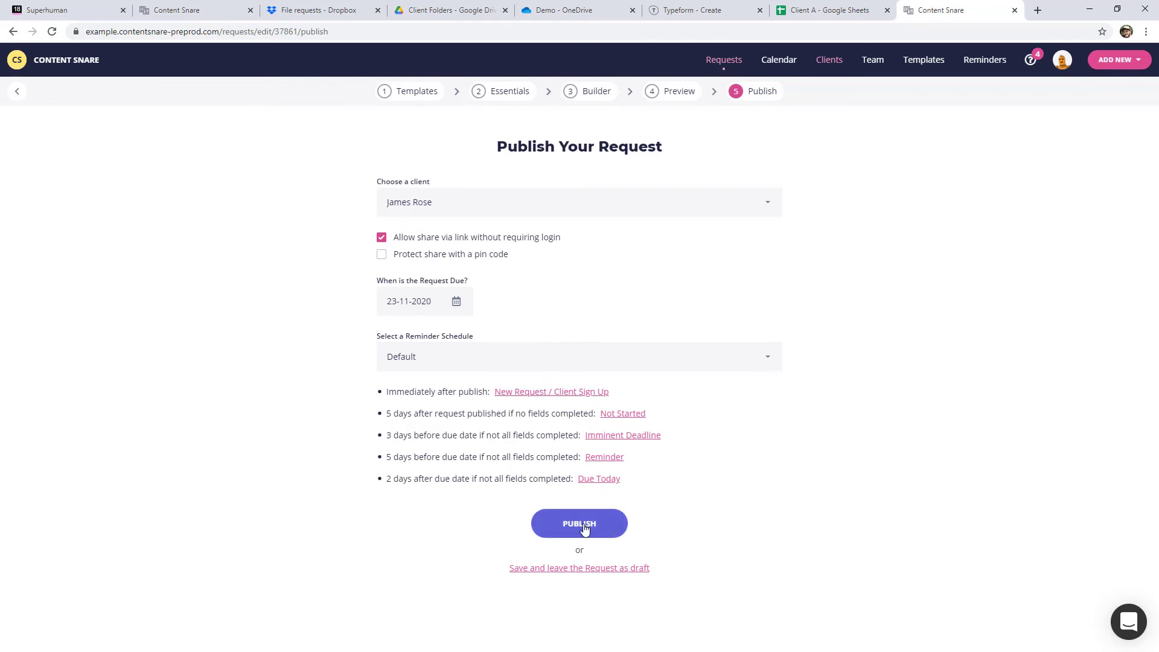
Step: Publish the request, grab the share link, and open the Initial onboarding form from the invitation email
{"action": "left_click", "coordinate": [579, 523]}
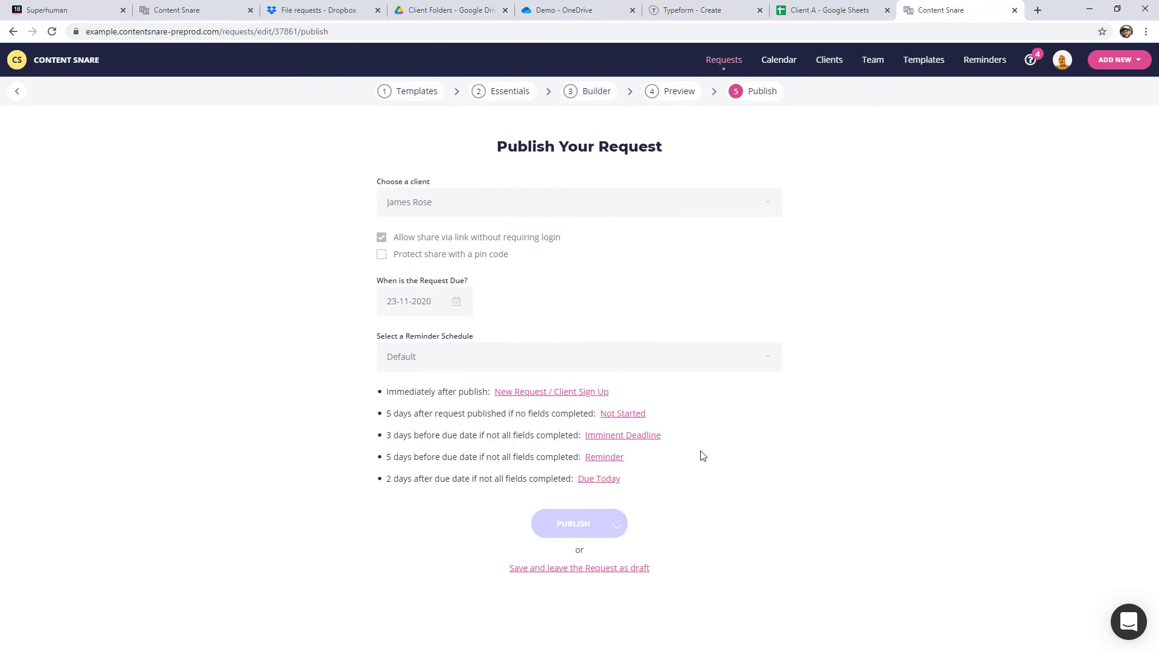
{"action": "left_click", "coordinate": [580, 523]}
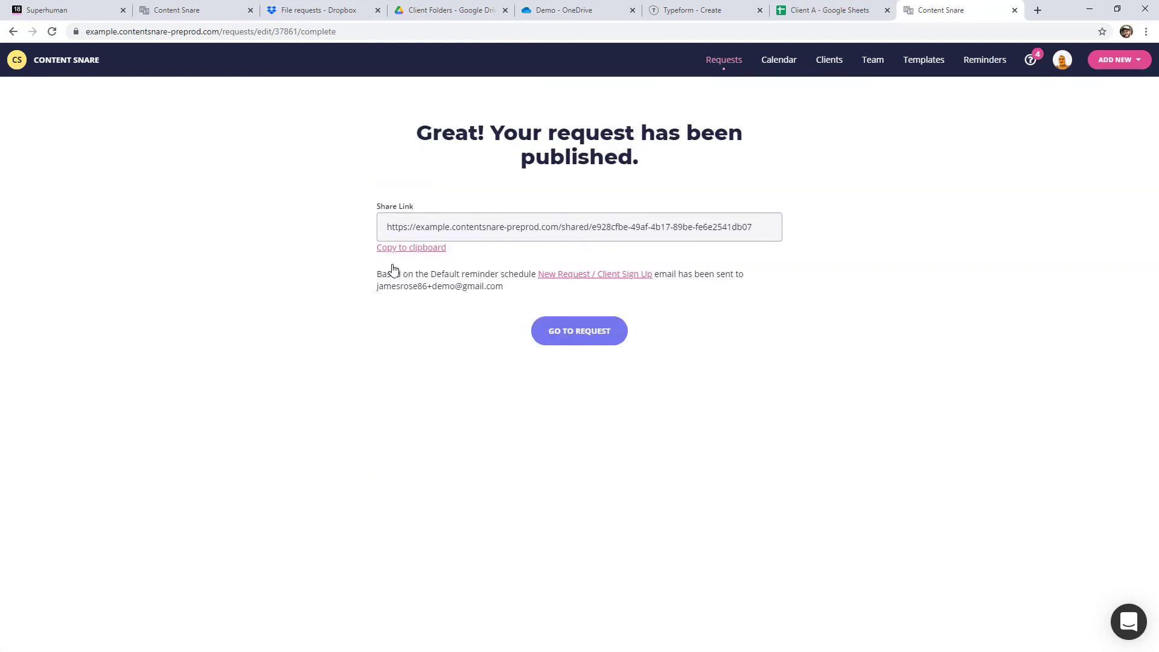
{"action": "mouse_move", "coordinate": [522, 290]}
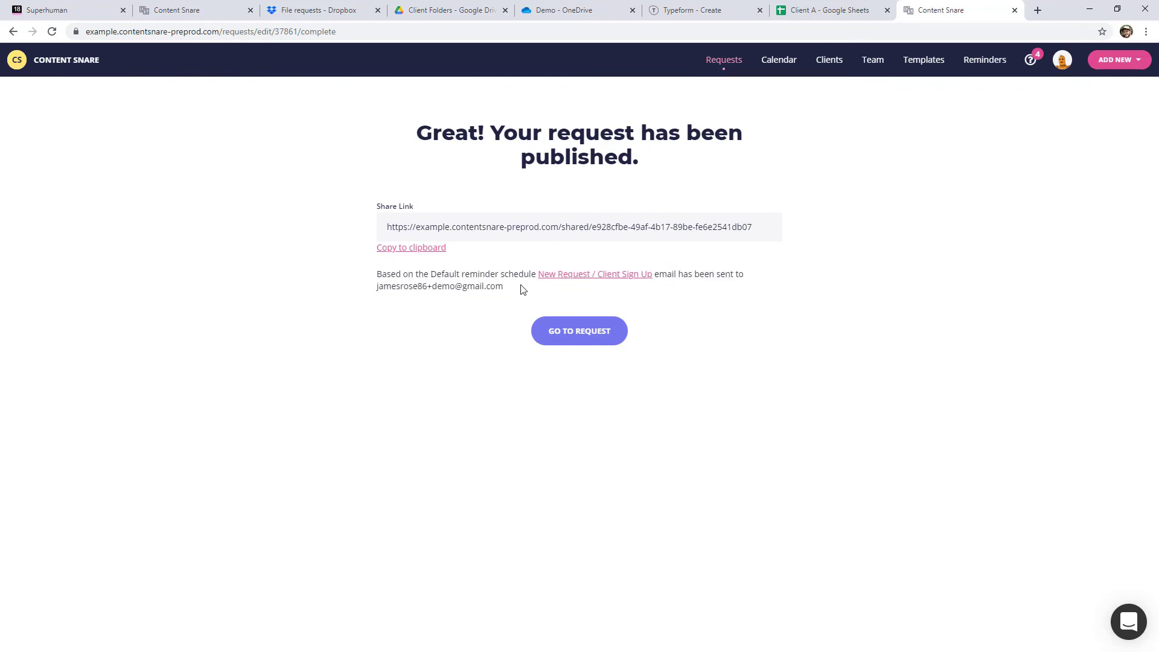
{"action": "mouse_move", "coordinate": [523, 300]}
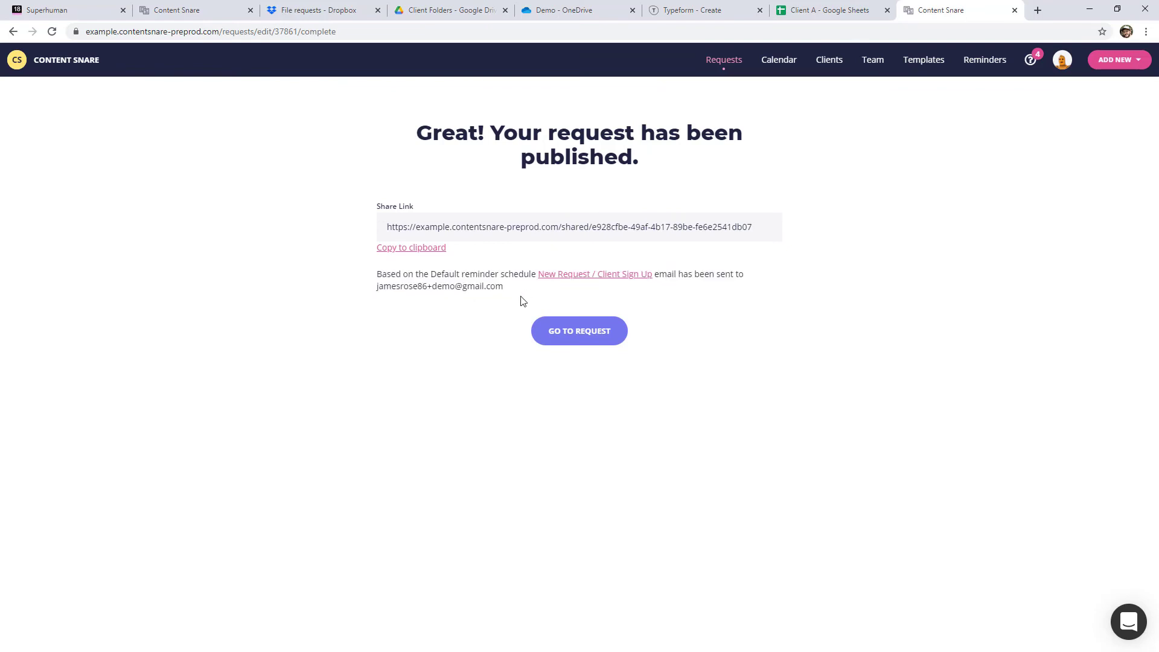
{"action": "left_click", "coordinate": [416, 227]}
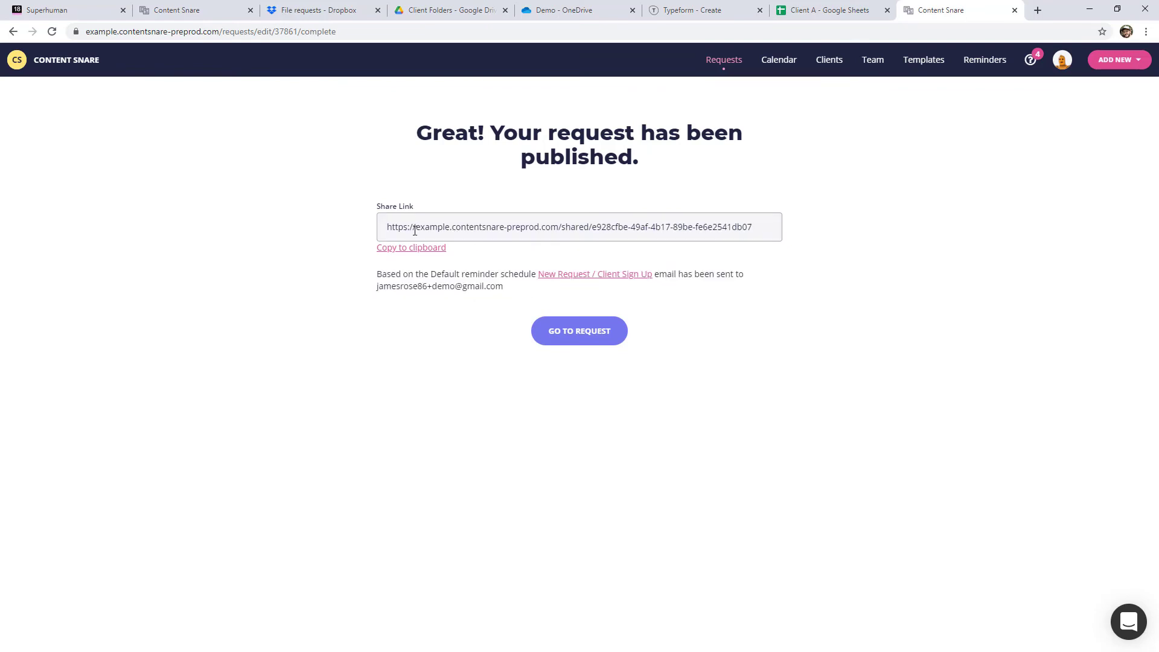
{"action": "left_click", "coordinate": [60, 9]}
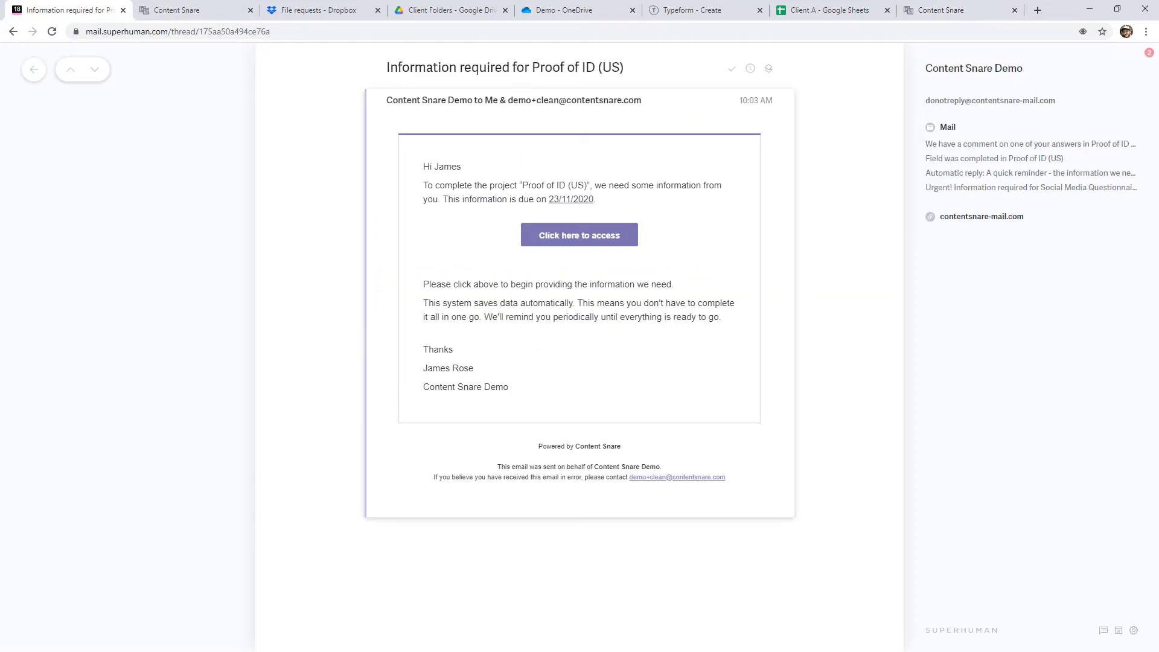
{"action": "mouse_move", "coordinate": [586, 265]}
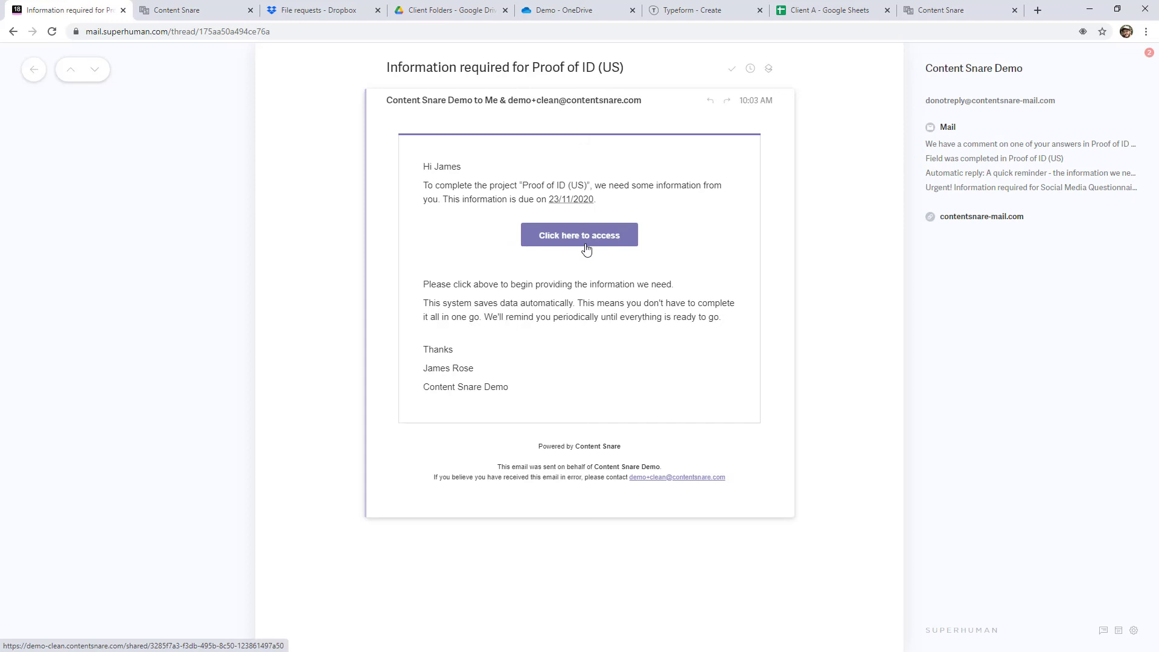
{"action": "left_click", "coordinate": [580, 234]}
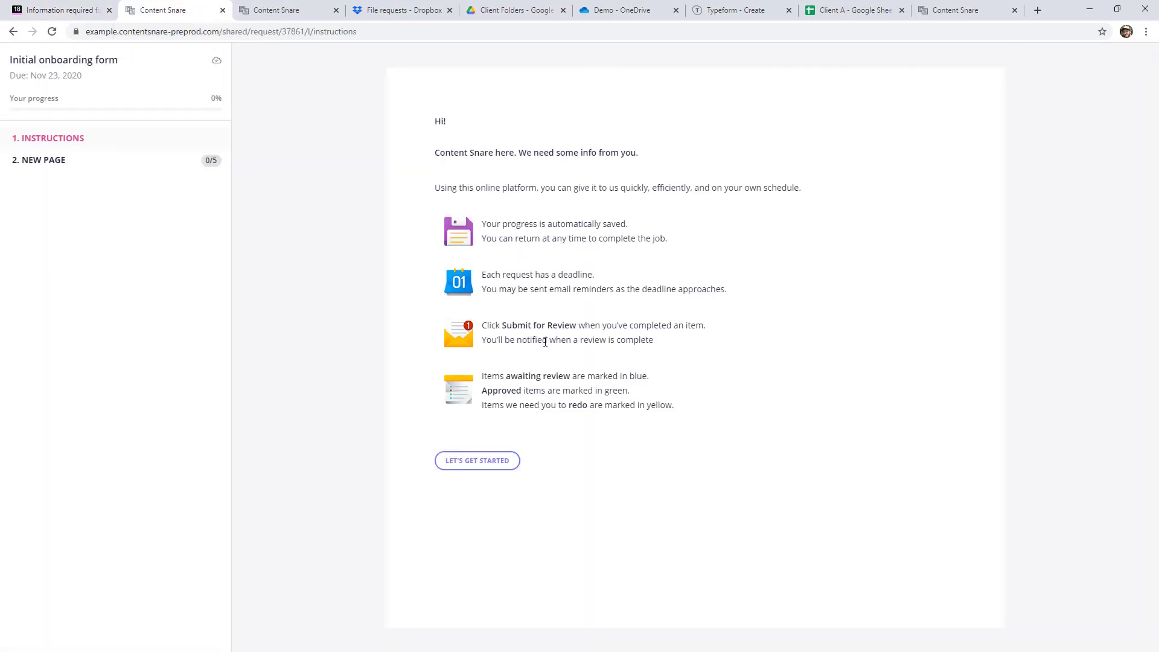
{"action": "mouse_move", "coordinate": [500, 470]}
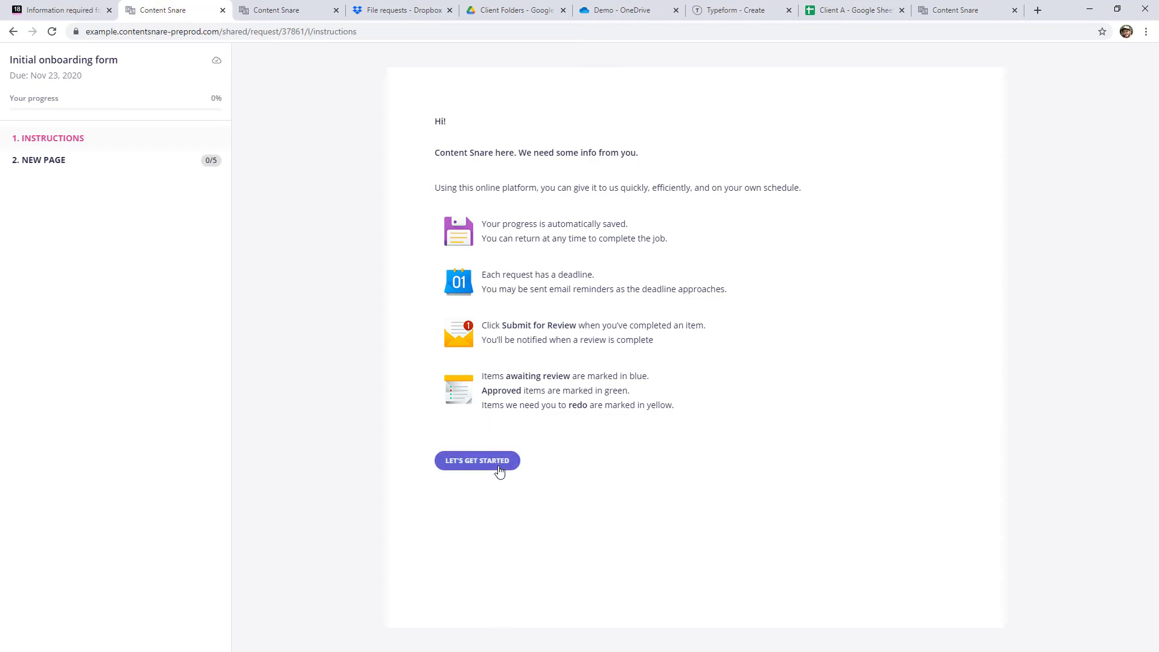
Step: Start the form as the client, submit the name 'James Rose' and a 4 November 2020 date of birth
{"action": "left_click", "coordinate": [477, 461]}
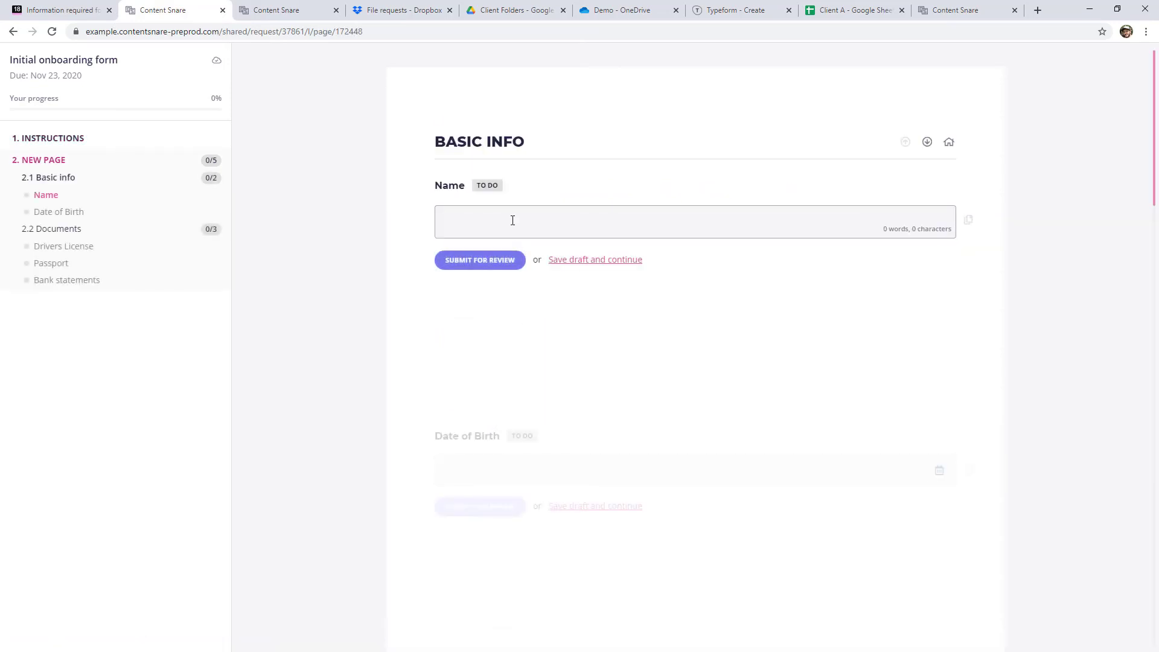
{"action": "type", "text": "James Rose"}
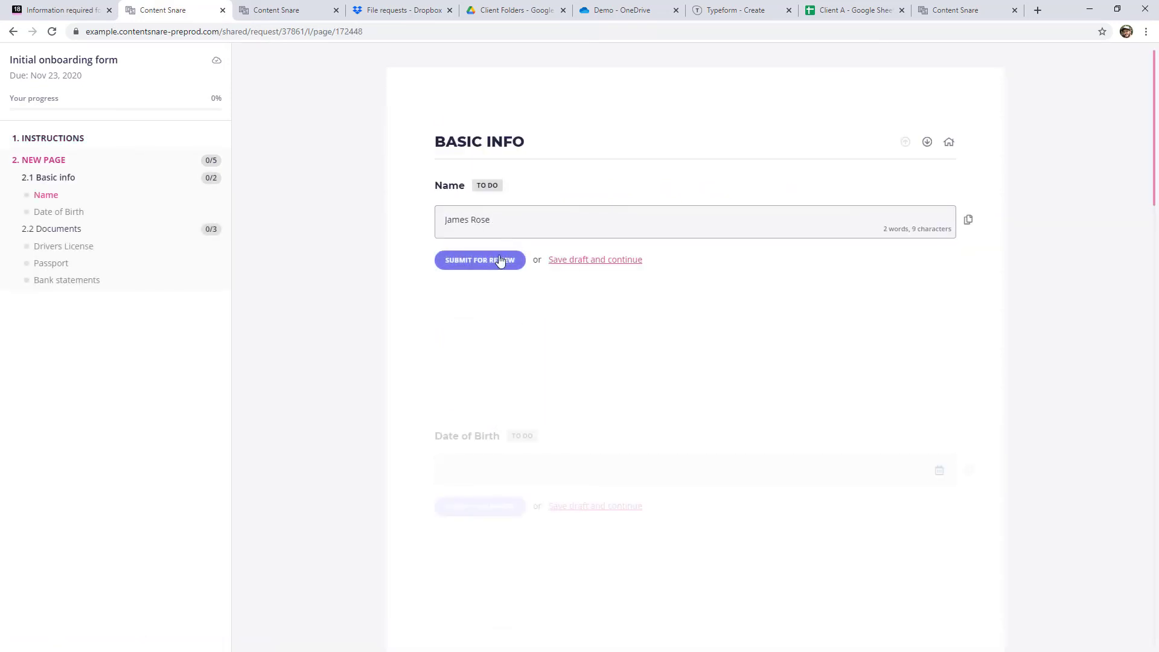
{"action": "left_click", "coordinate": [481, 260]}
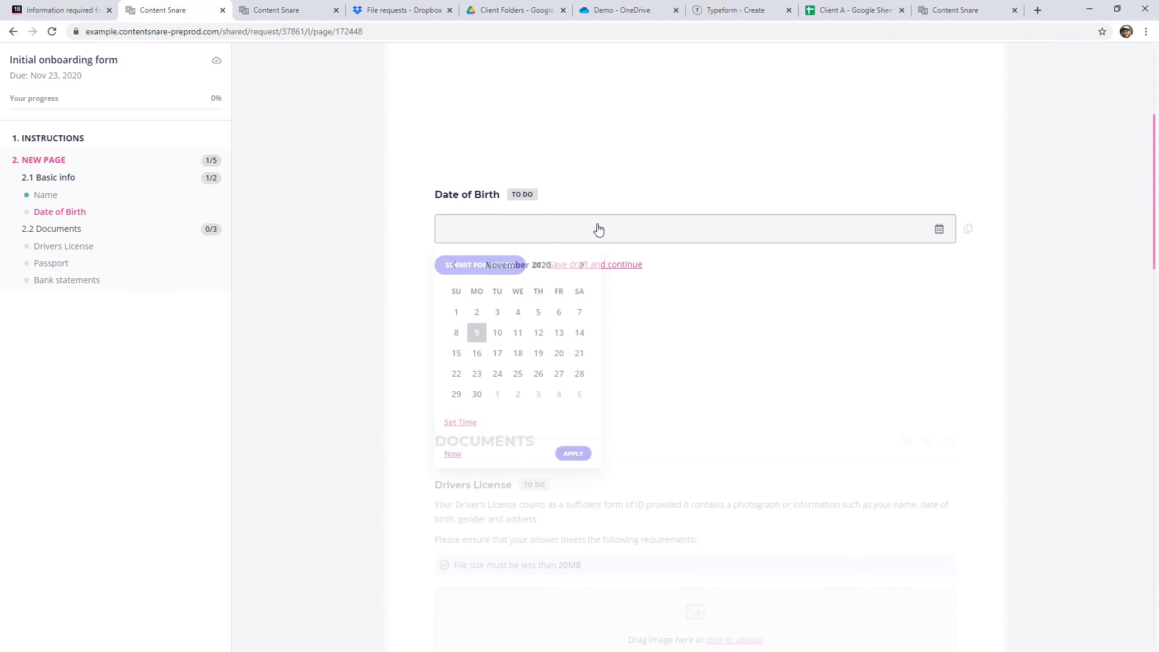
{"action": "left_click", "coordinate": [517, 312]}
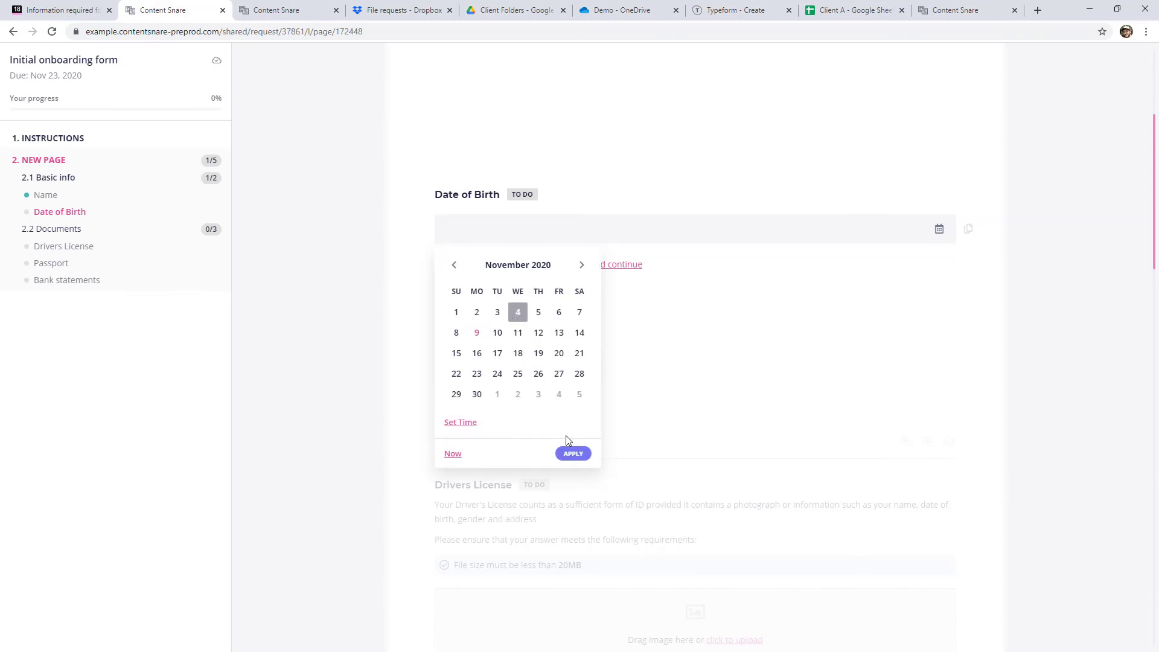
{"action": "left_click", "coordinate": [573, 453]}
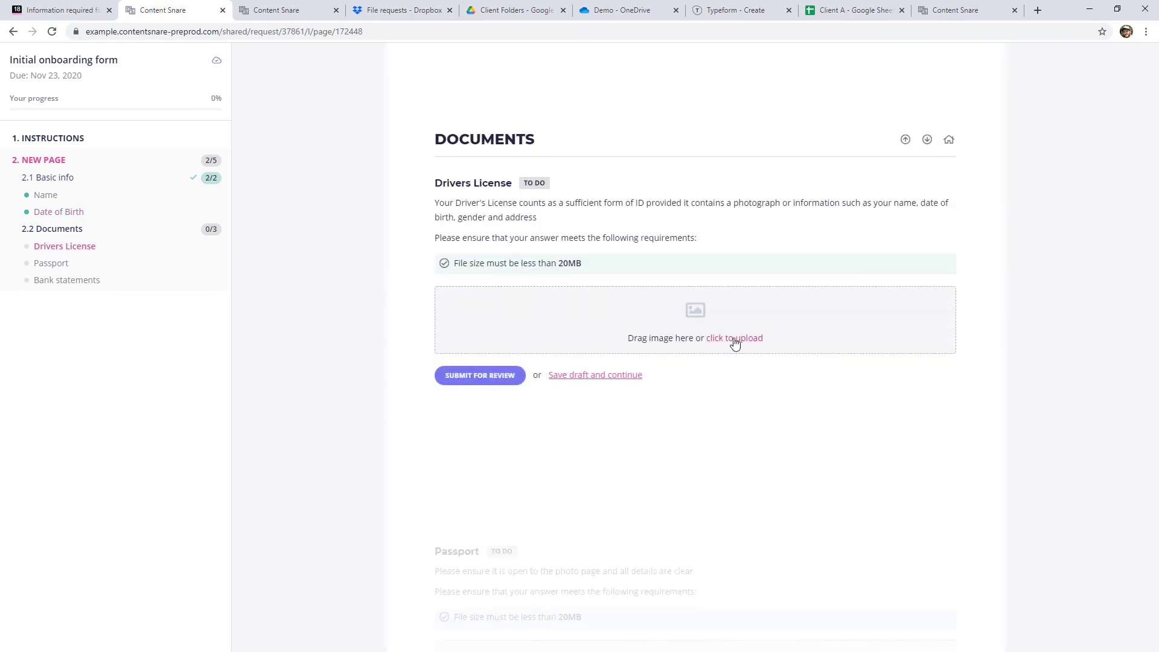
Step: Upload an image to the Drivers License question and submit it for review
{"action": "left_click", "coordinate": [734, 338]}
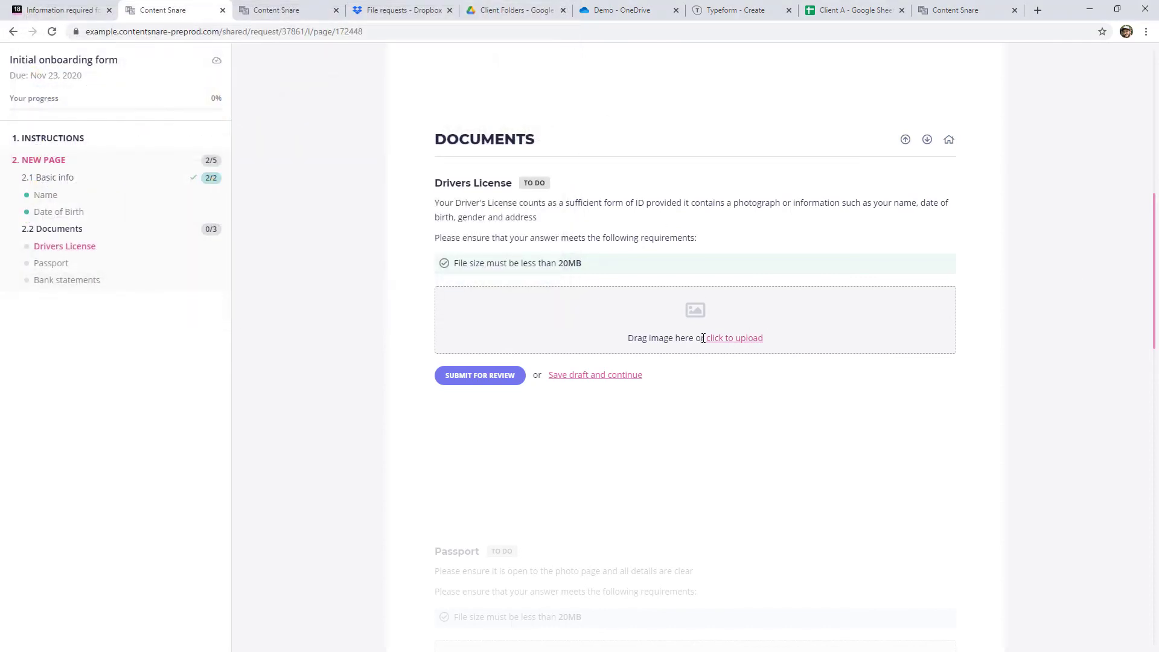
{"action": "left_click", "coordinate": [735, 338]}
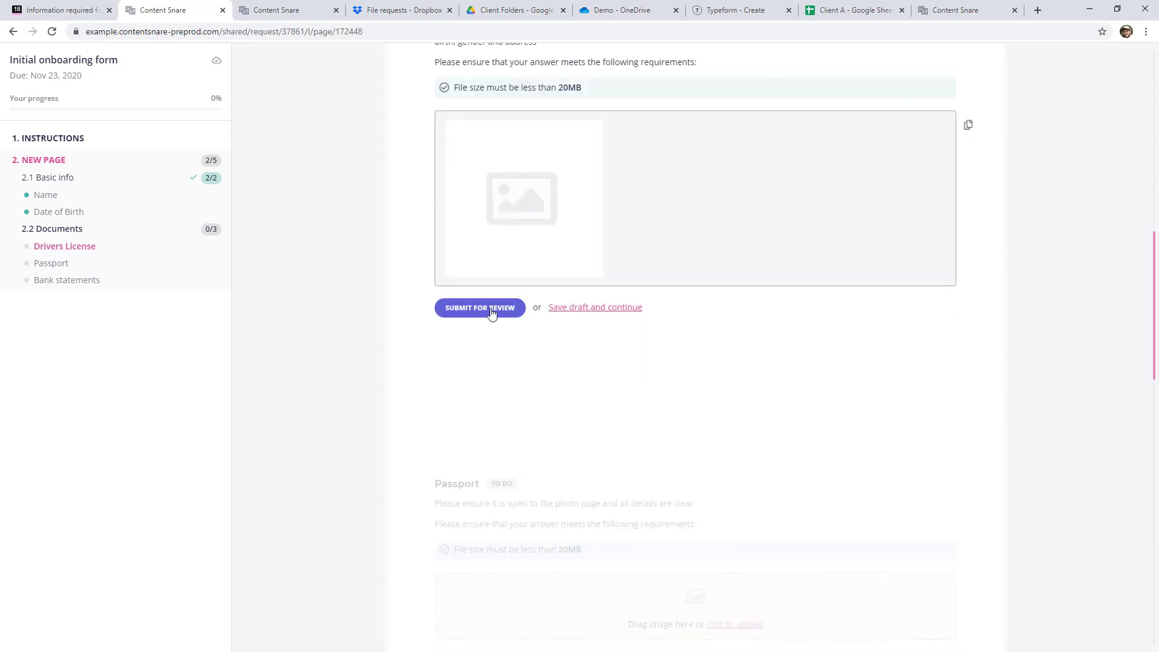
{"action": "left_click", "coordinate": [481, 308]}
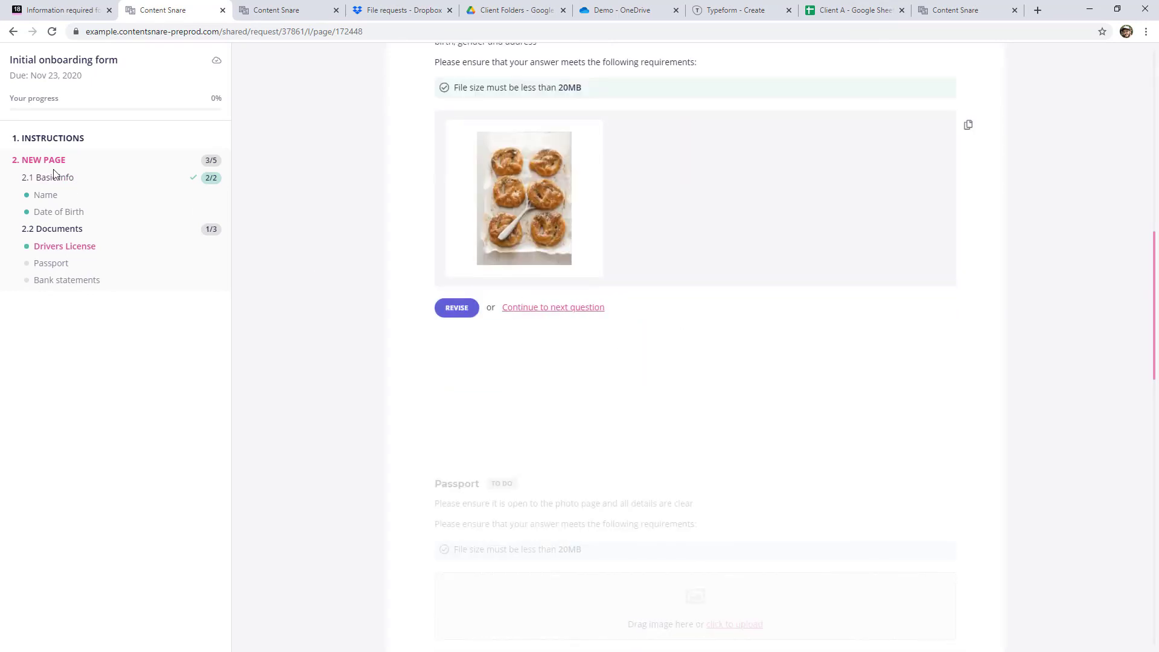
{"action": "mouse_move", "coordinate": [208, 179]}
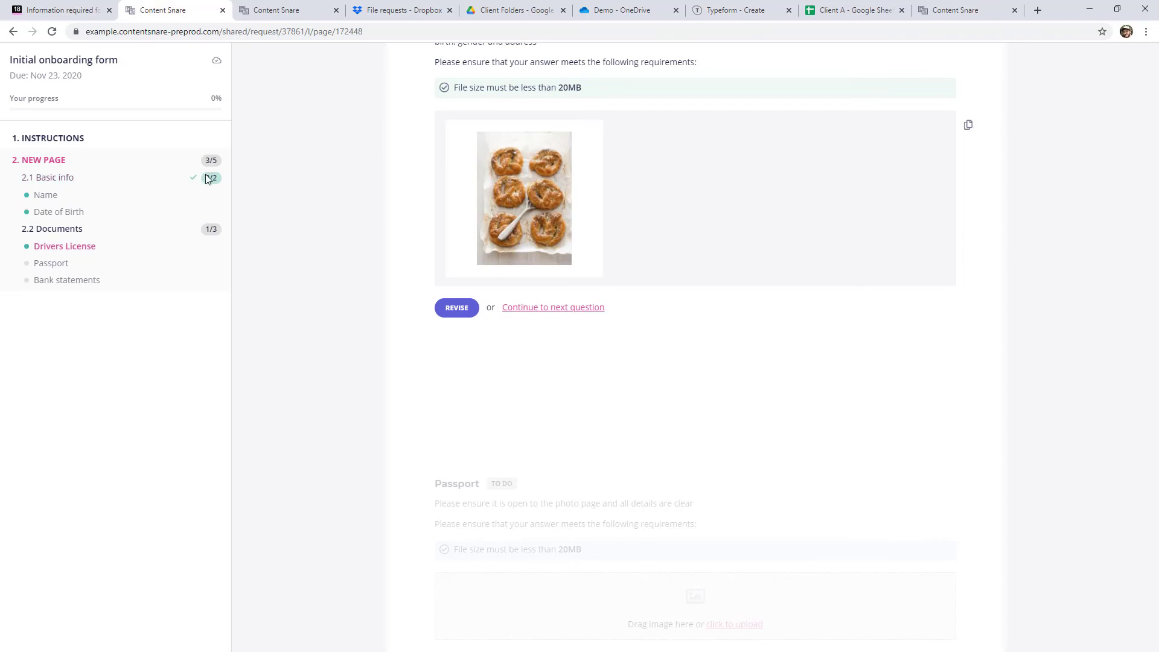
{"action": "mouse_move", "coordinate": [460, 290]}
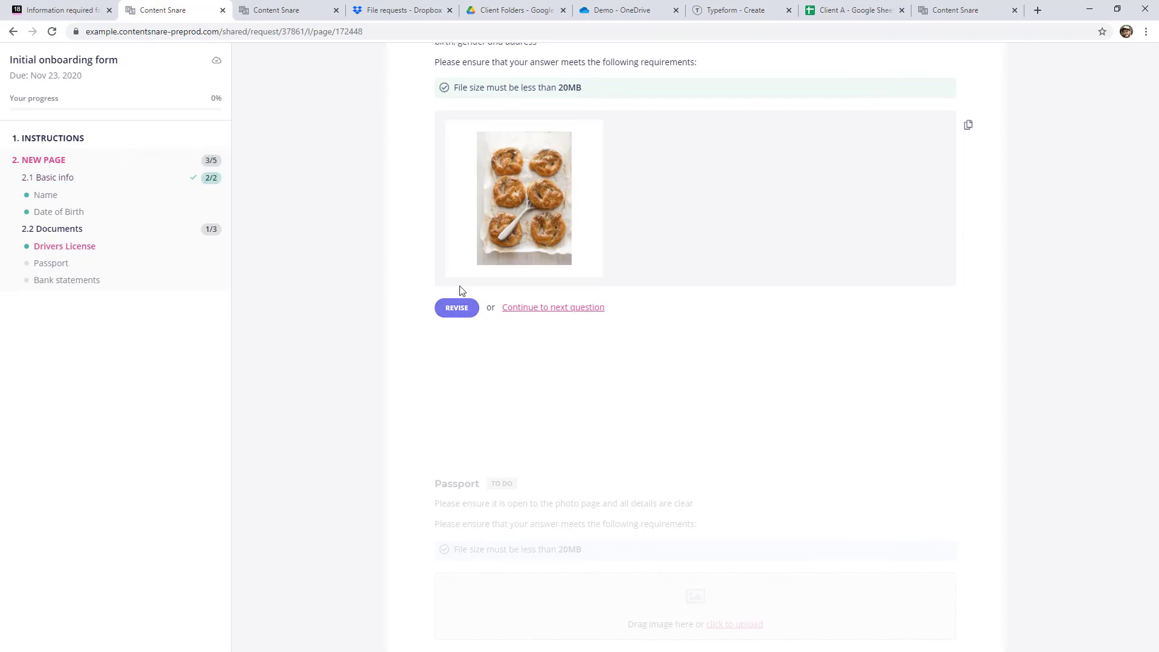
{"action": "scroll", "scroll_direction": "down", "scroll_amount": 3}
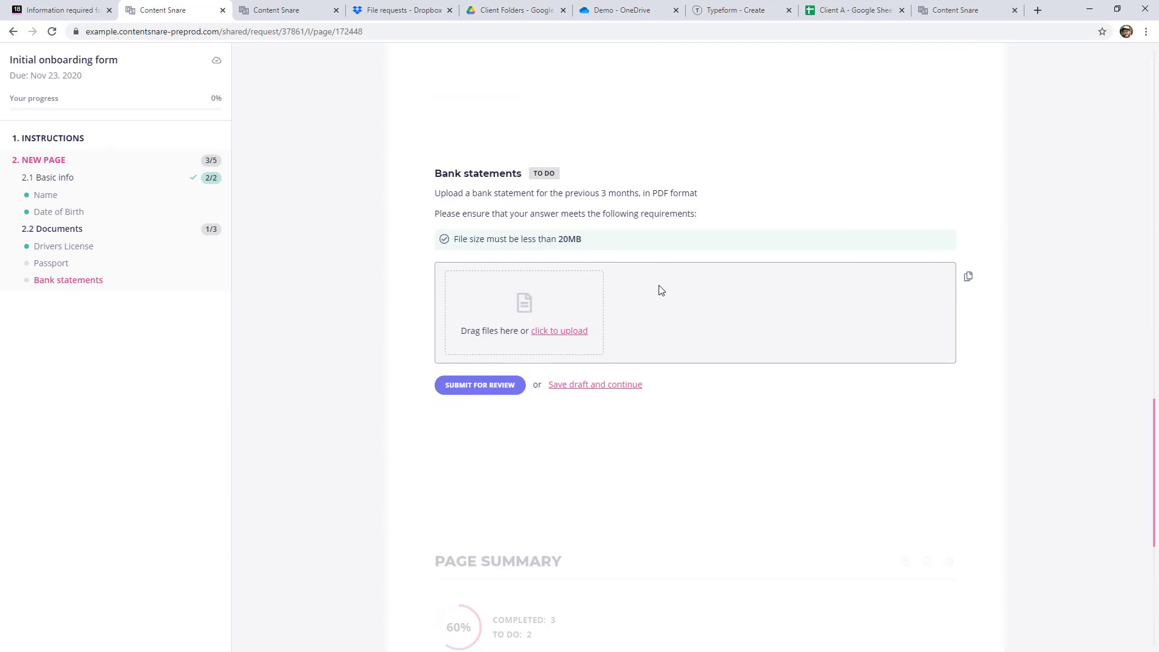
{"action": "mouse_move", "coordinate": [261, 19]}
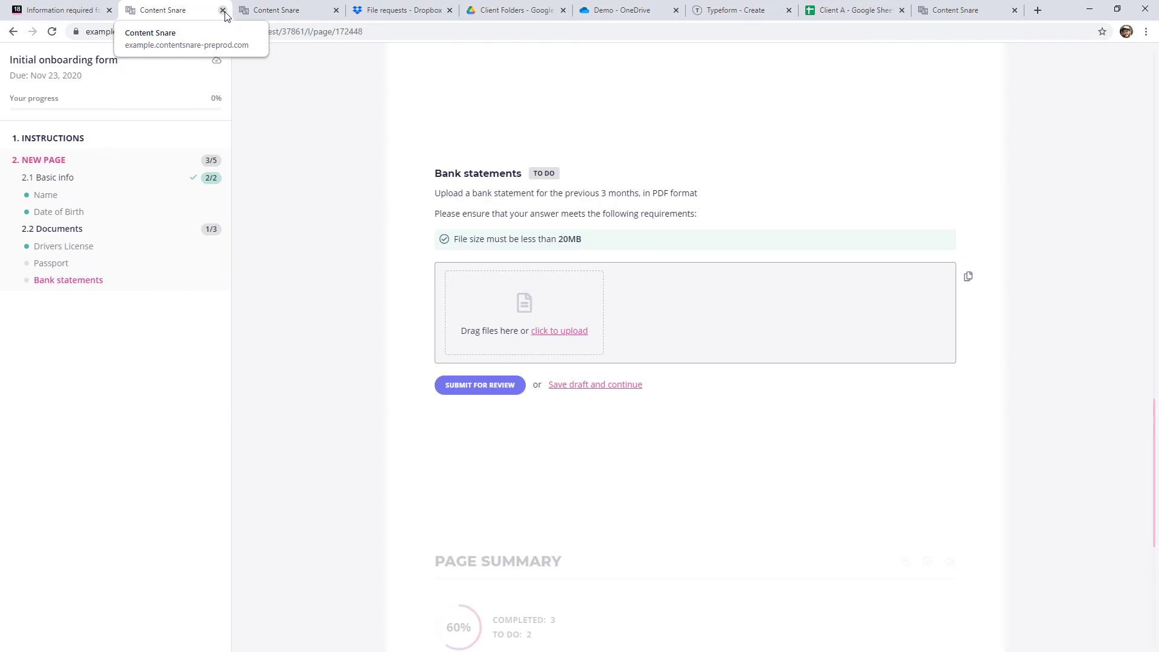
Step: Close the client tab and reopen the shared request link to confirm 60% progress
{"action": "left_click", "coordinate": [222, 10]}
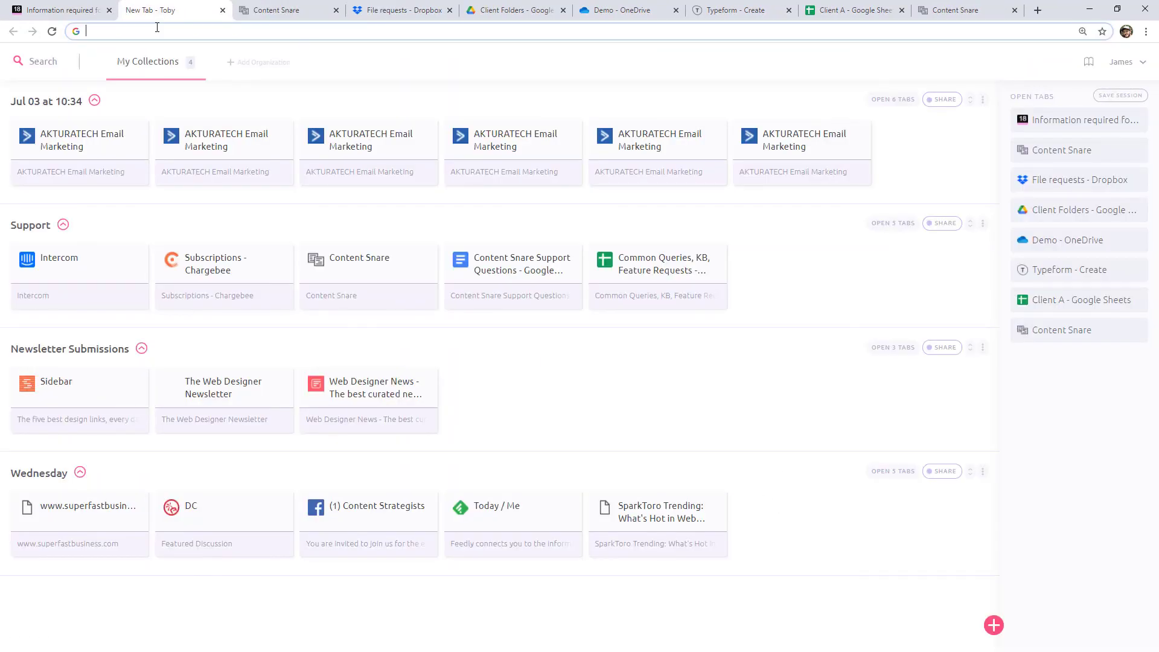
{"action": "type", "text": "example.contentsnare-preprod.com/shared/e928cfbe-49af-4b17-89be-fe6e2541db07/"}
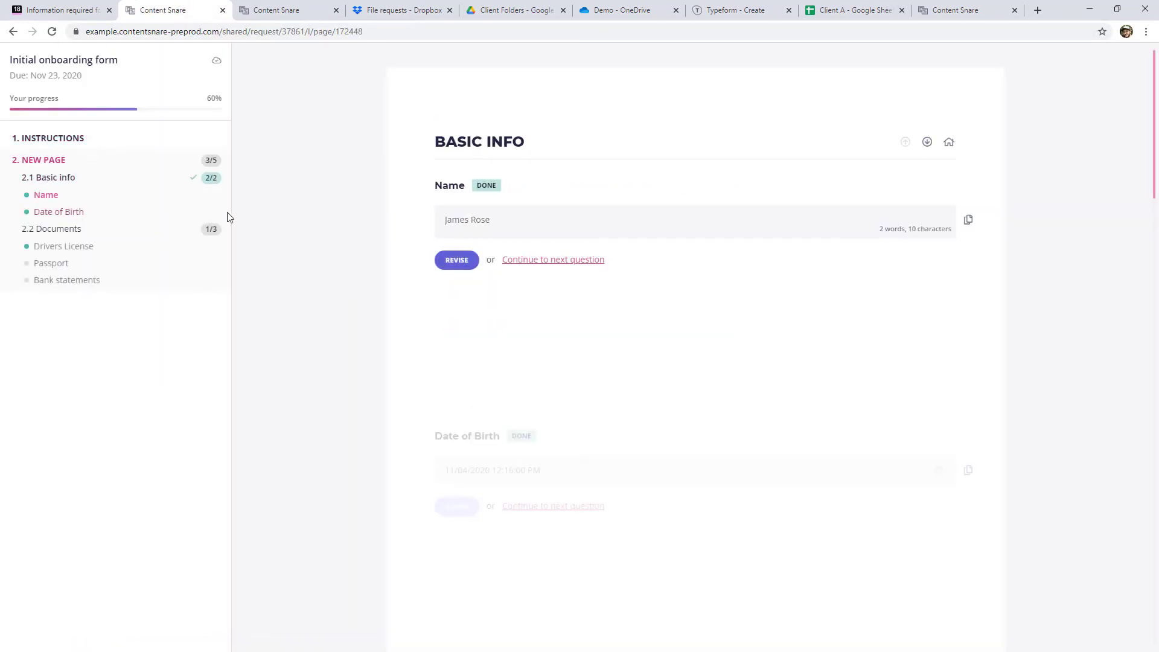
{"action": "mouse_move", "coordinate": [495, 249]}
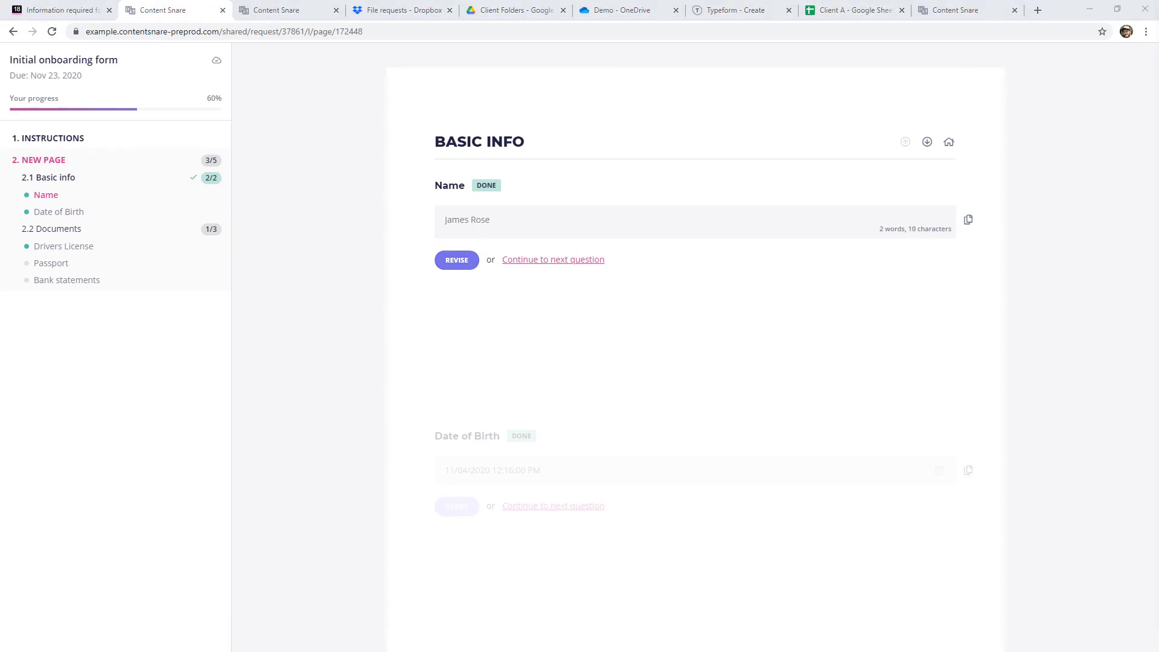
{"action": "mouse_move", "coordinate": [725, 256]}
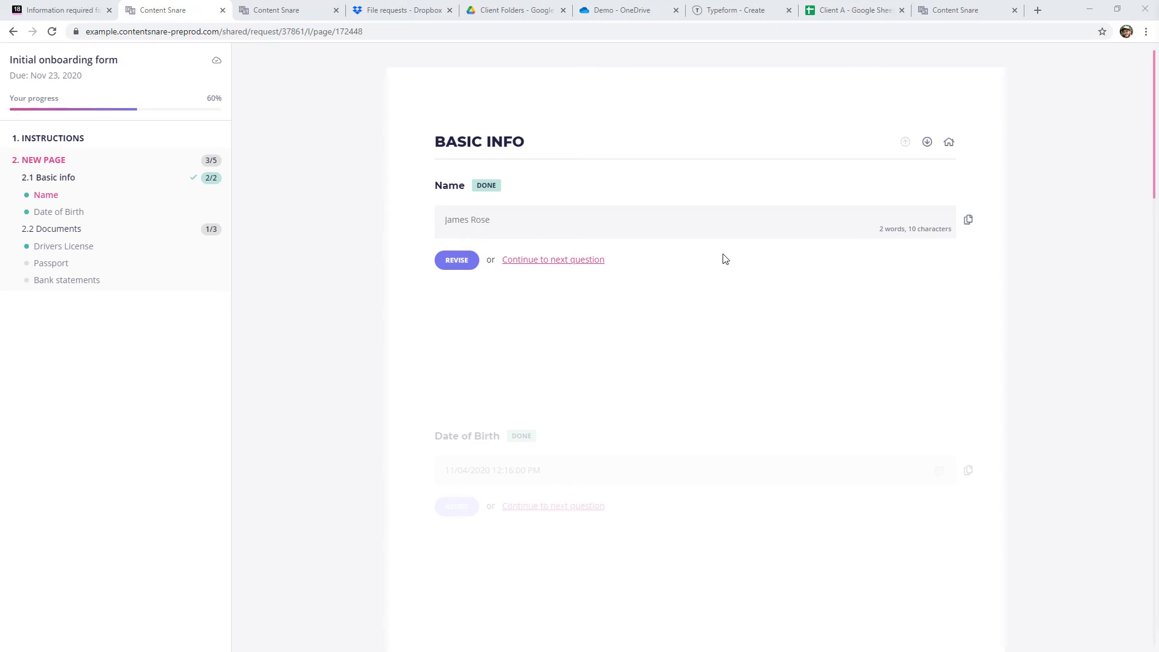
{"action": "mouse_move", "coordinate": [635, 251]}
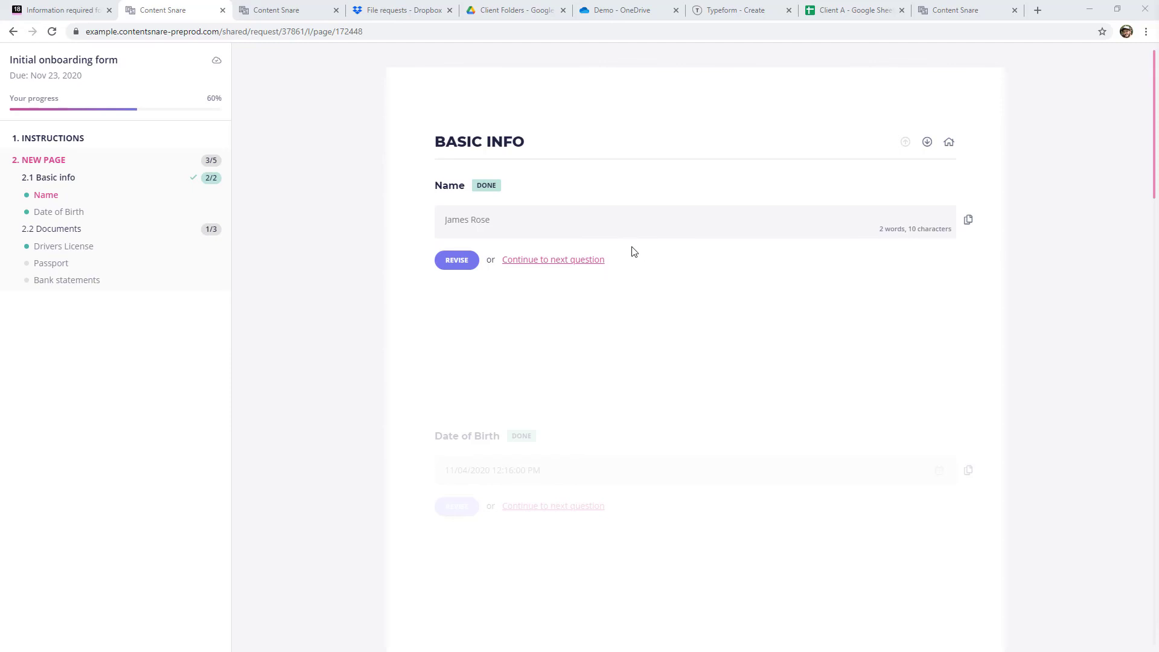
{"action": "mouse_move", "coordinate": [625, 258]}
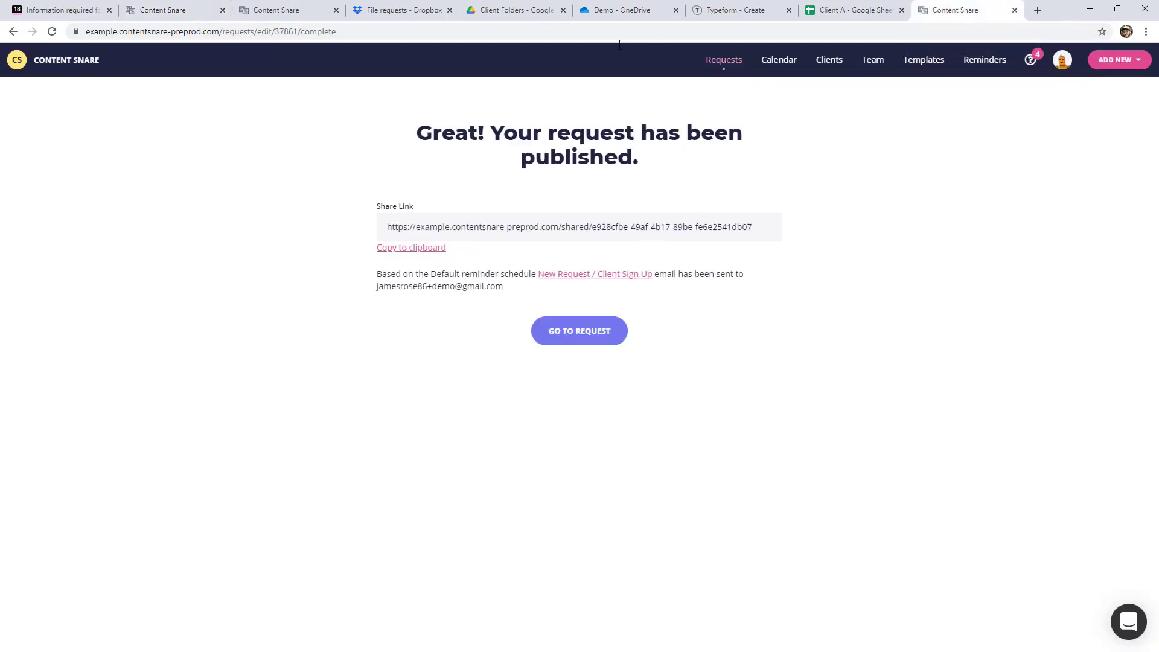
Step: Open the published request as reviewer and start rejecting the Drivers License upload
{"action": "left_click", "coordinate": [580, 331]}
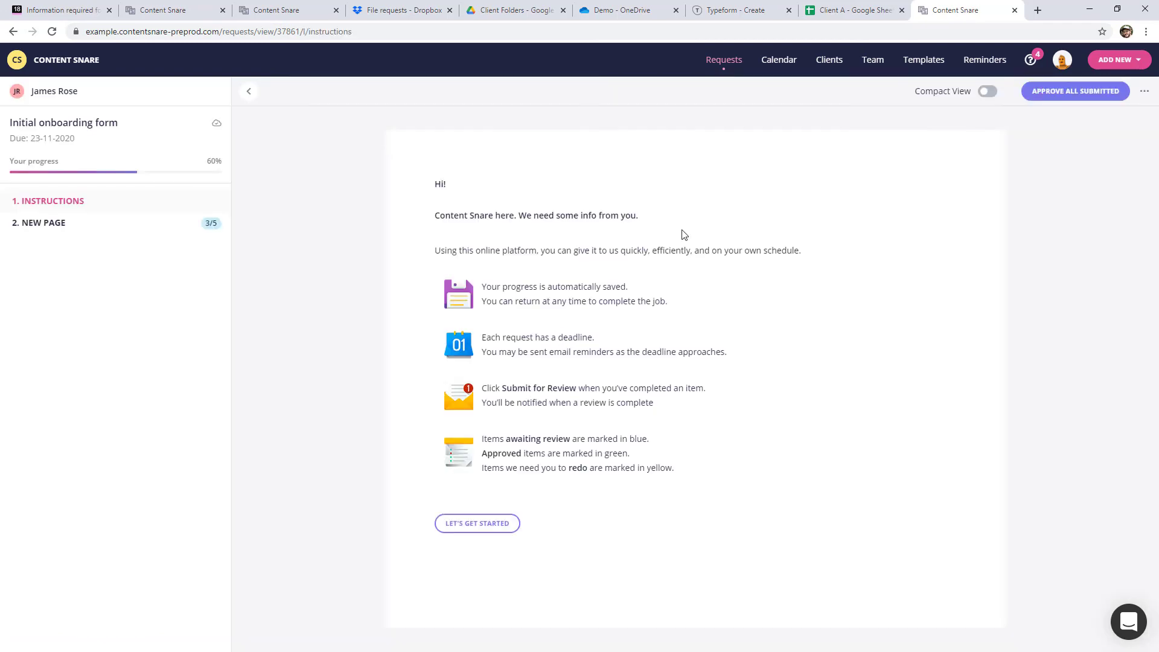
{"action": "mouse_move", "coordinate": [519, 142]}
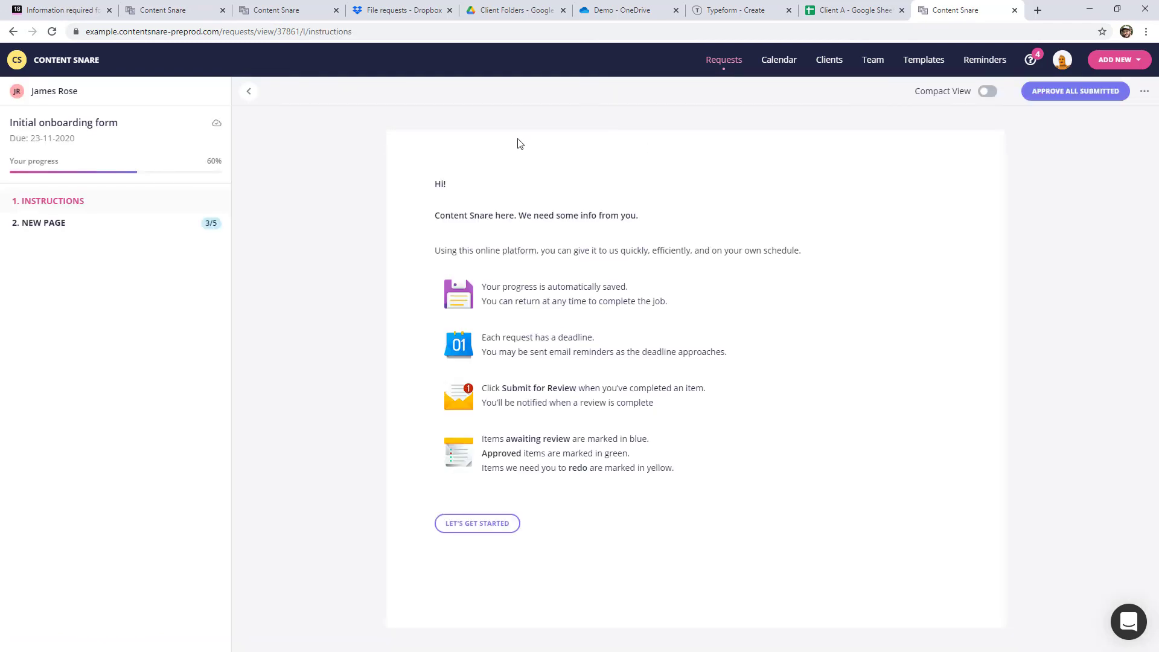
{"action": "mouse_move", "coordinate": [125, 229]}
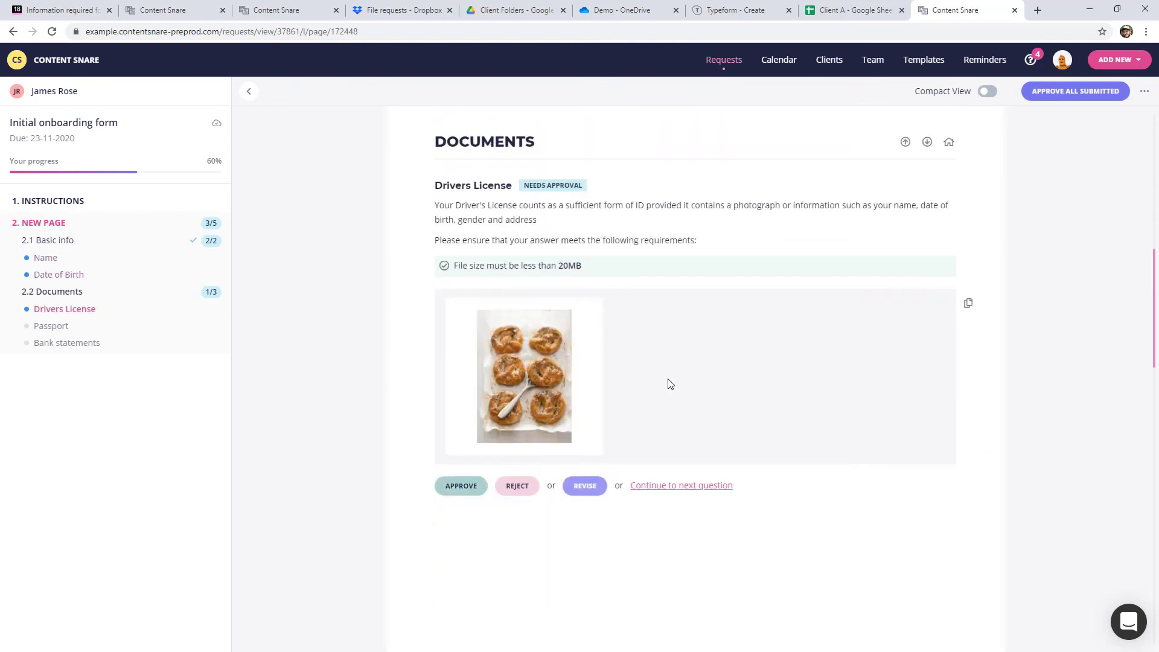
{"action": "scroll", "scroll_direction": "down", "scroll_amount": 3}
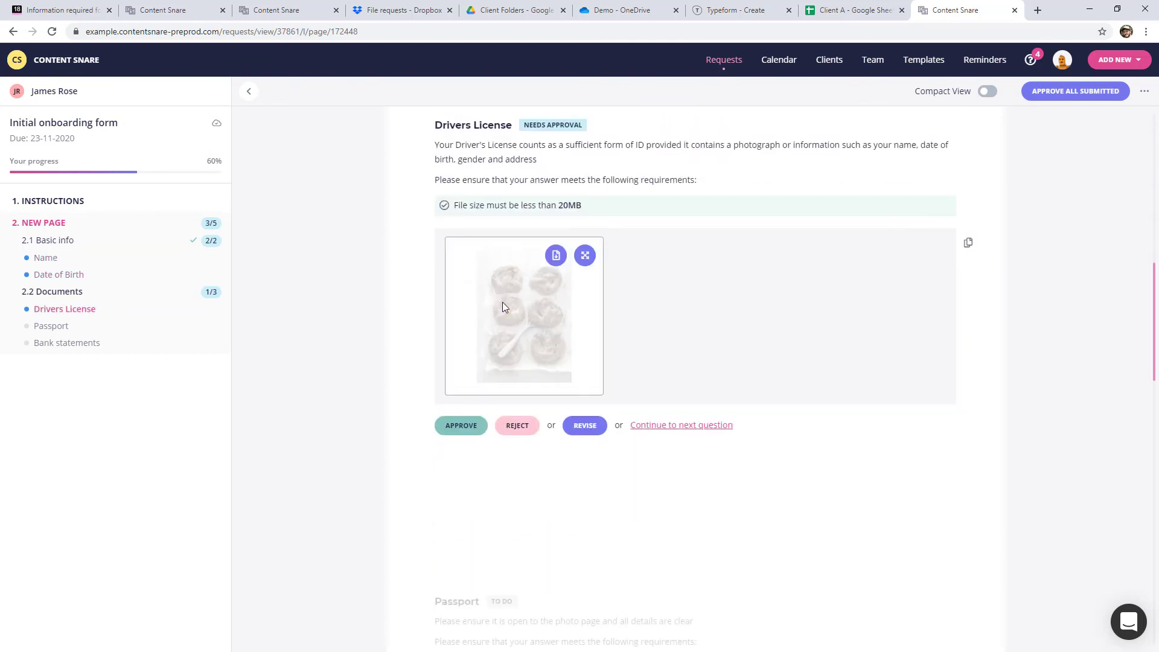
{"action": "left_click", "coordinate": [517, 425]}
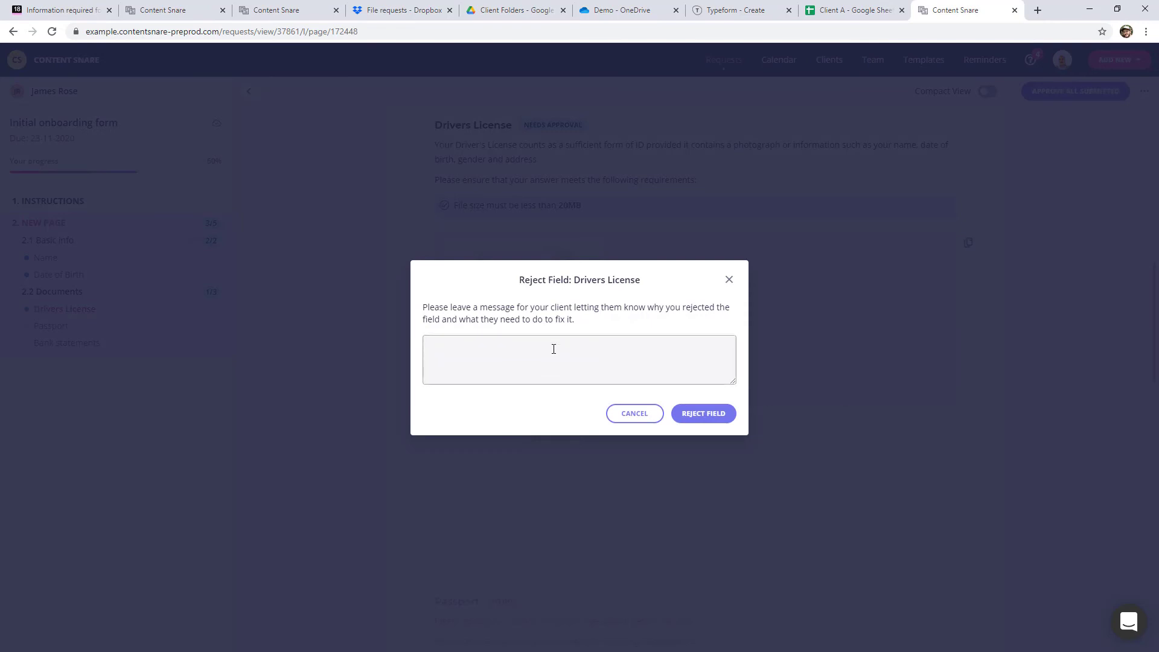
Step: Reject the Drivers License with a note that it shows pretzels and asks for the actual license
{"action": "type", "text": "That's pretzels, please upload your license"}
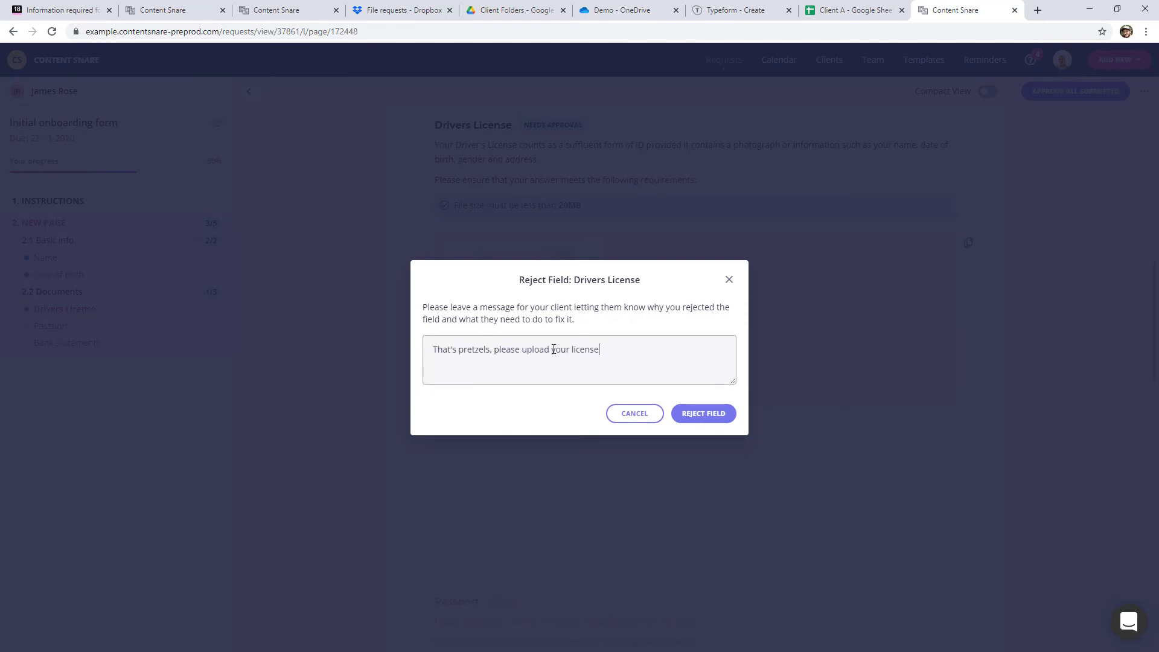
{"action": "left_click", "coordinate": [698, 413]}
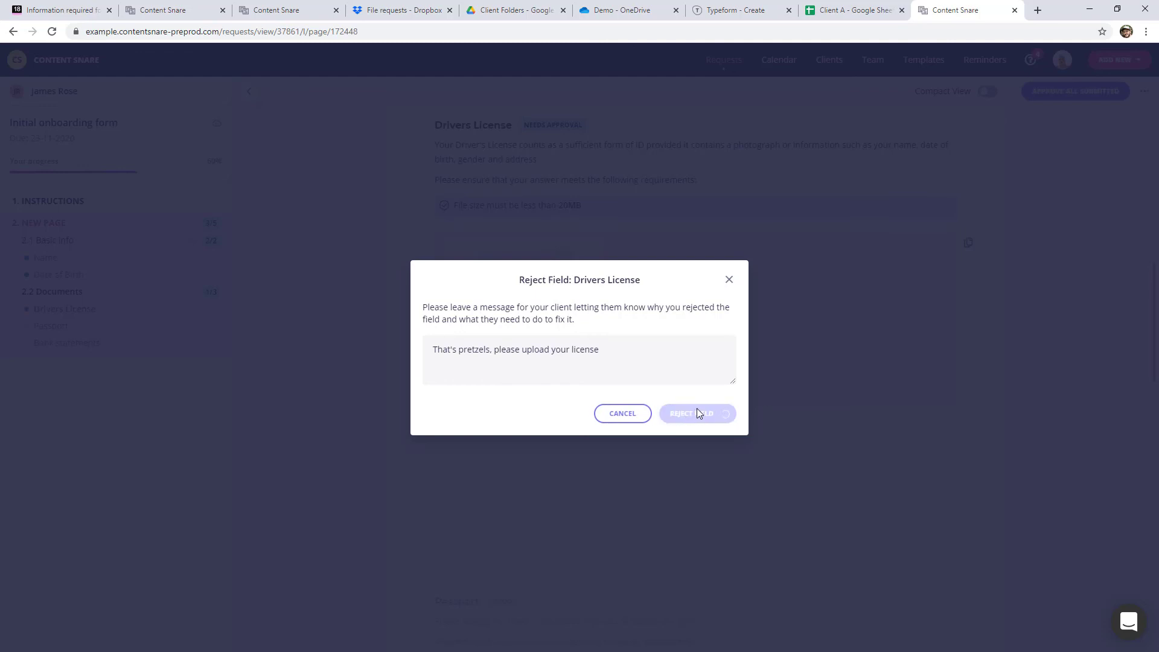
{"action": "left_click", "coordinate": [698, 413]}
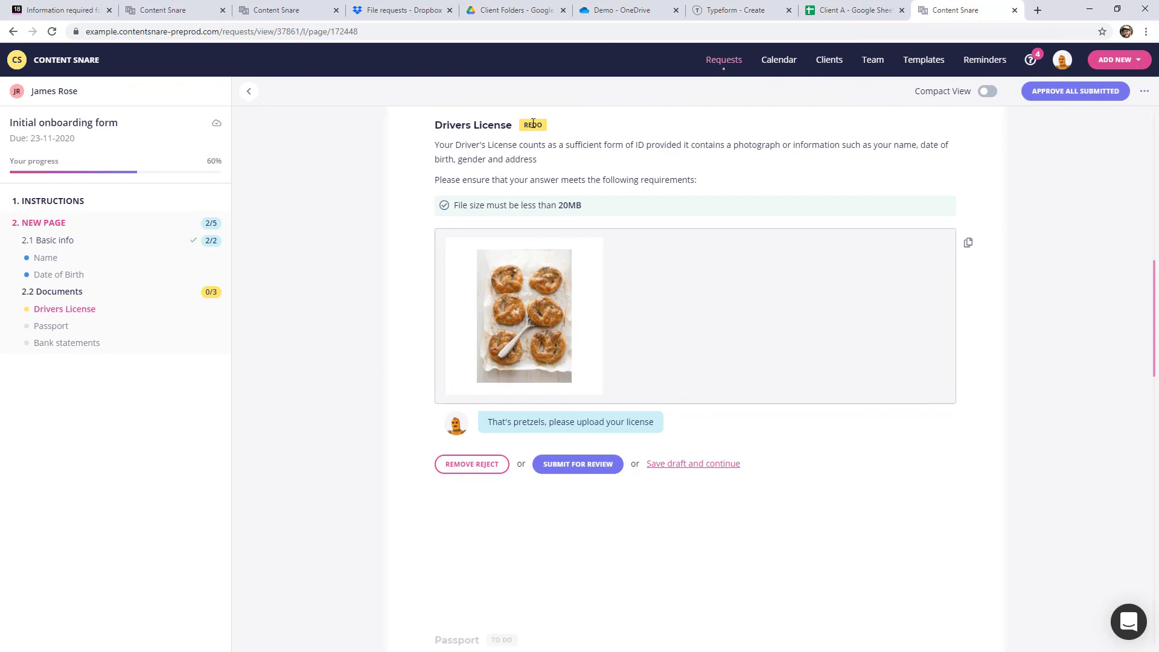
{"action": "mouse_move", "coordinate": [553, 147]}
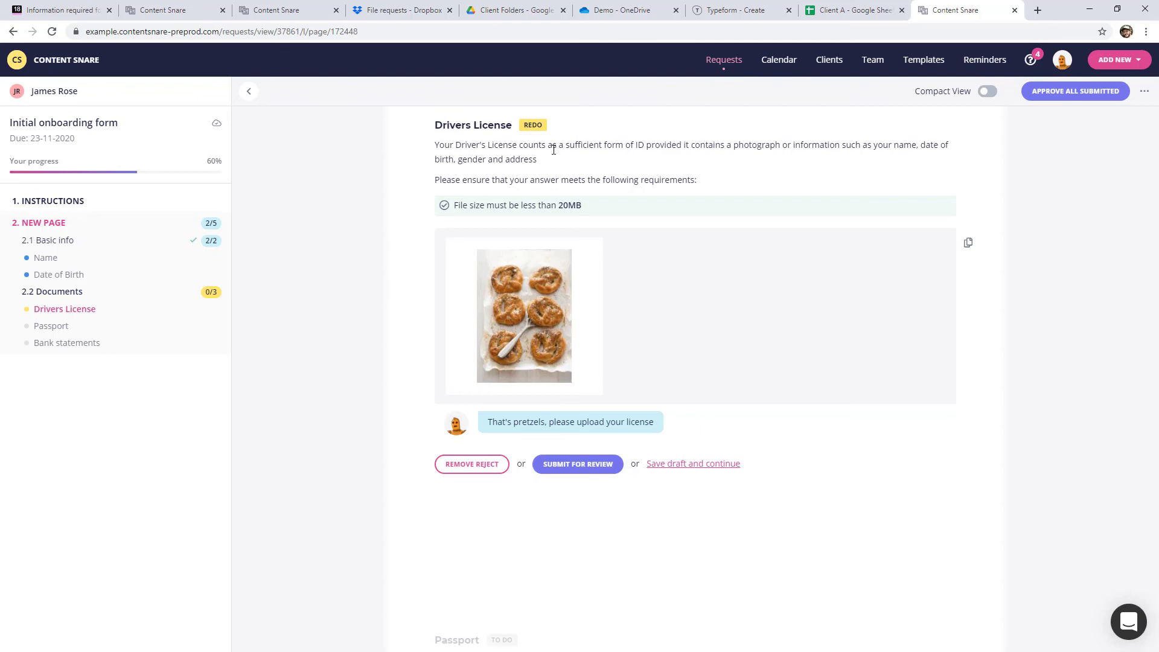
{"action": "mouse_move", "coordinate": [558, 162]}
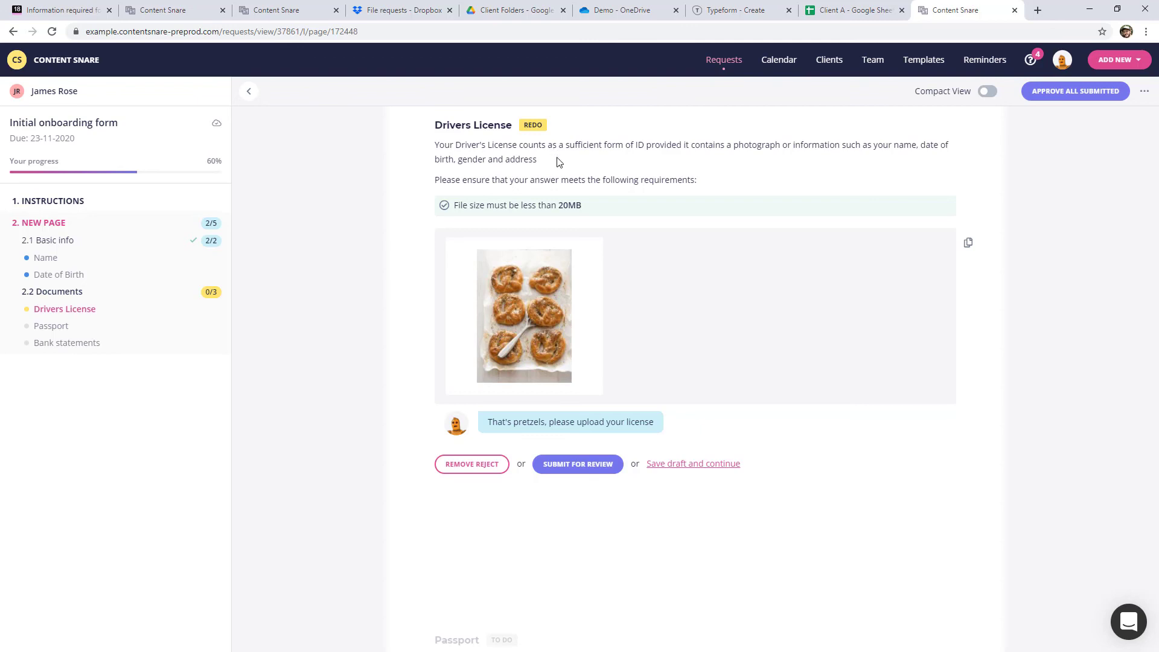
{"action": "mouse_move", "coordinate": [628, 176]}
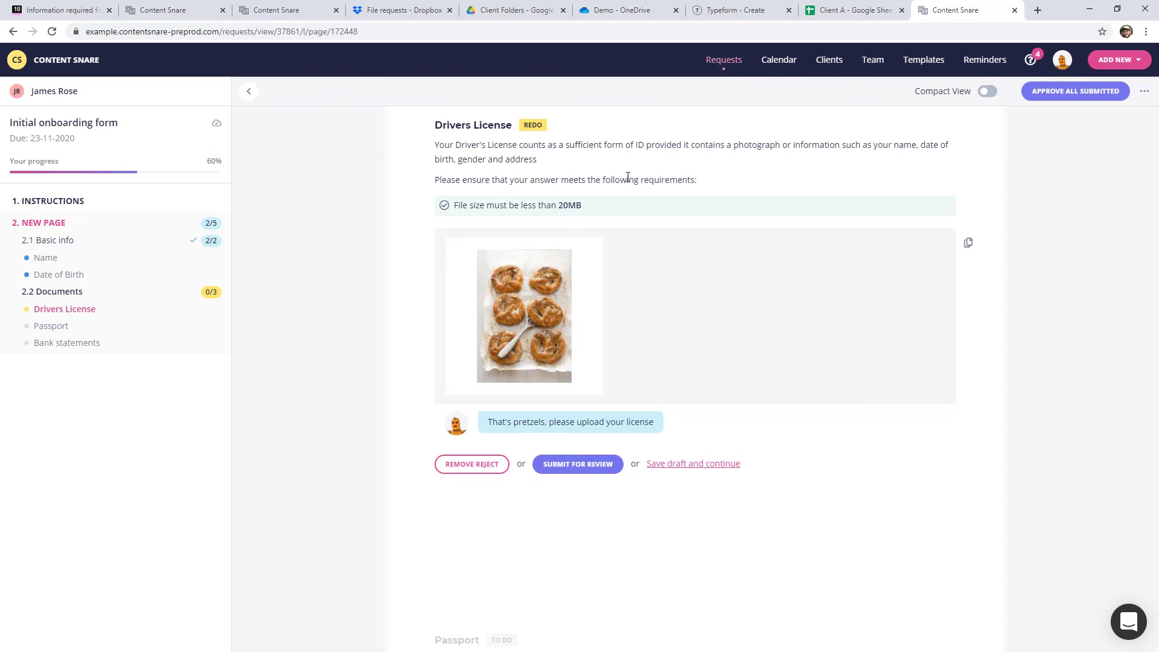